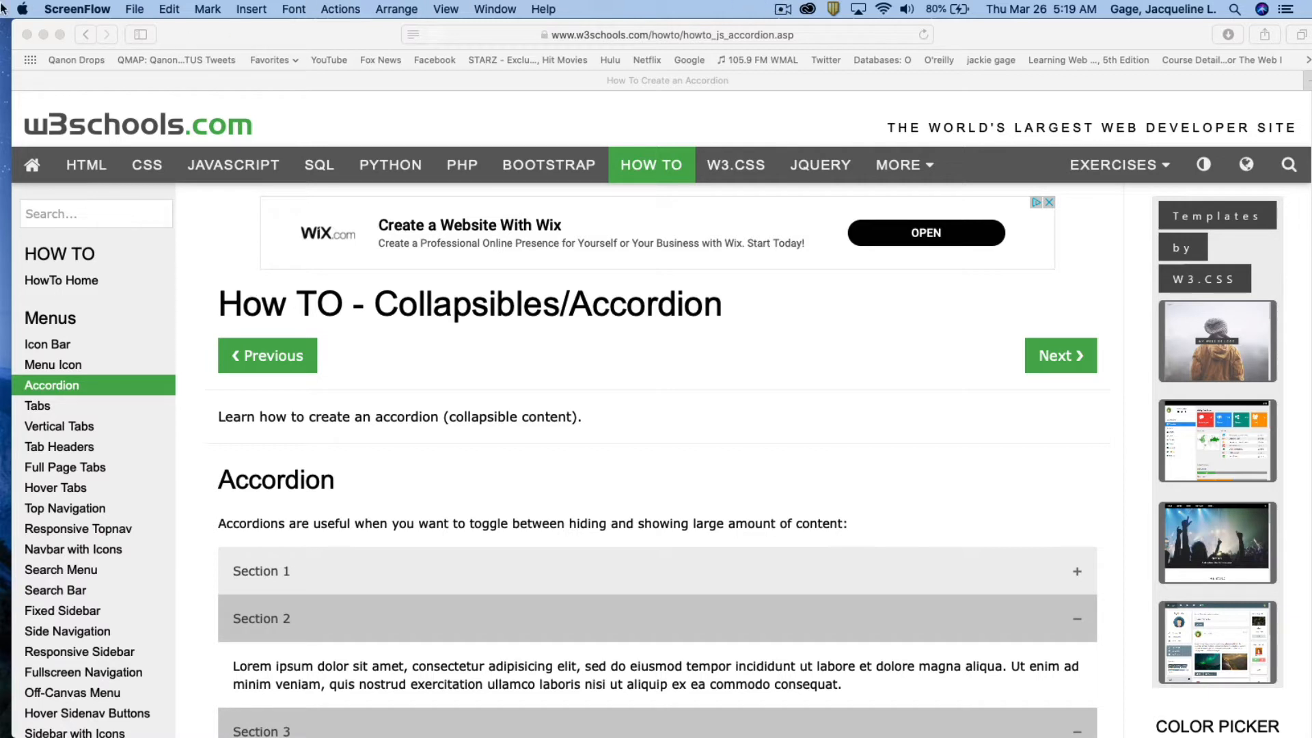
{"action": "mouse_move", "coordinate": [57, 131]}
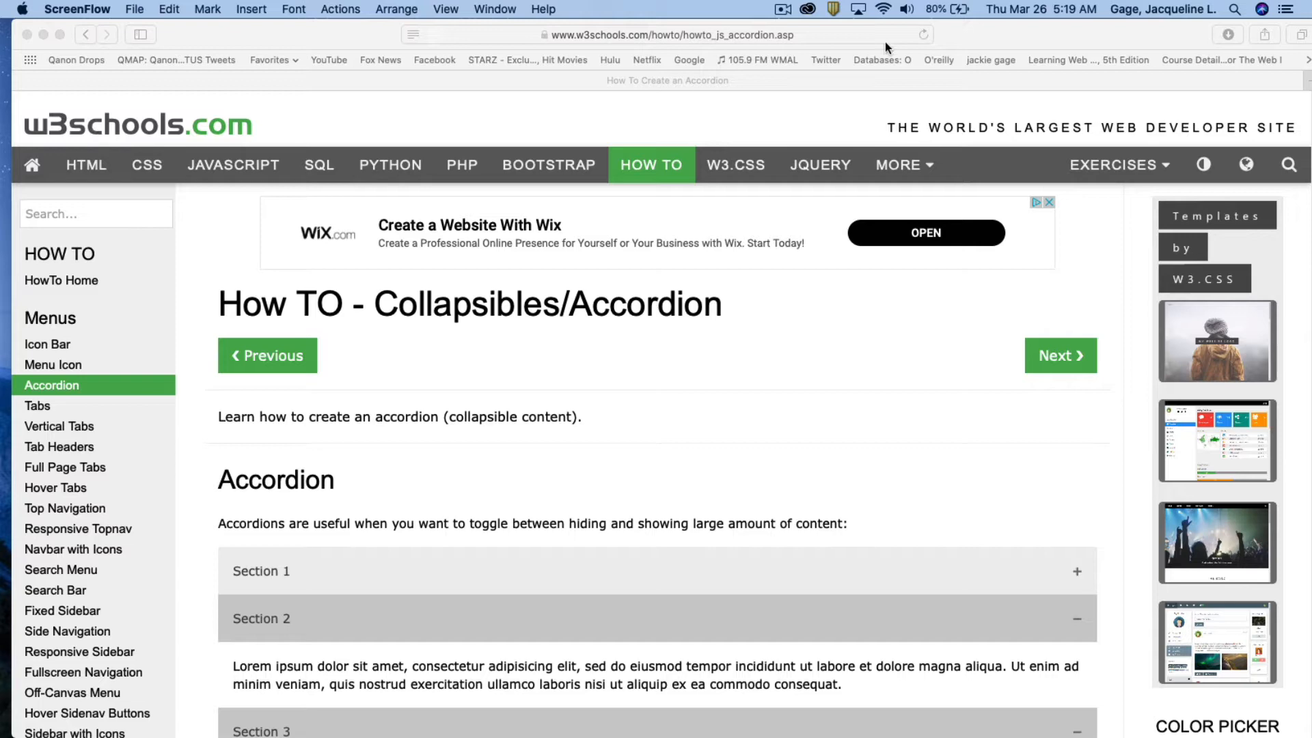
Step: In Safari, scroll to the W3Schools accordion demo and collapse its open sections 2 and 3
{"action": "left_click", "coordinate": [669, 34]}
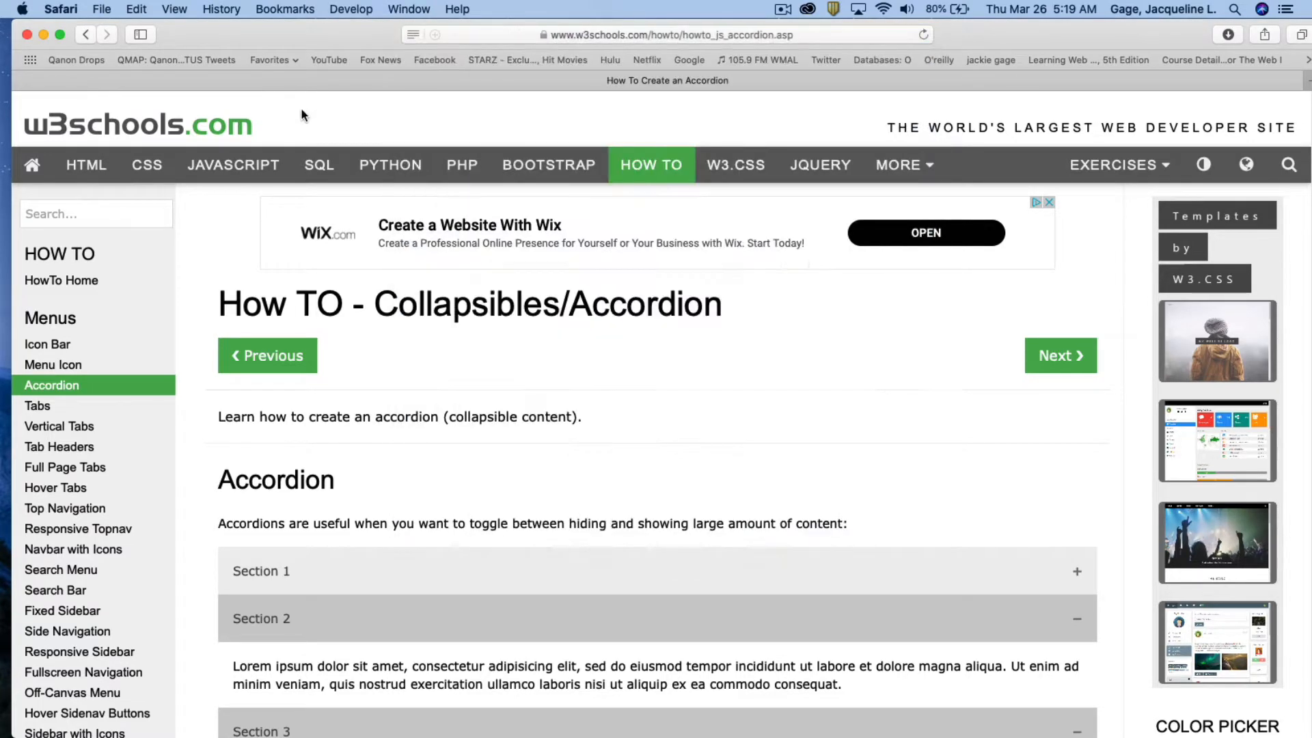
{"action": "scroll", "scroll_direction": "down", "scroll_amount": 3}
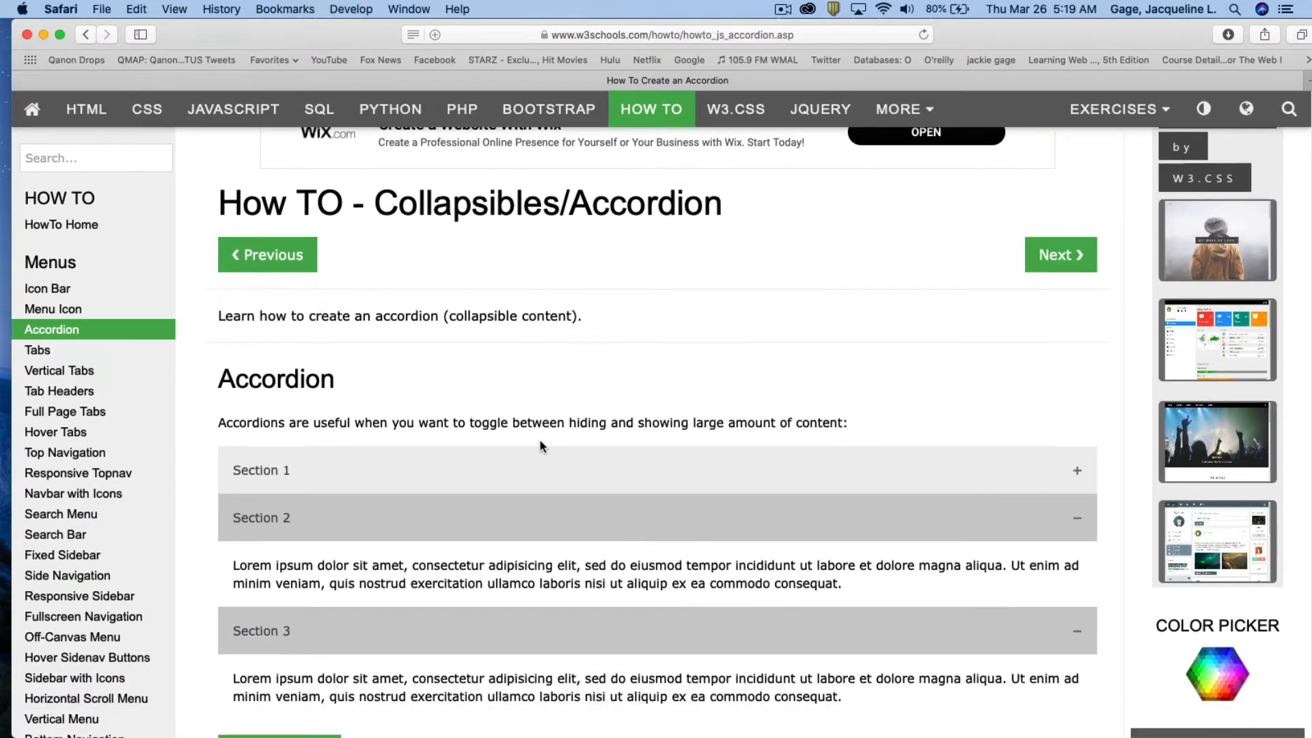
{"action": "scroll", "scroll_direction": "down", "scroll_amount": 3}
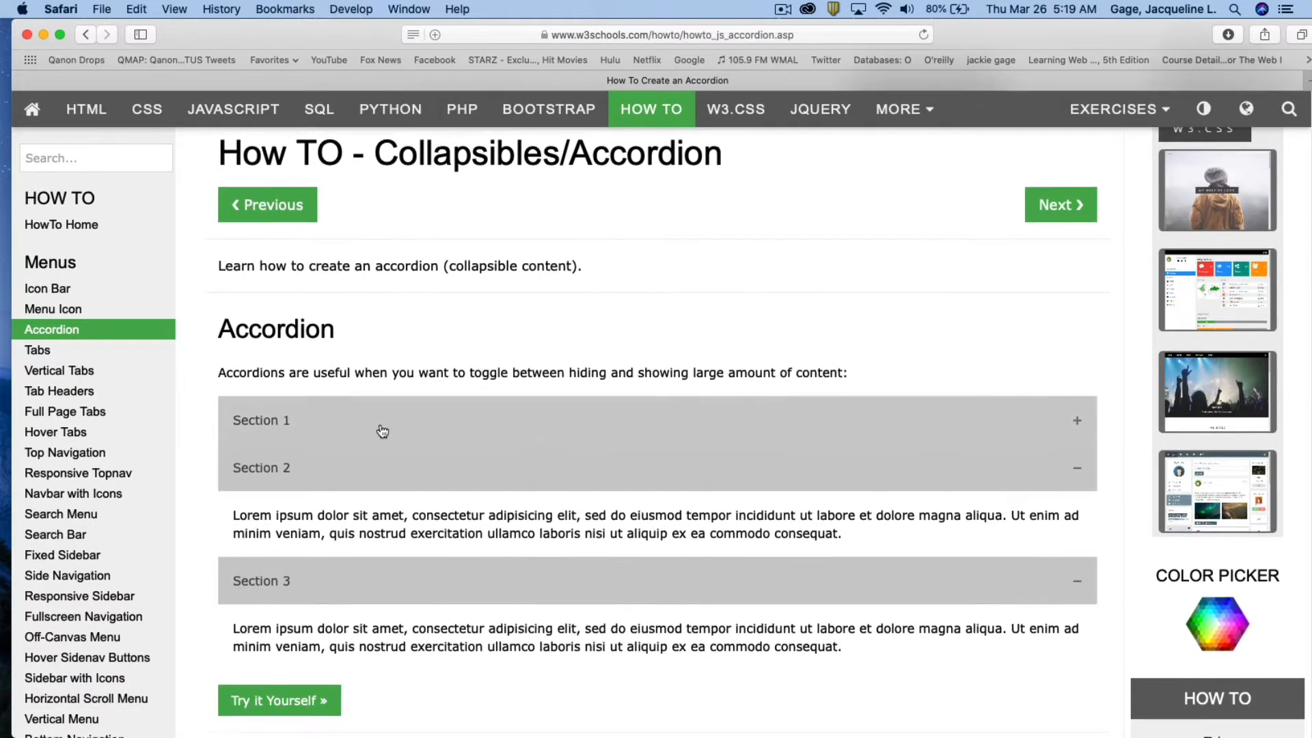
{"action": "left_click", "coordinate": [260, 420]}
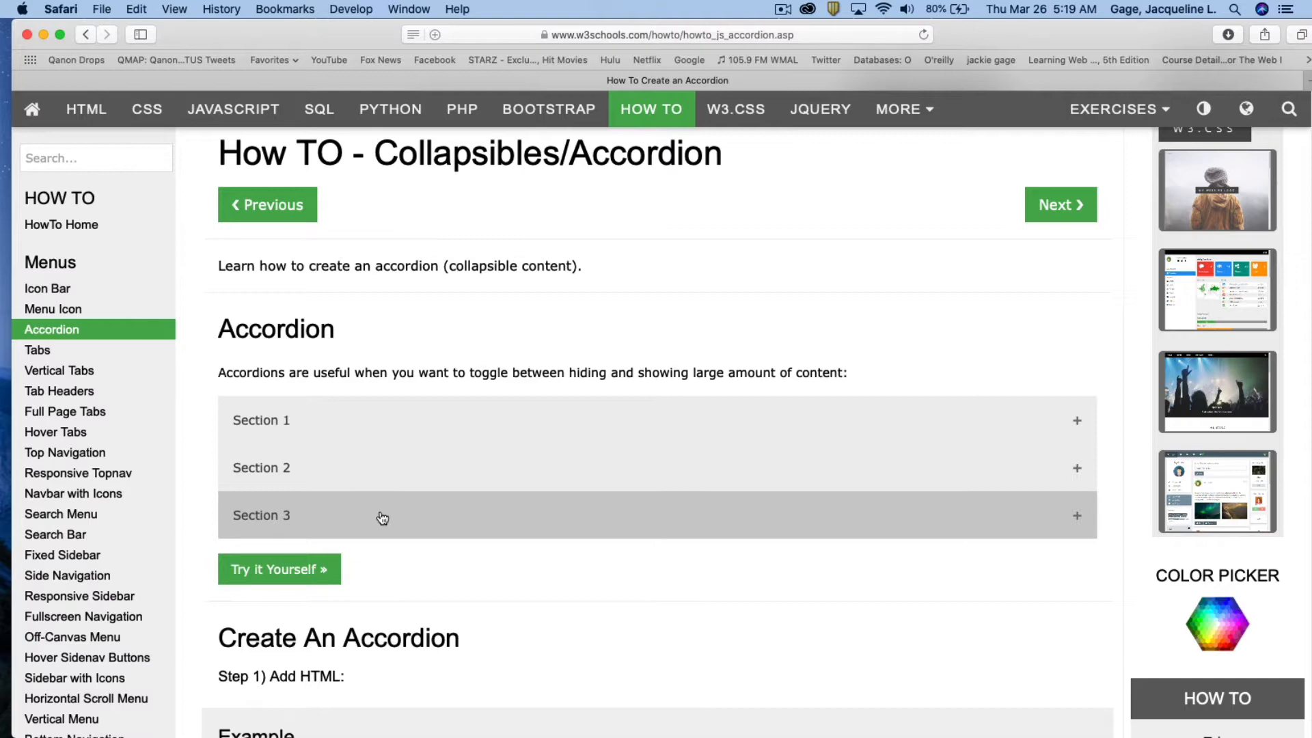
{"action": "mouse_move", "coordinate": [566, 508]}
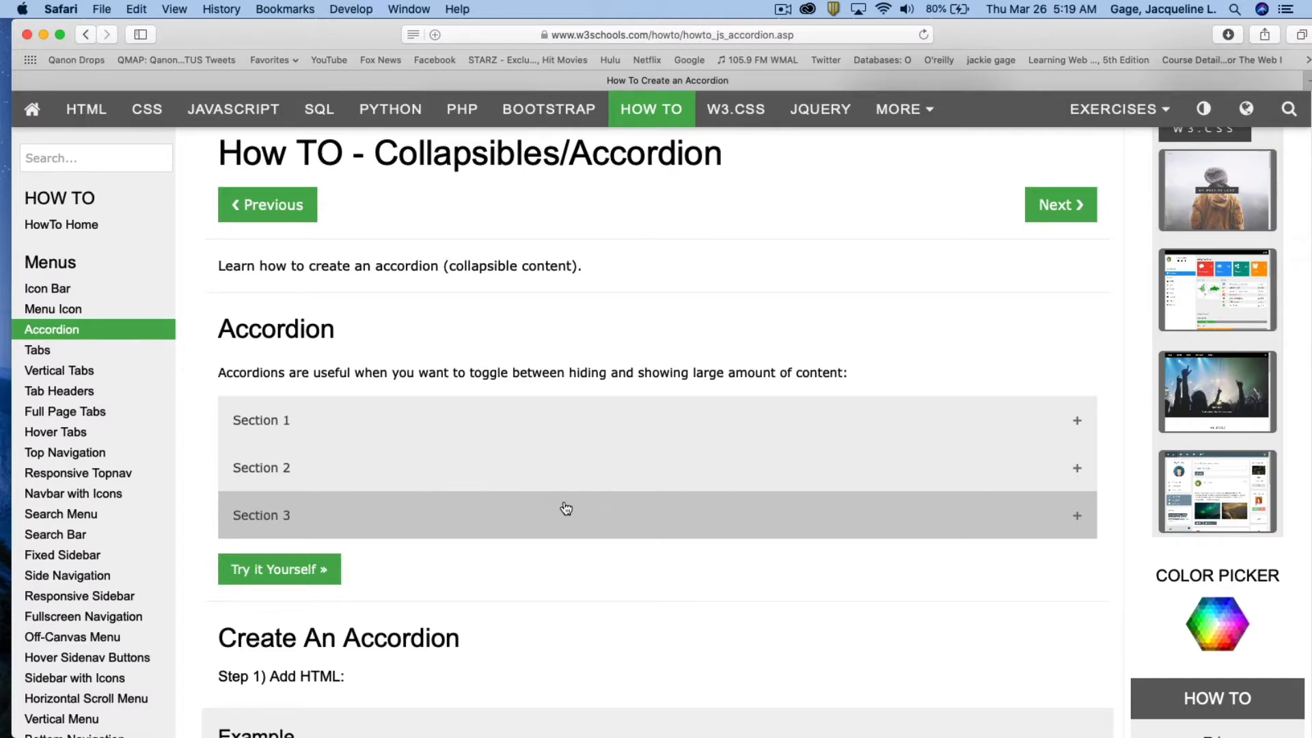
{"action": "mouse_move", "coordinate": [995, 38]}
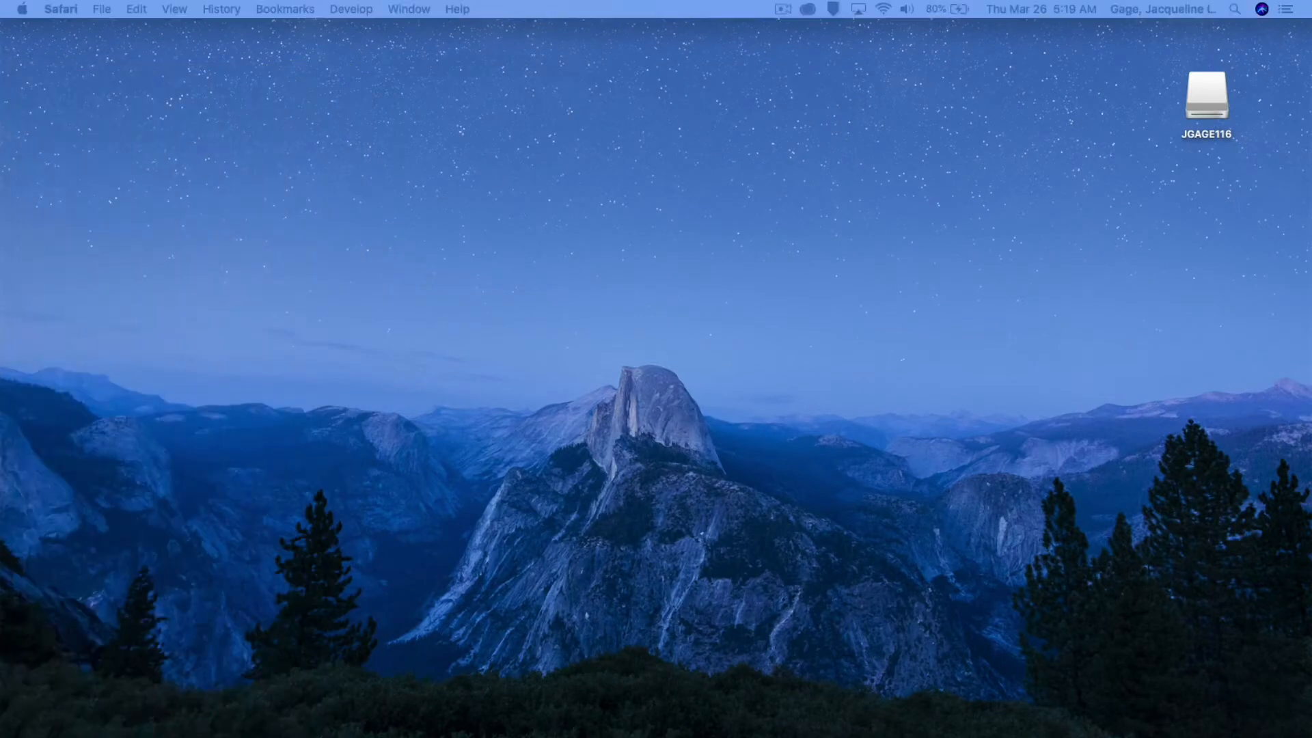
{"action": "mouse_move", "coordinate": [631, 716]}
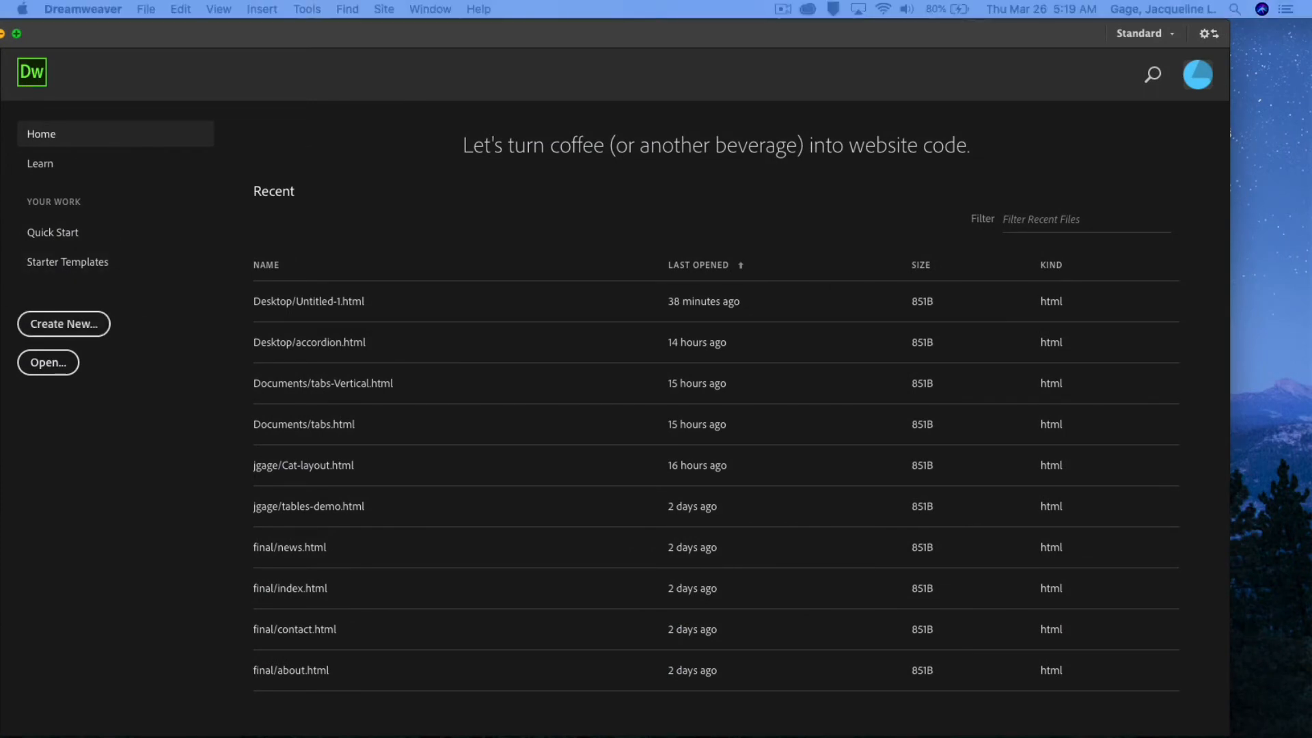
Step: Create a blank HTML5 document, Untitled-2, from Dreamweaver's Create New option
{"action": "left_click", "coordinate": [63, 323]}
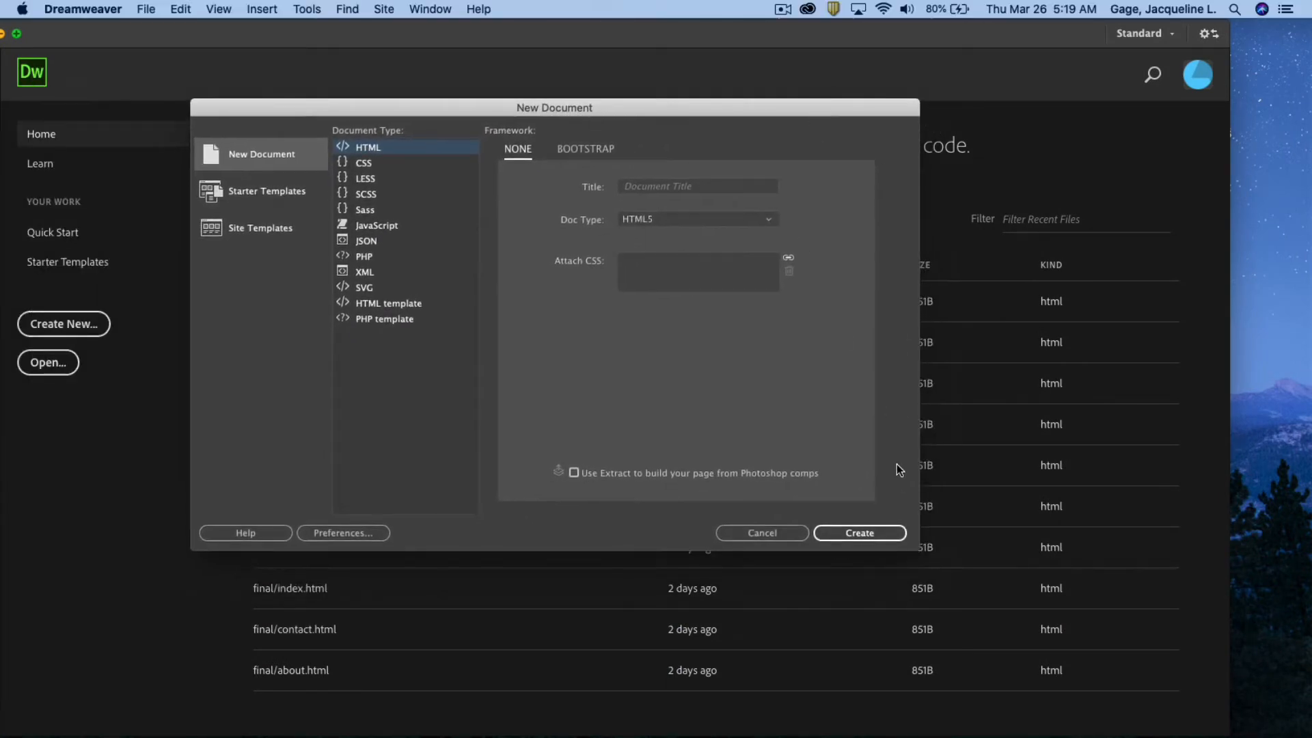
{"action": "left_click", "coordinate": [858, 533]}
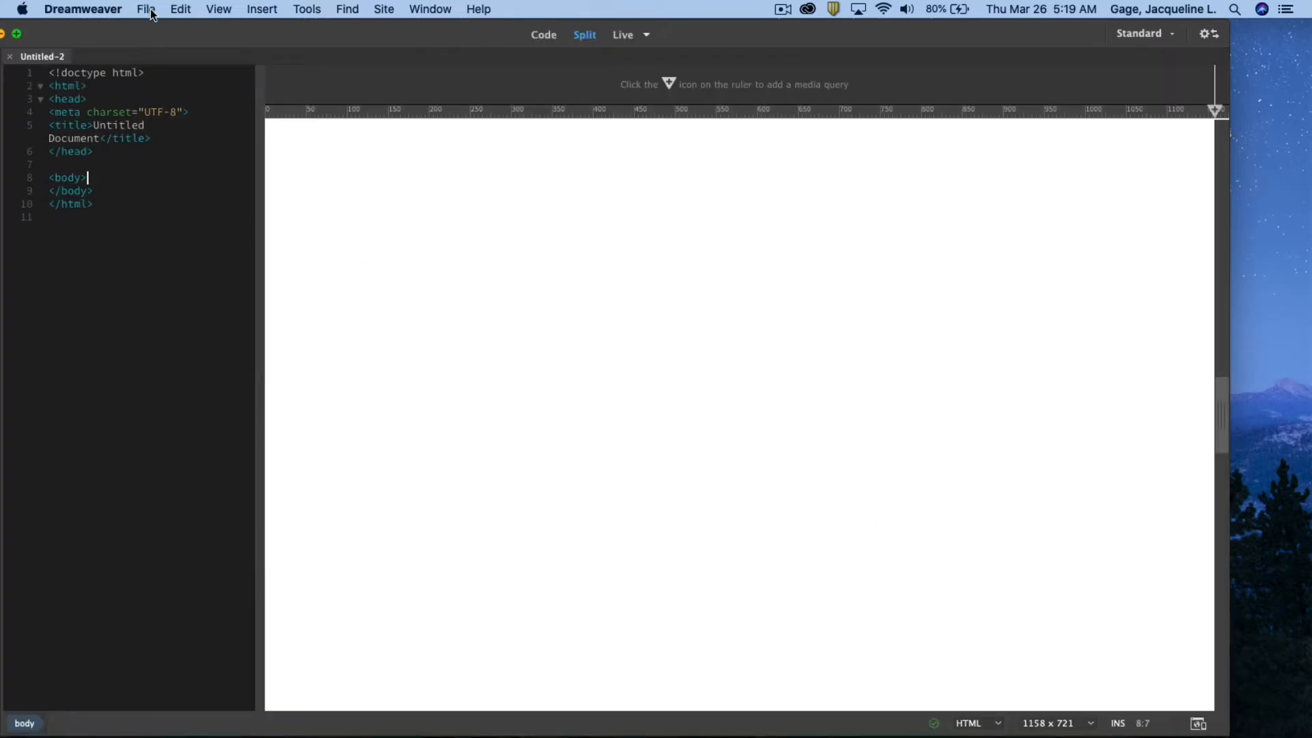
{"action": "left_click", "coordinate": [144, 9]}
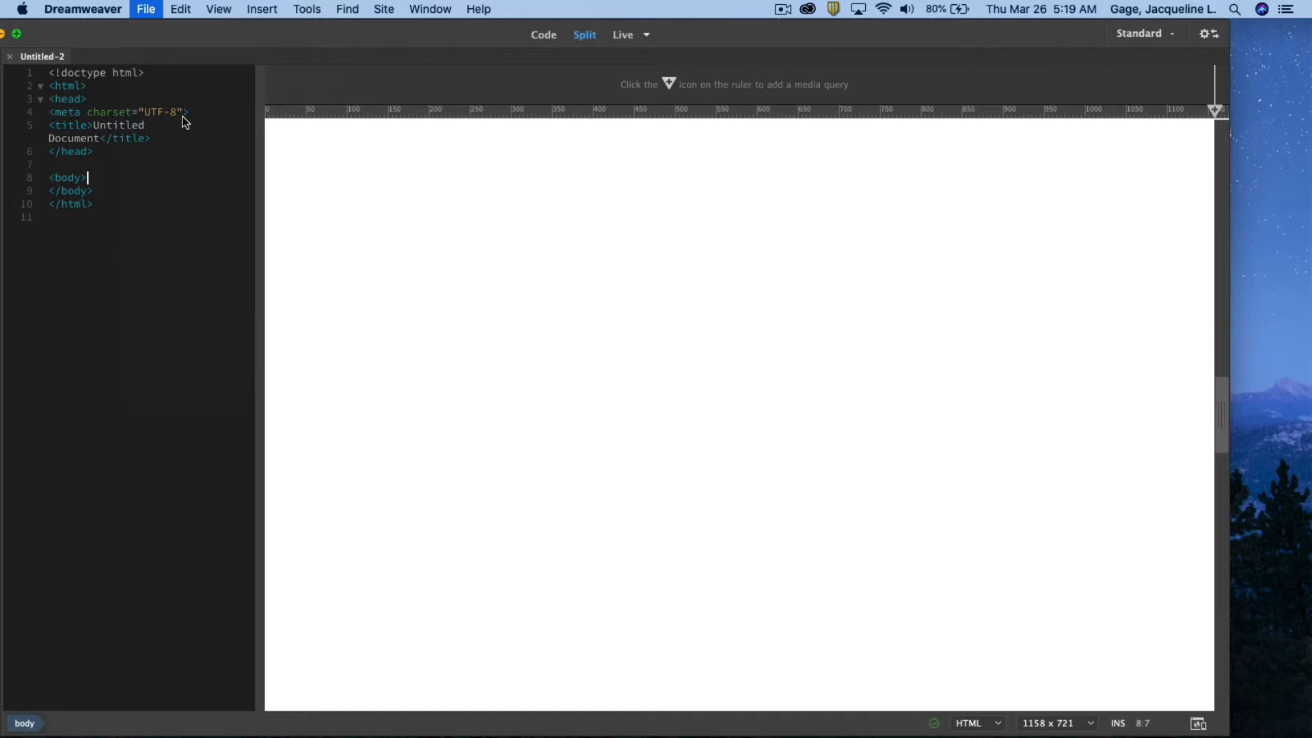
Step: Save the page as accordion-demo.html in the external drive's art116 > jgage folder
{"action": "left_click", "coordinate": [144, 9]}
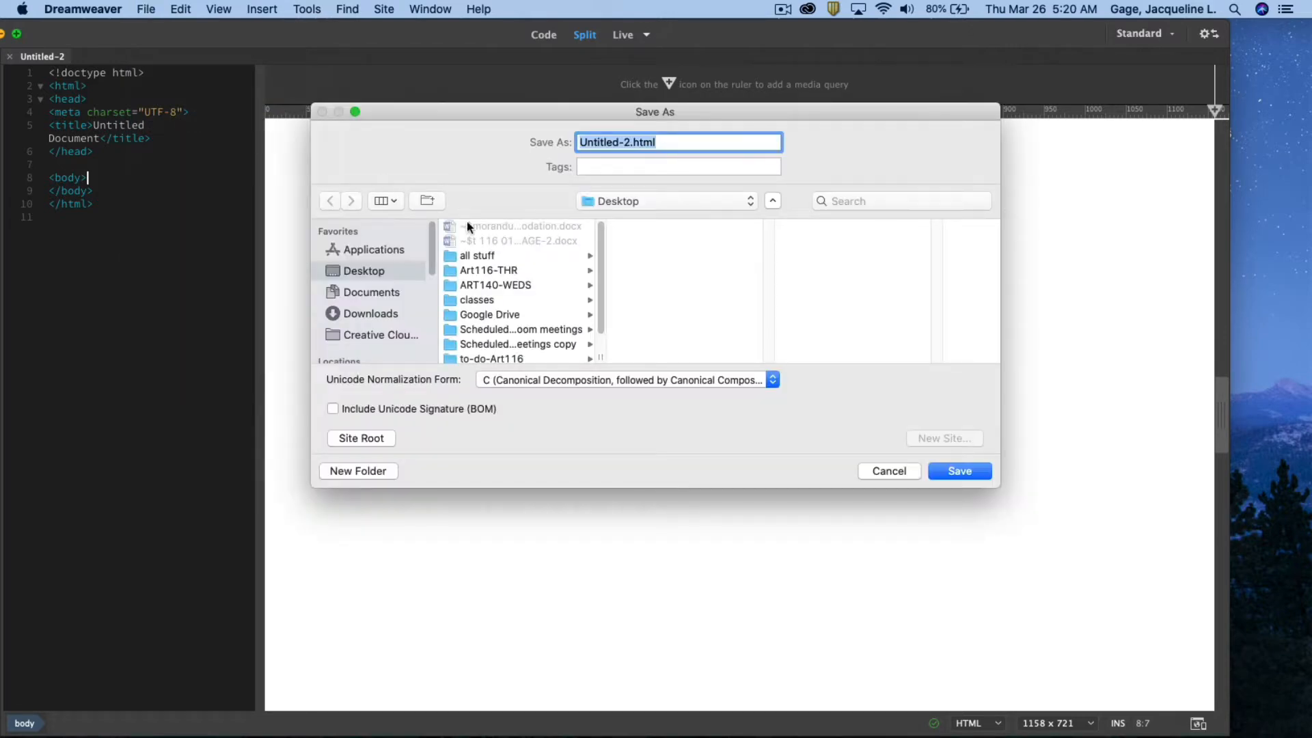
{"action": "left_click", "coordinate": [368, 312]}
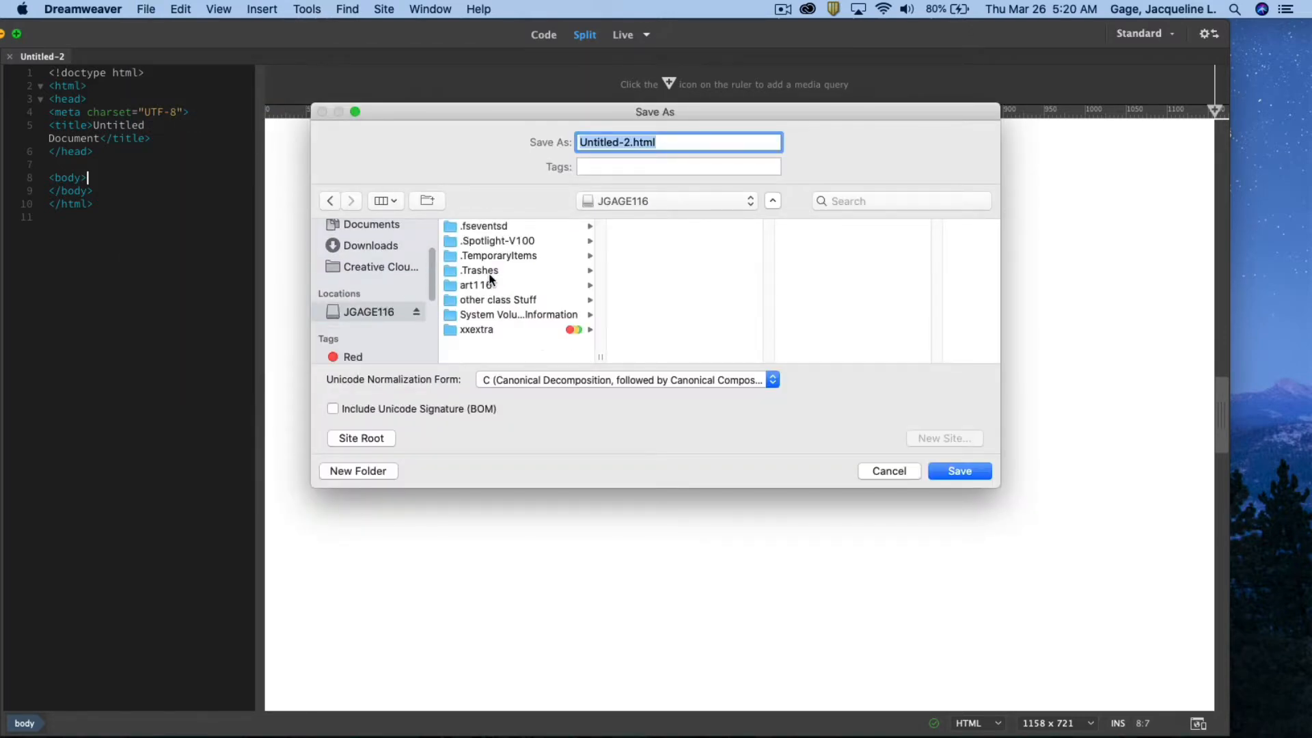
{"action": "left_click", "coordinate": [475, 284]}
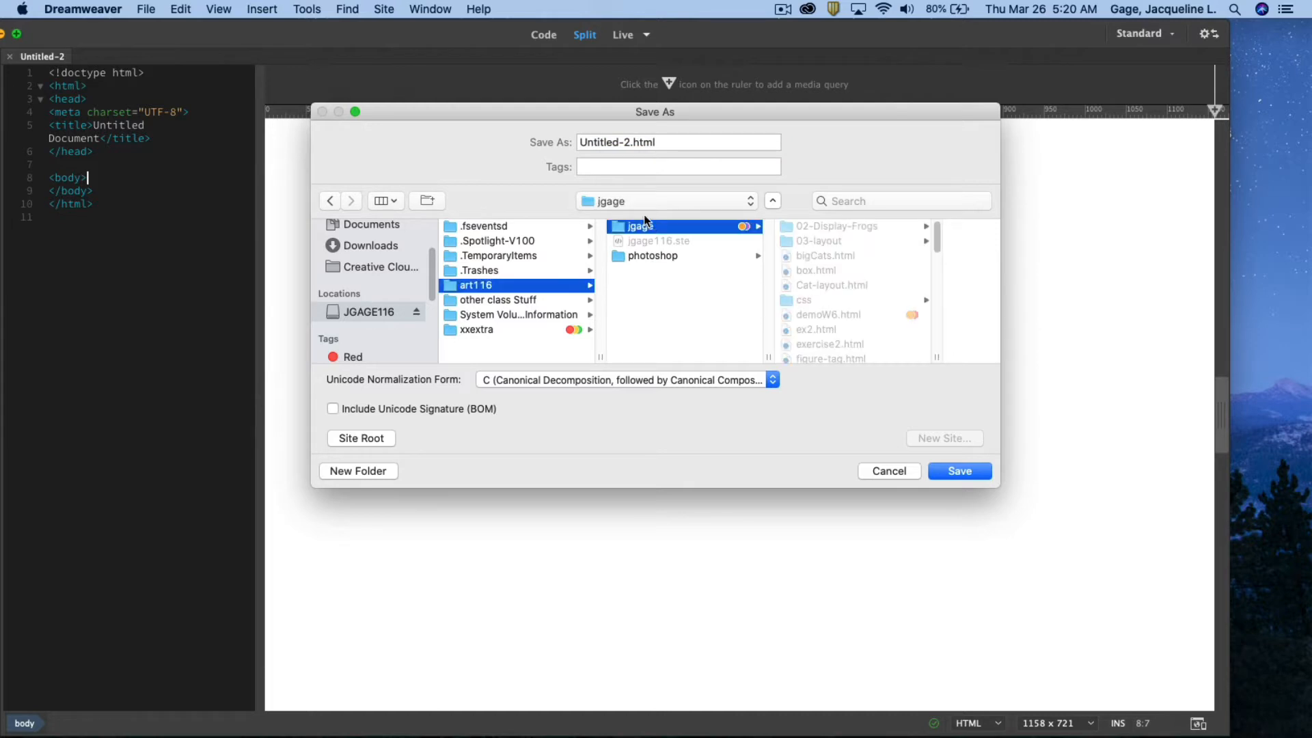
{"action": "left_click", "coordinate": [678, 141]}
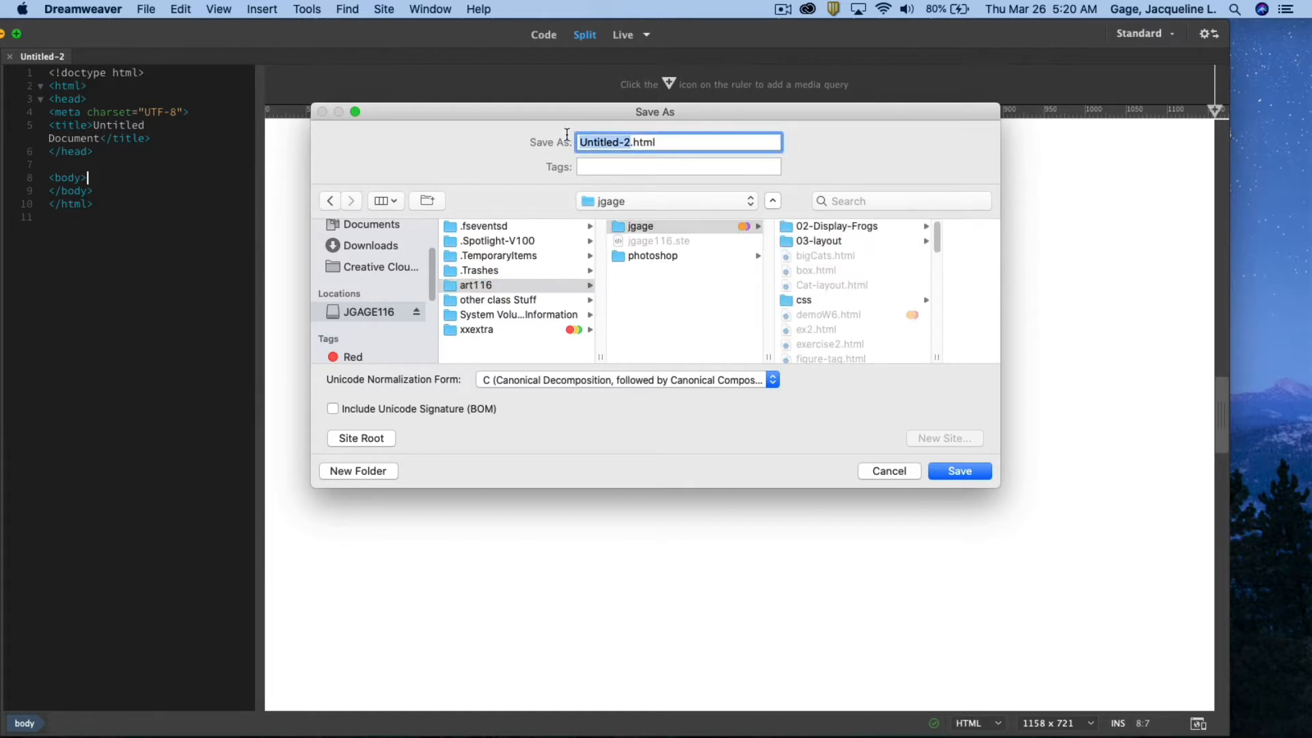
{"action": "mouse_move", "coordinate": [567, 138]}
{"action": "type", "text": "accor"}
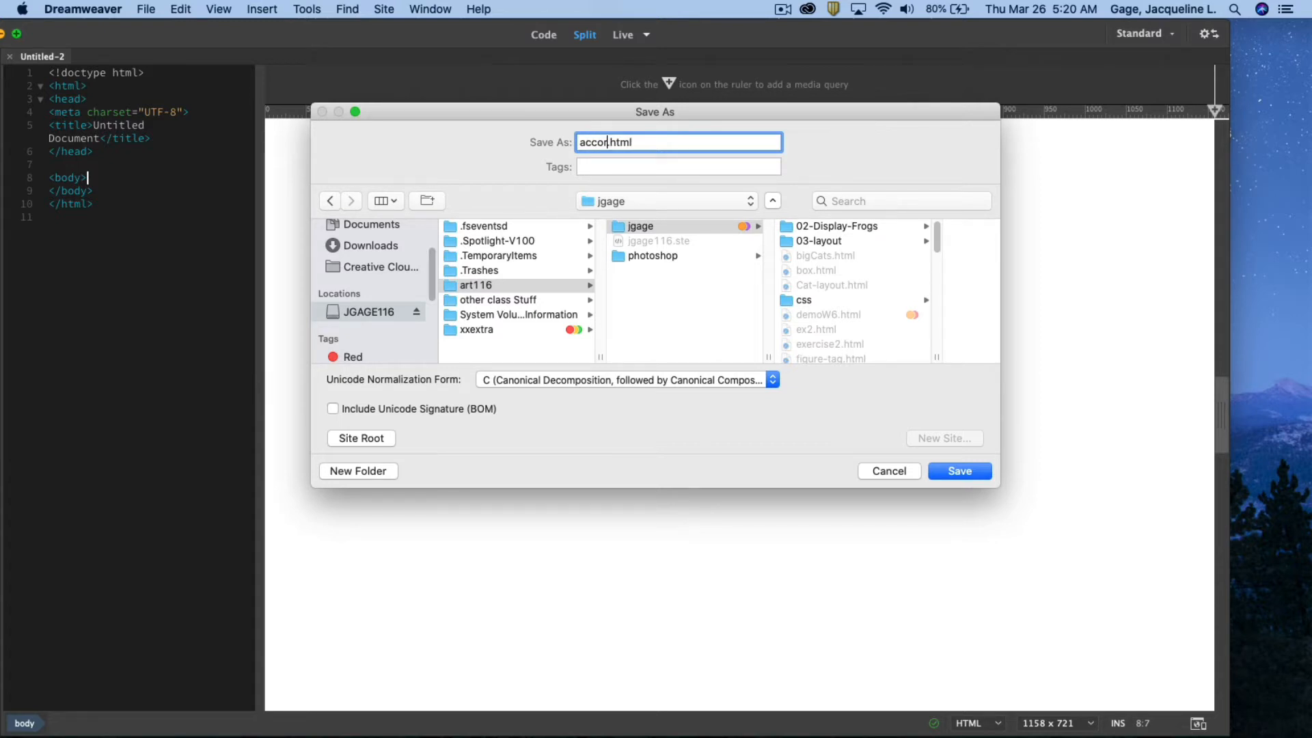
{"action": "type", "text": "dion-demo"}
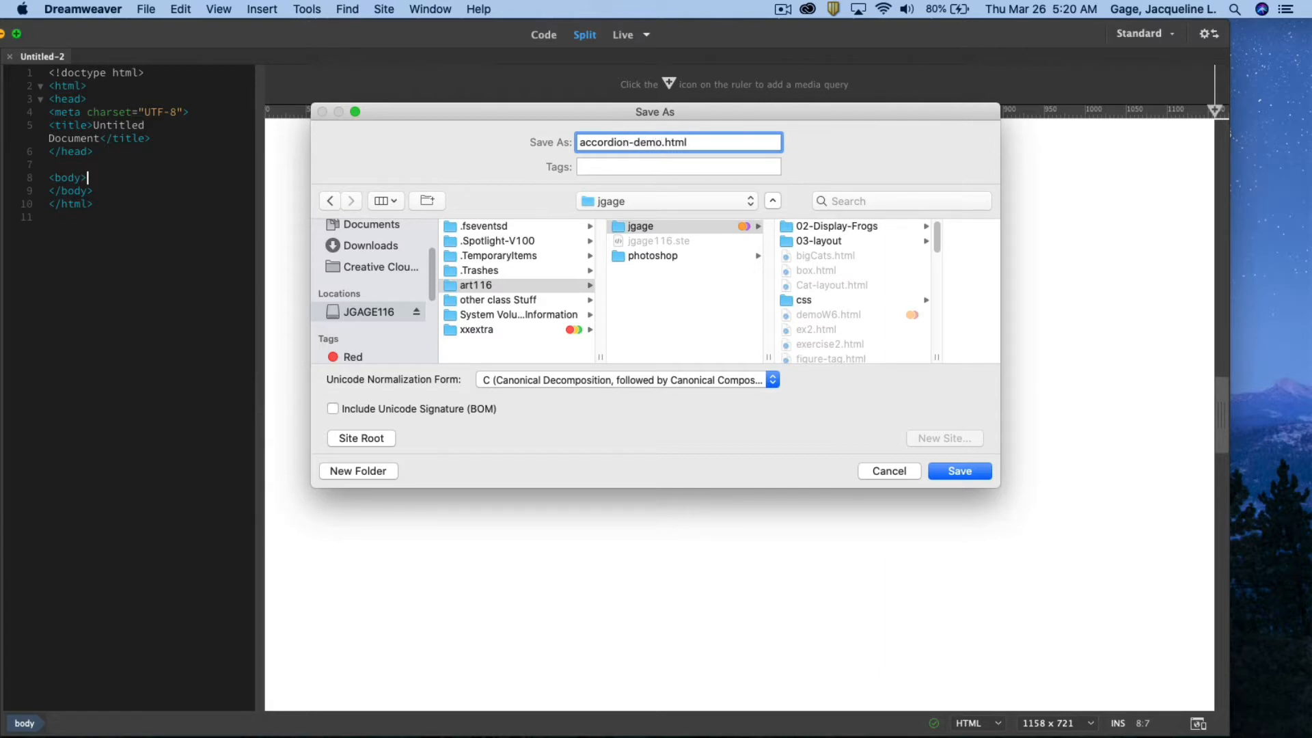
{"action": "left_click", "coordinate": [959, 471]}
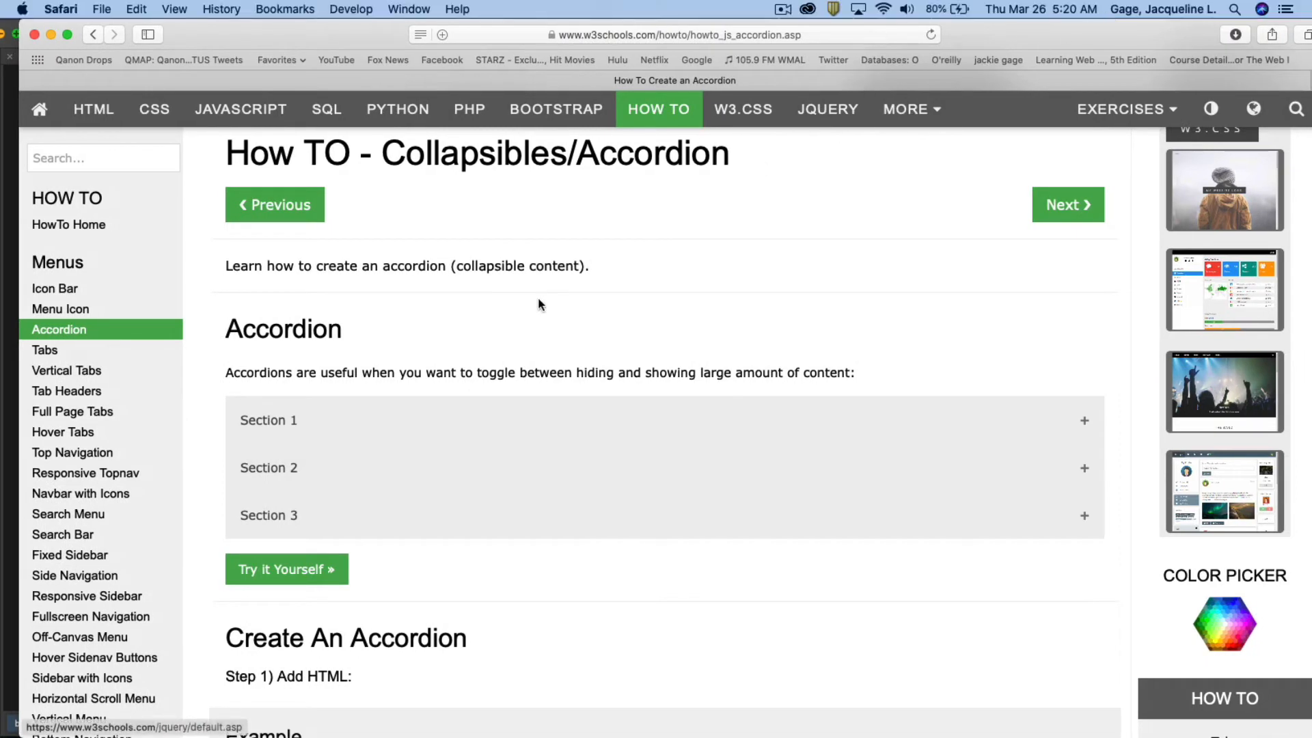
Step: Scroll the accordion tutorial down to Step 3) Add JavaScript and its Try it Yourself button
{"action": "scroll", "scroll_direction": "down", "scroll_amount": 3}
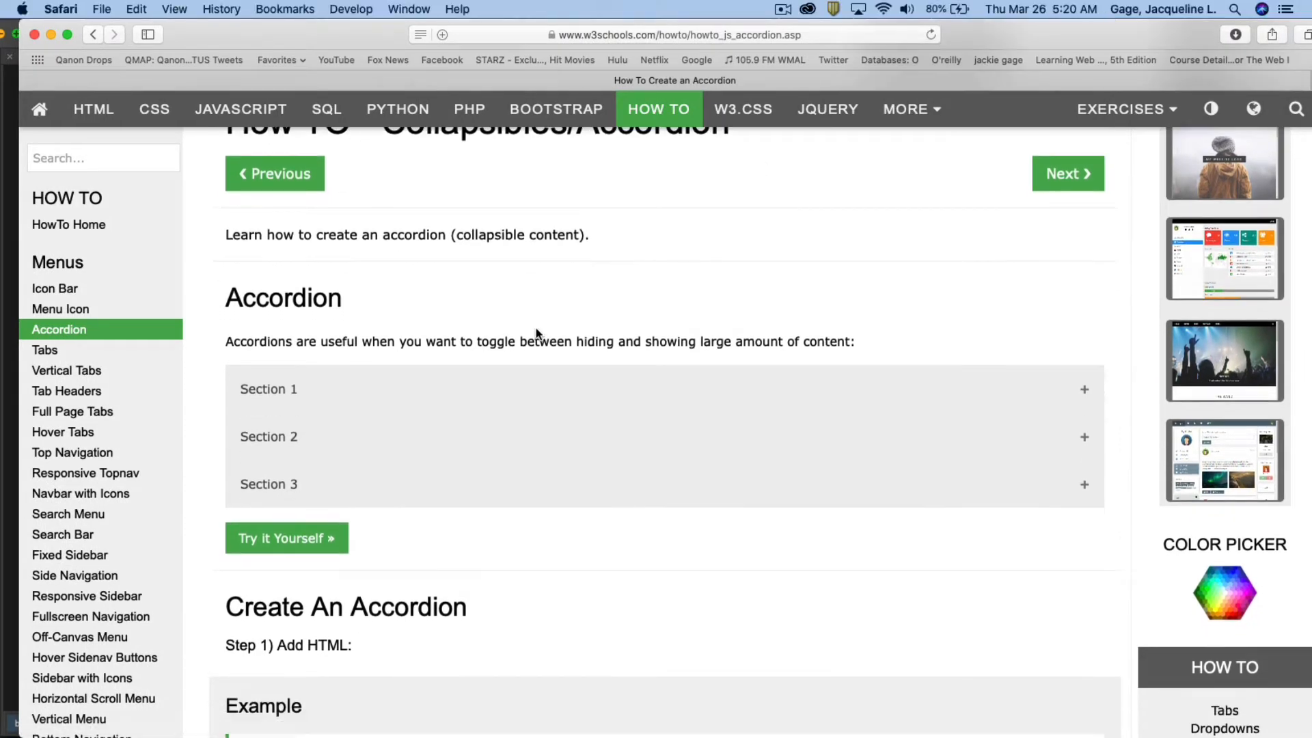
{"action": "scroll", "scroll_direction": "down", "scroll_amount": 3}
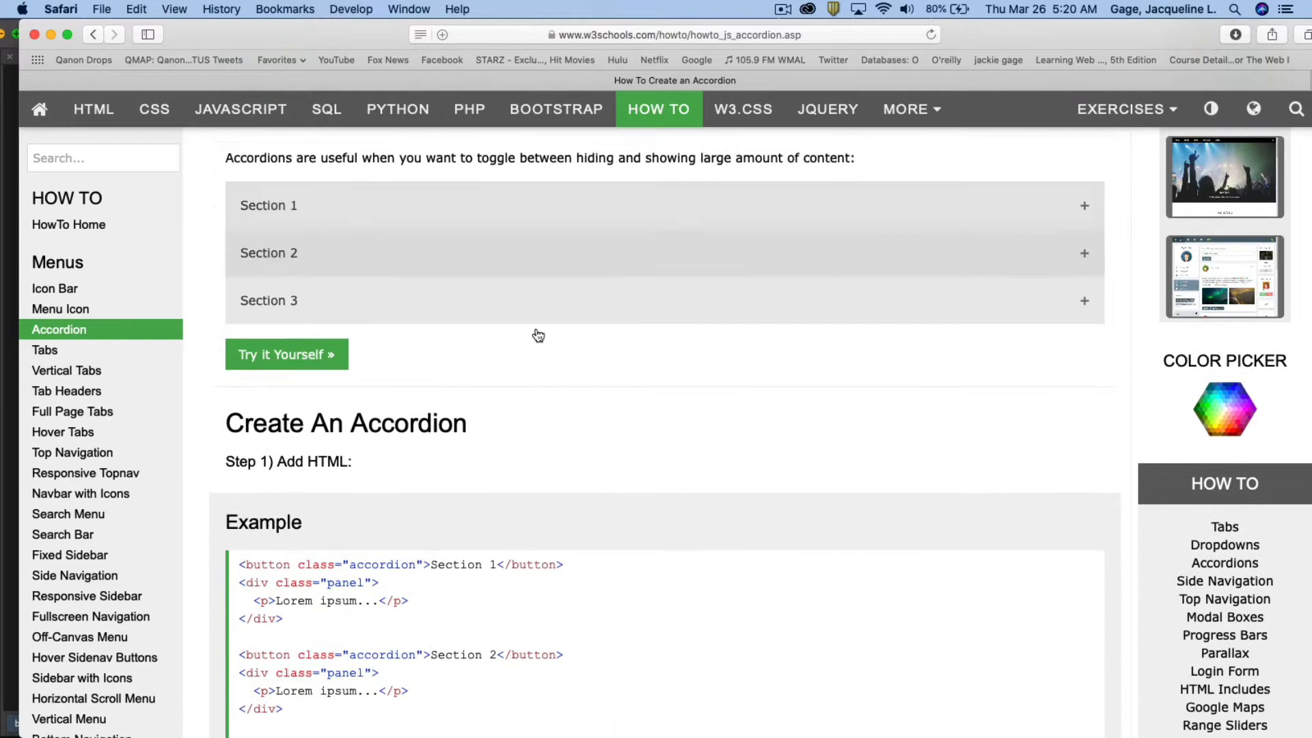
{"action": "scroll", "scroll_direction": "down", "scroll_amount": 3}
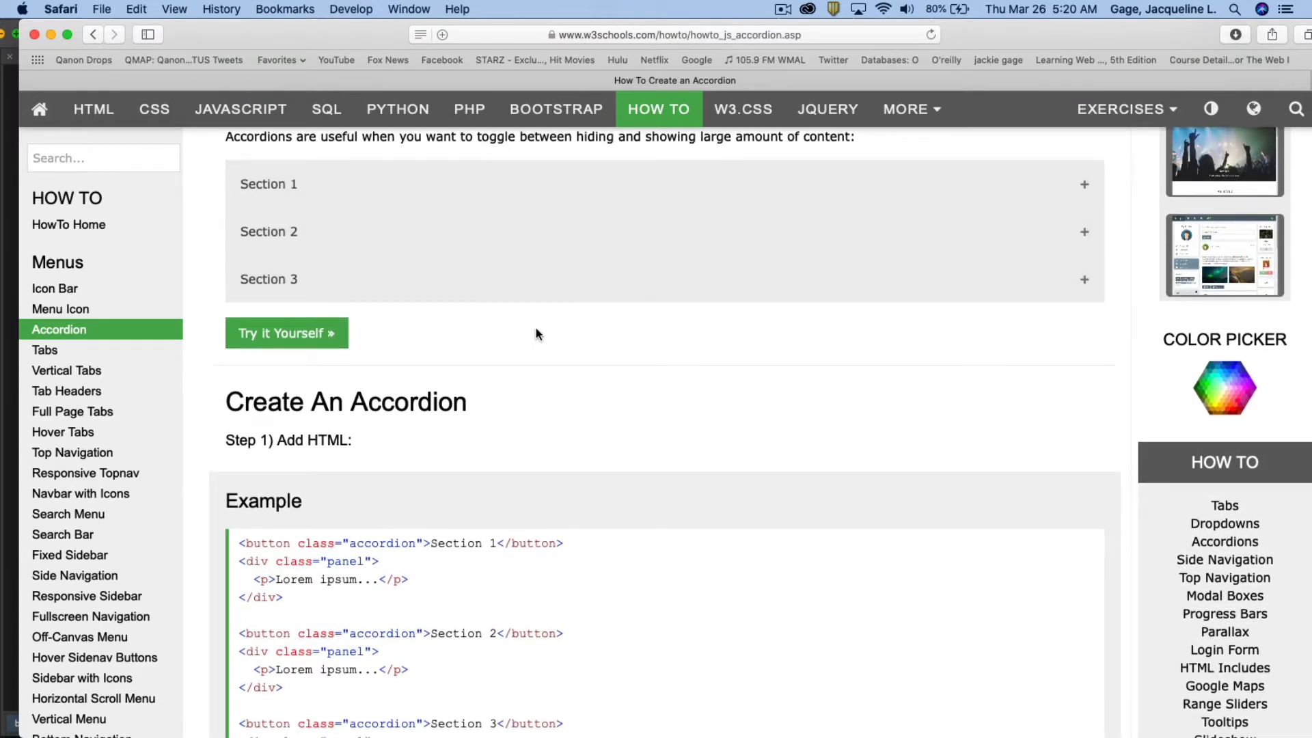
{"action": "scroll", "scroll_direction": "down", "scroll_amount": 3}
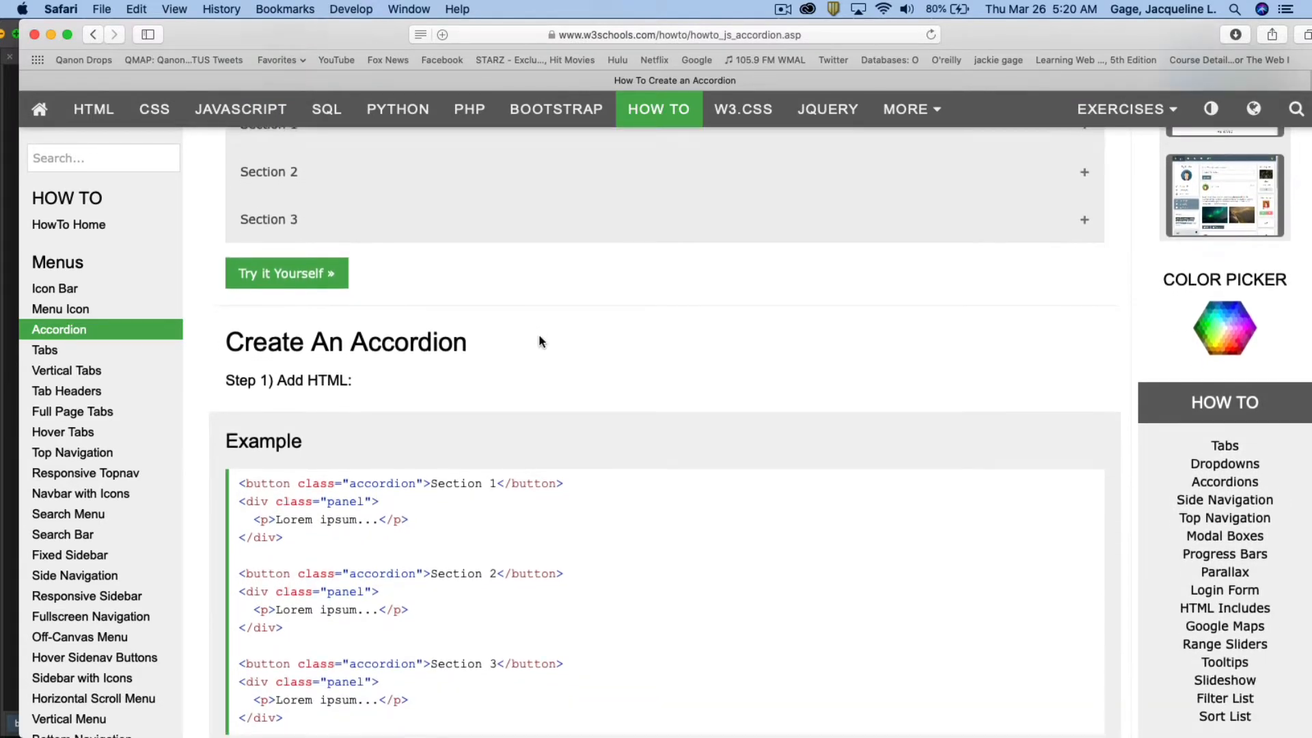
{"action": "scroll", "scroll_direction": "down", "scroll_amount": 3}
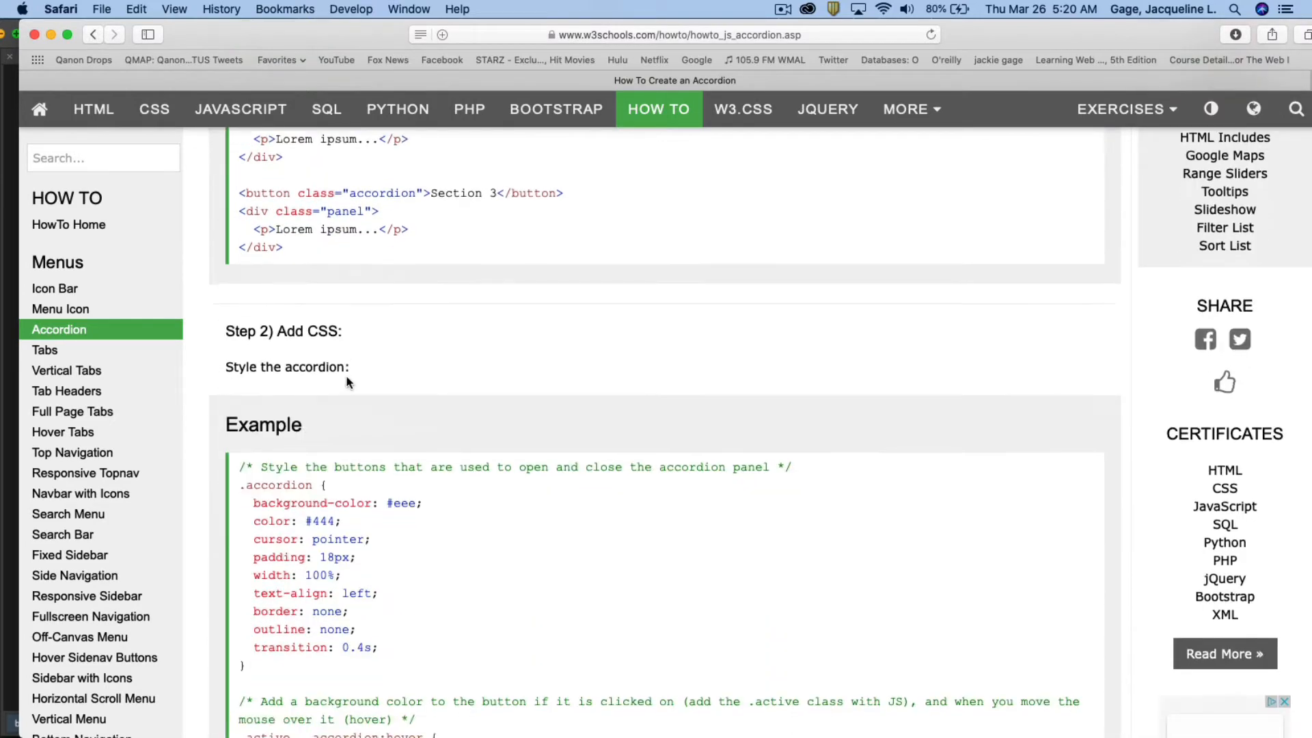
{"action": "scroll", "scroll_direction": "down", "scroll_amount": 3}
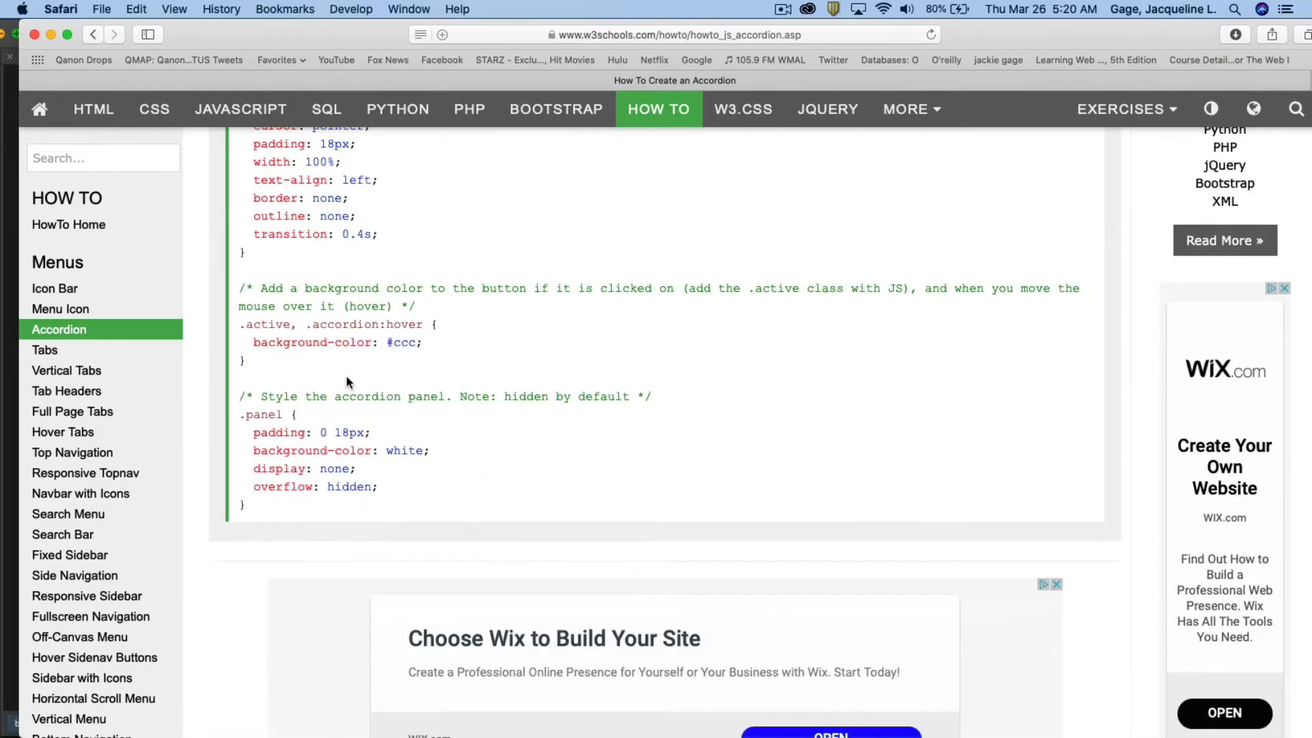
{"action": "scroll", "scroll_direction": "down", "scroll_amount": 3}
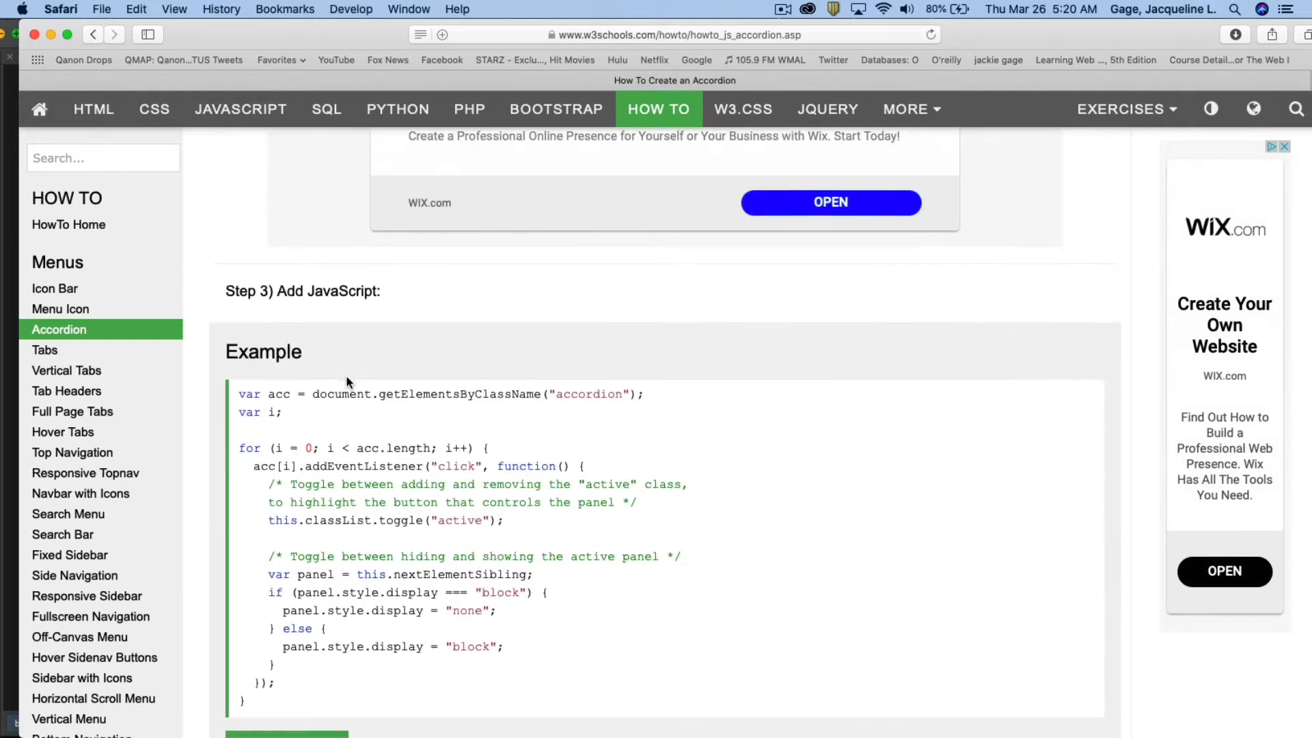
{"action": "scroll", "scroll_direction": "down", "scroll_amount": 3}
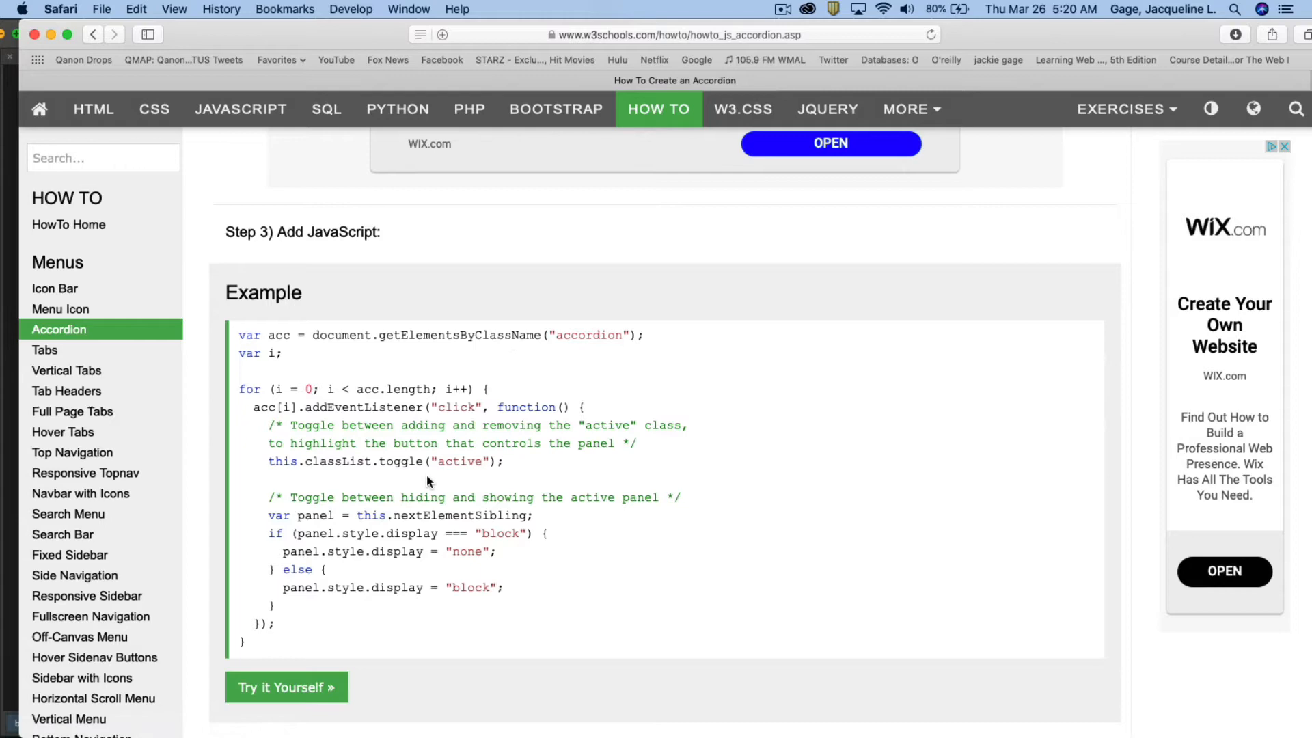
{"action": "scroll", "scroll_direction": "down", "scroll_amount": 3}
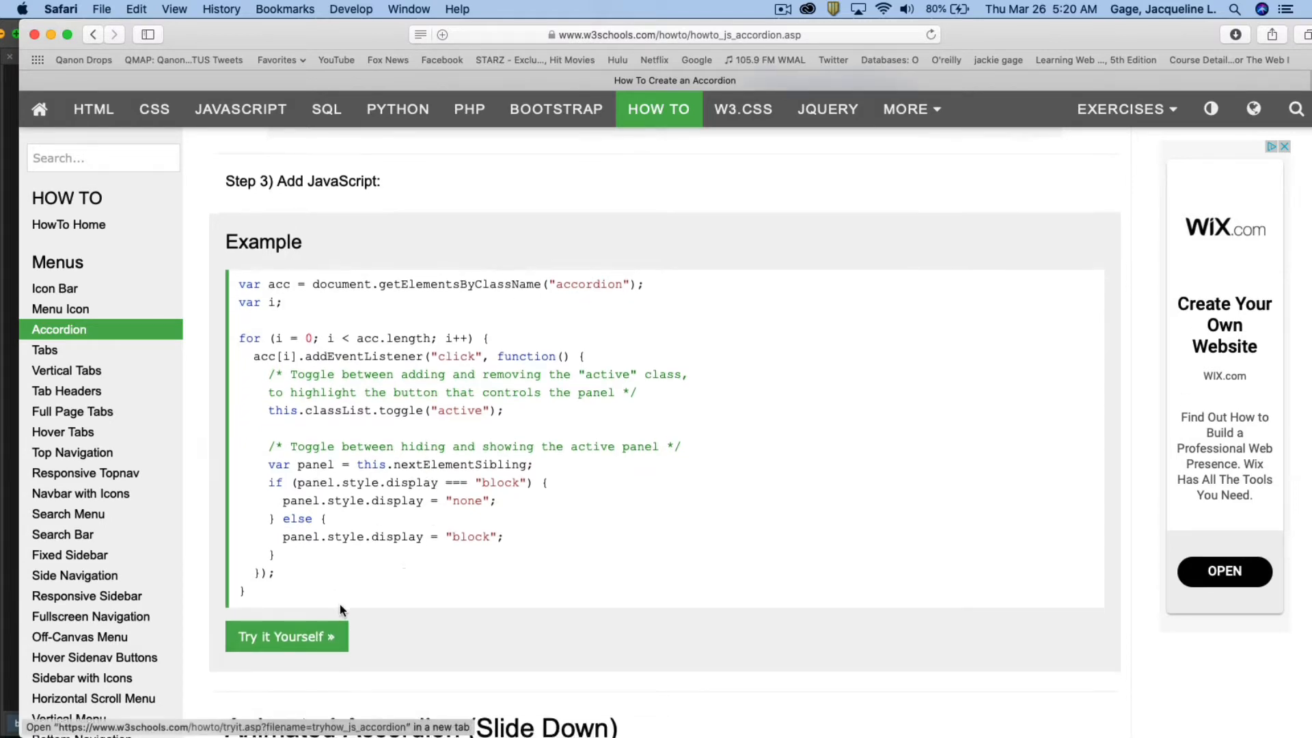
{"action": "scroll", "scroll_direction": "down", "scroll_amount": 3}
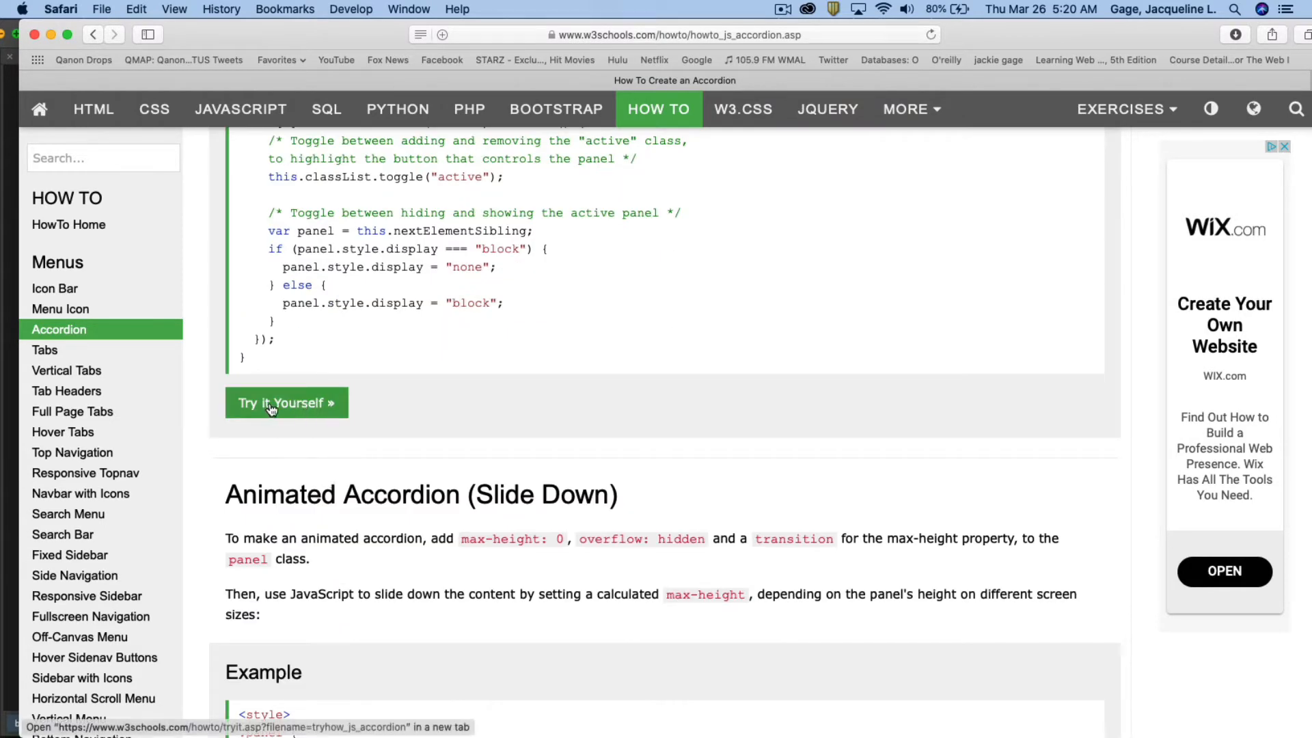
Step: Open the accordion example in the Tryit Editor and scroll through its code
{"action": "left_click", "coordinate": [286, 402]}
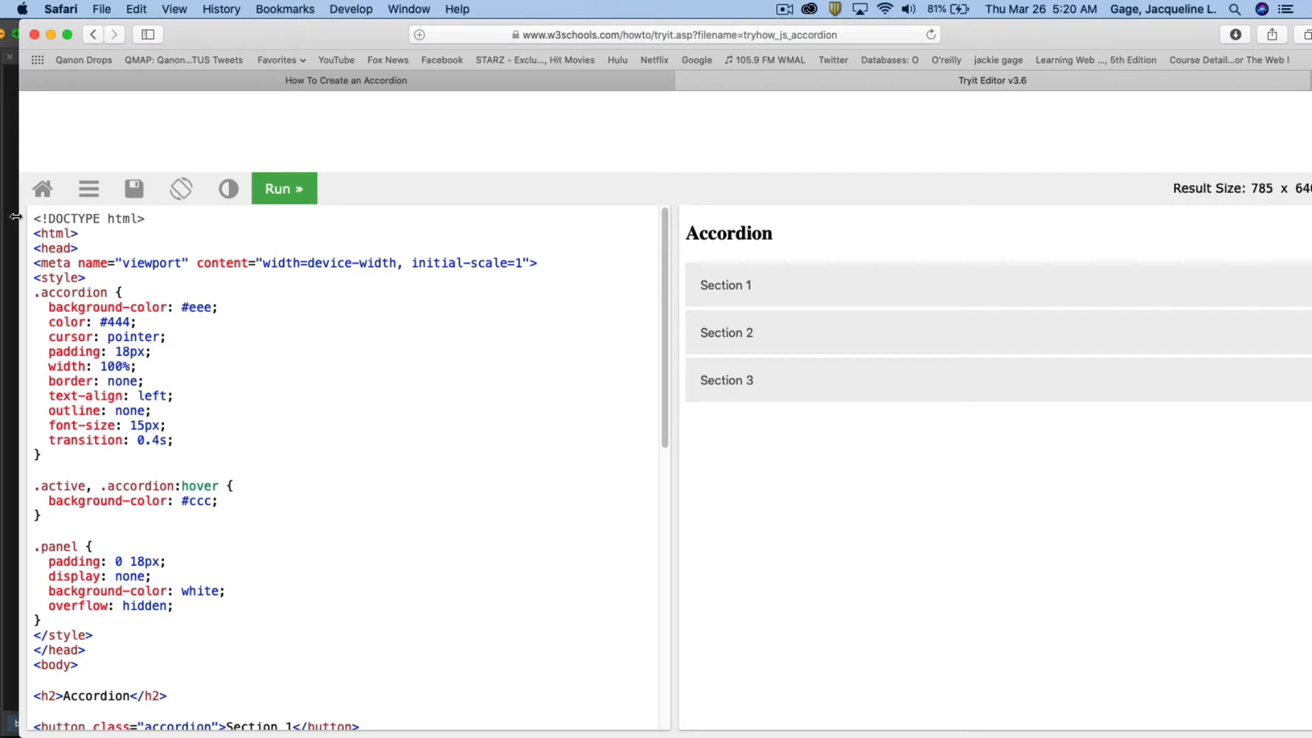
{"action": "scroll", "scroll_direction": "down", "scroll_amount": 3}
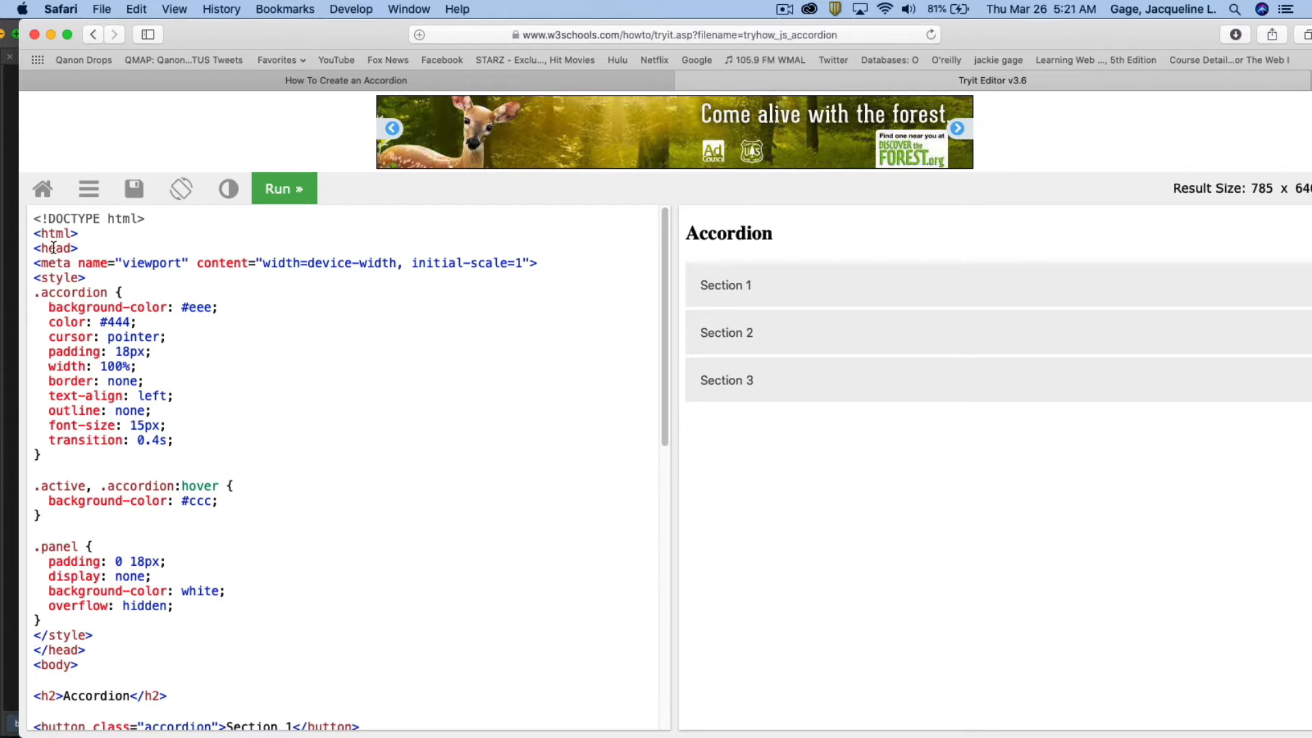
{"action": "scroll", "scroll_direction": "down", "scroll_amount": 3}
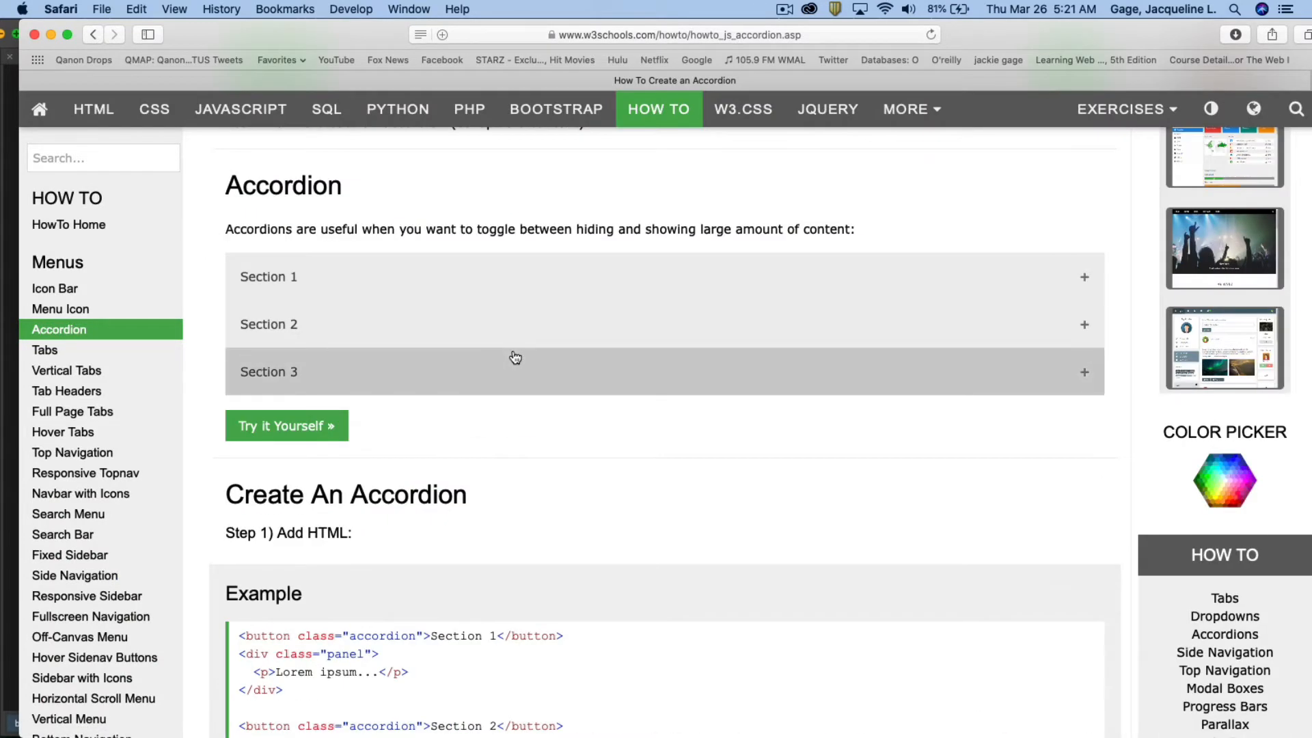
Step: Scroll to Step 1) Add HTML, then select and copy its example code
{"action": "scroll", "scroll_direction": "down", "scroll_amount": 3}
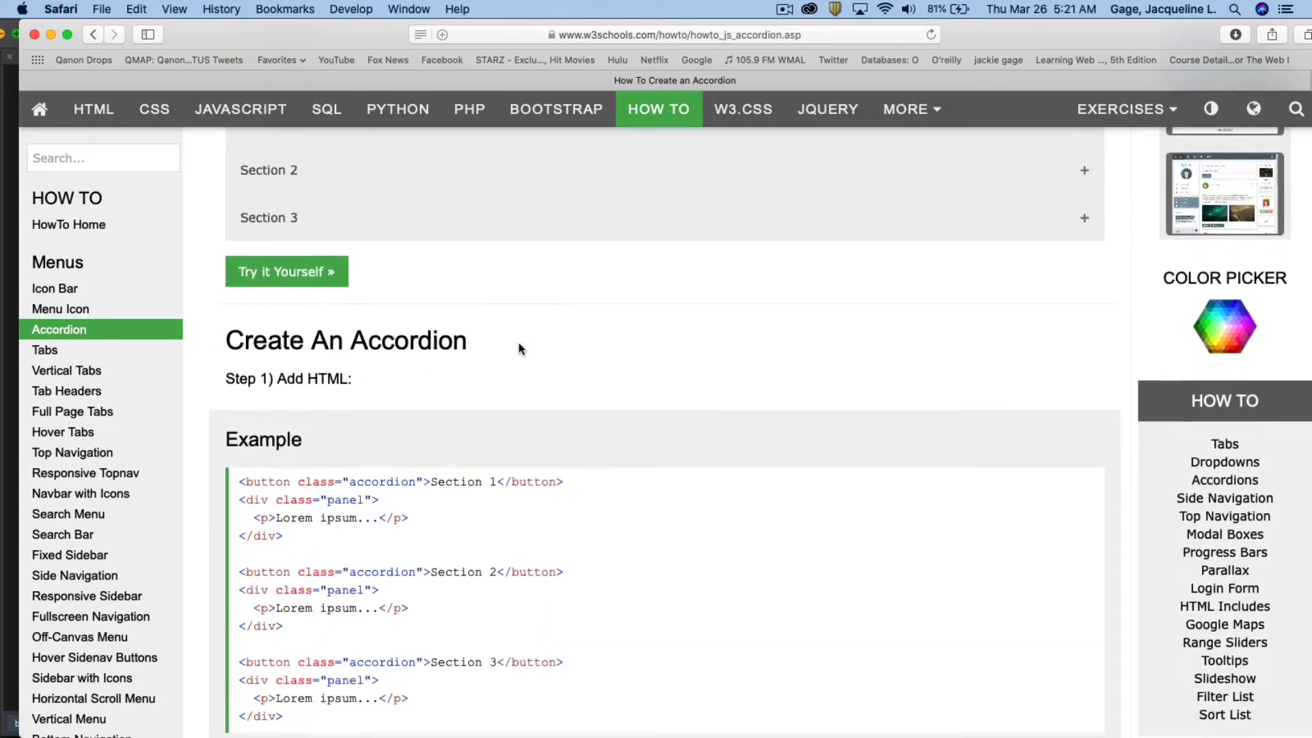
{"action": "scroll", "scroll_direction": "down", "scroll_amount": 3}
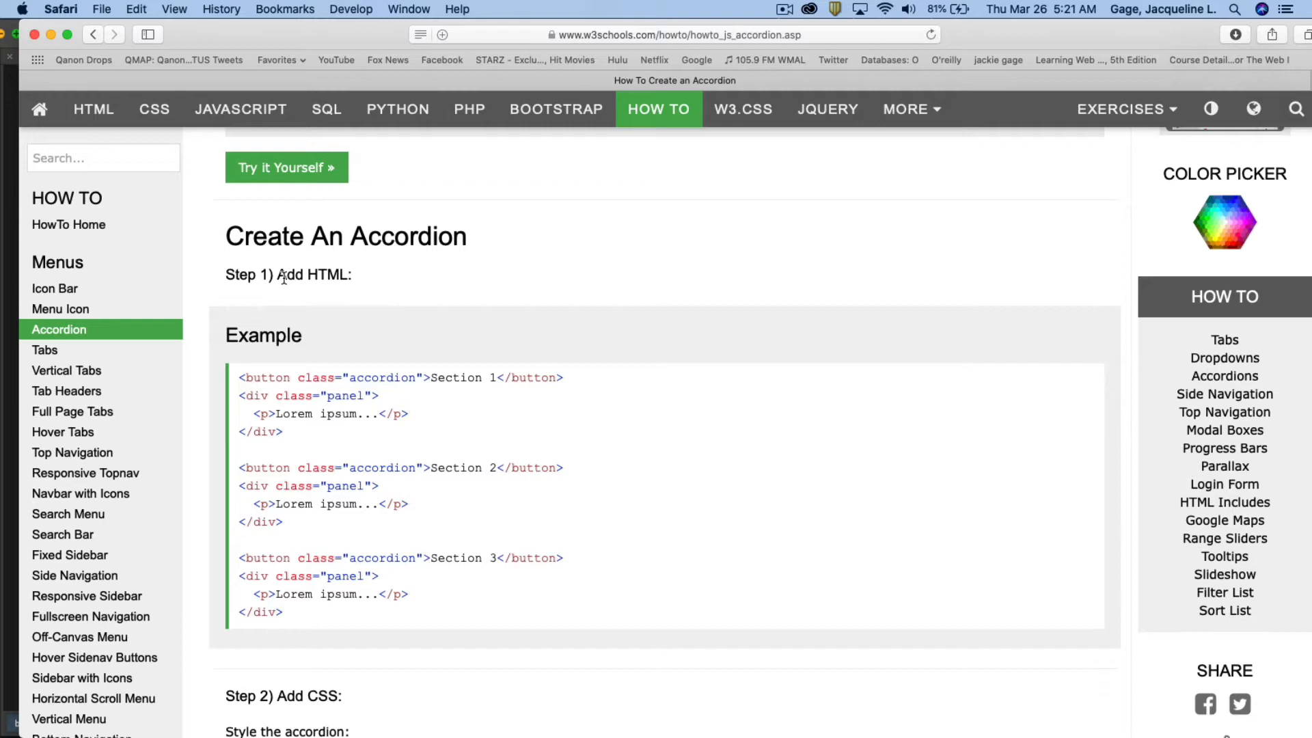
{"action": "mouse_move", "coordinate": [293, 274]}
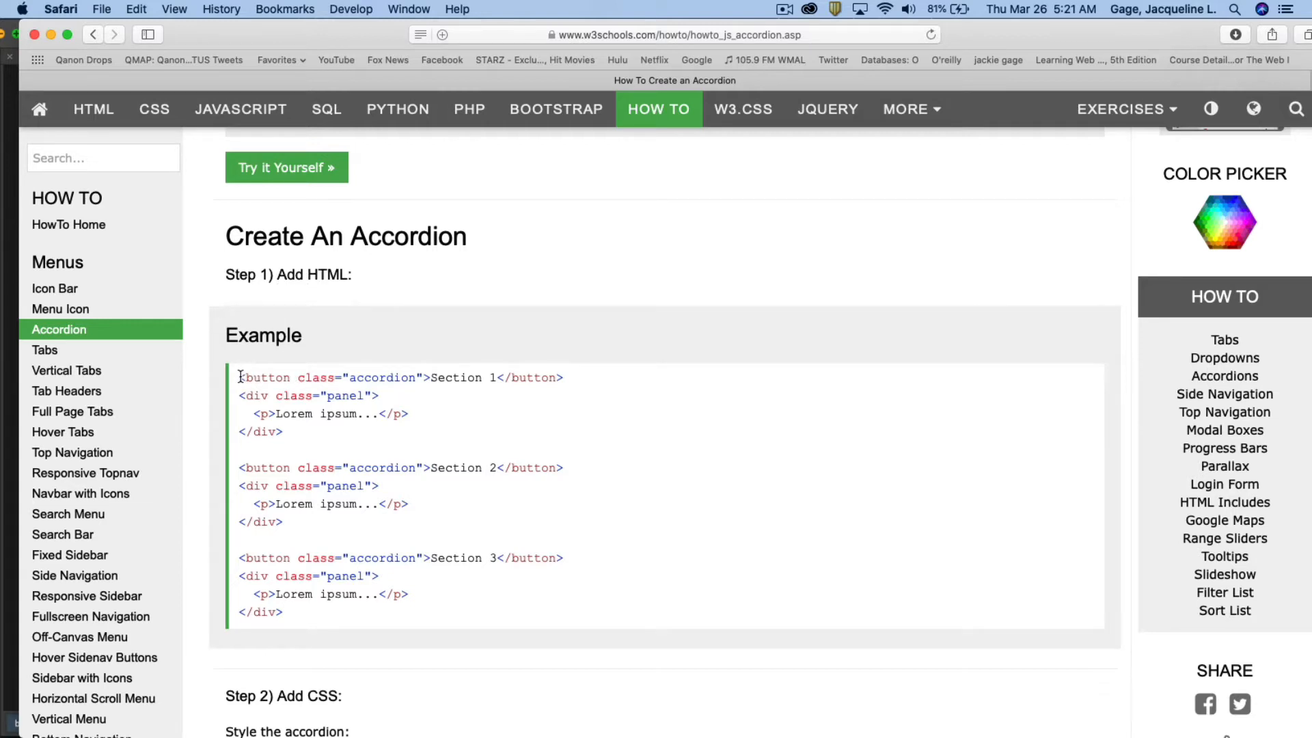
{"action": "left_click_drag", "start_coordinate": [241, 376], "coordinate": [283, 611]}
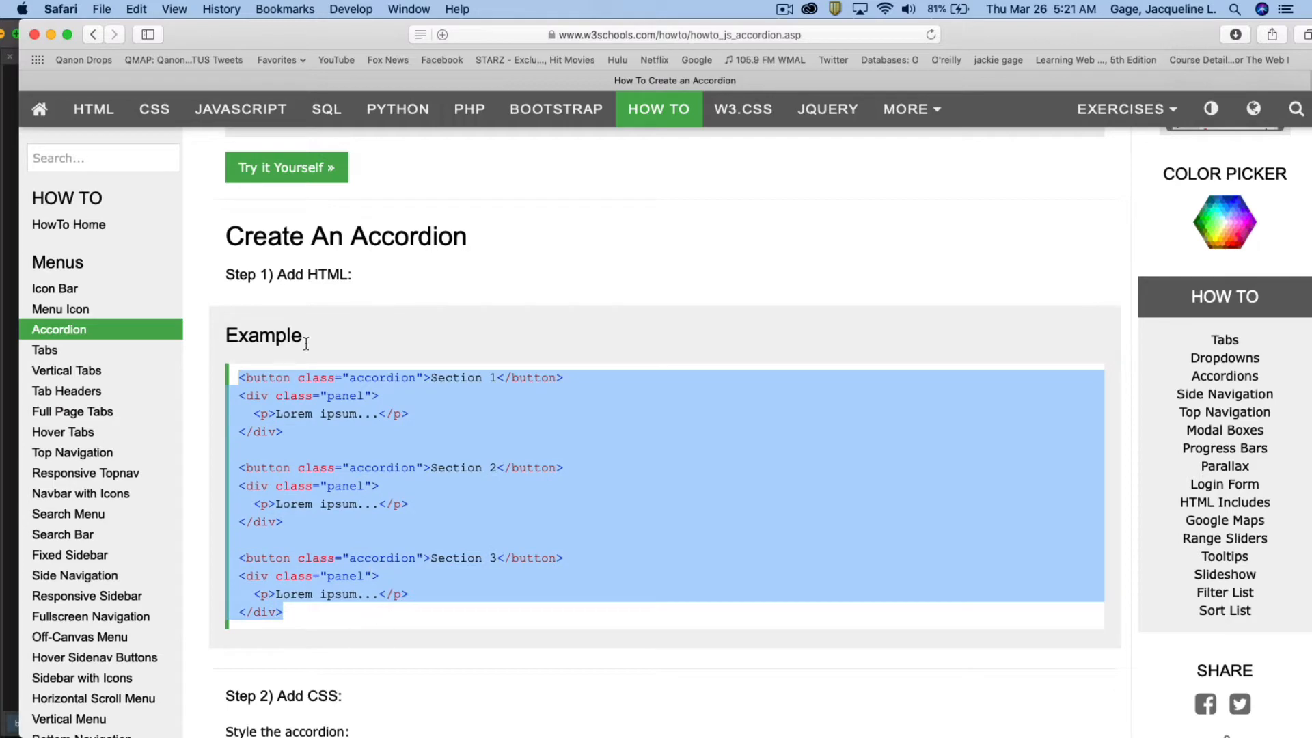
{"action": "left_click", "coordinate": [135, 9]}
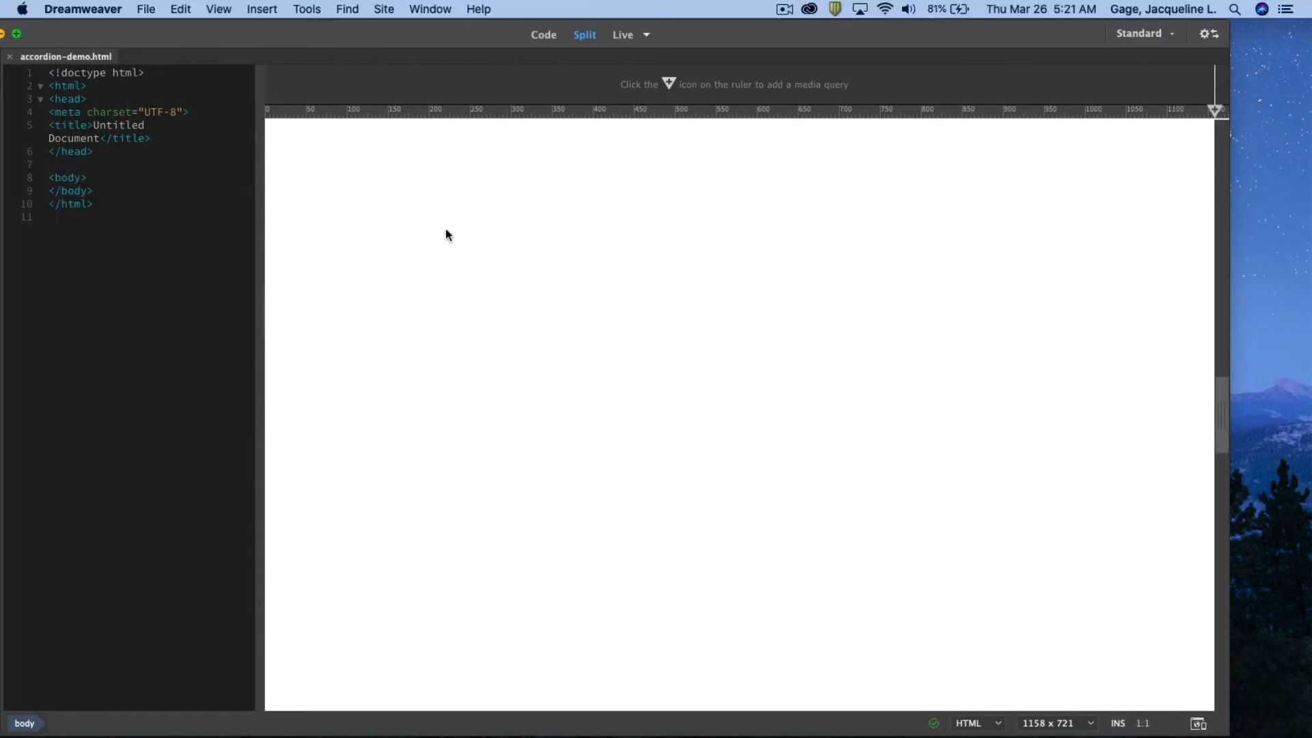
Step: Paste the copied accordion HTML inside <body> of accordion-demo.html in Design view
{"action": "left_click", "coordinate": [89, 177]}
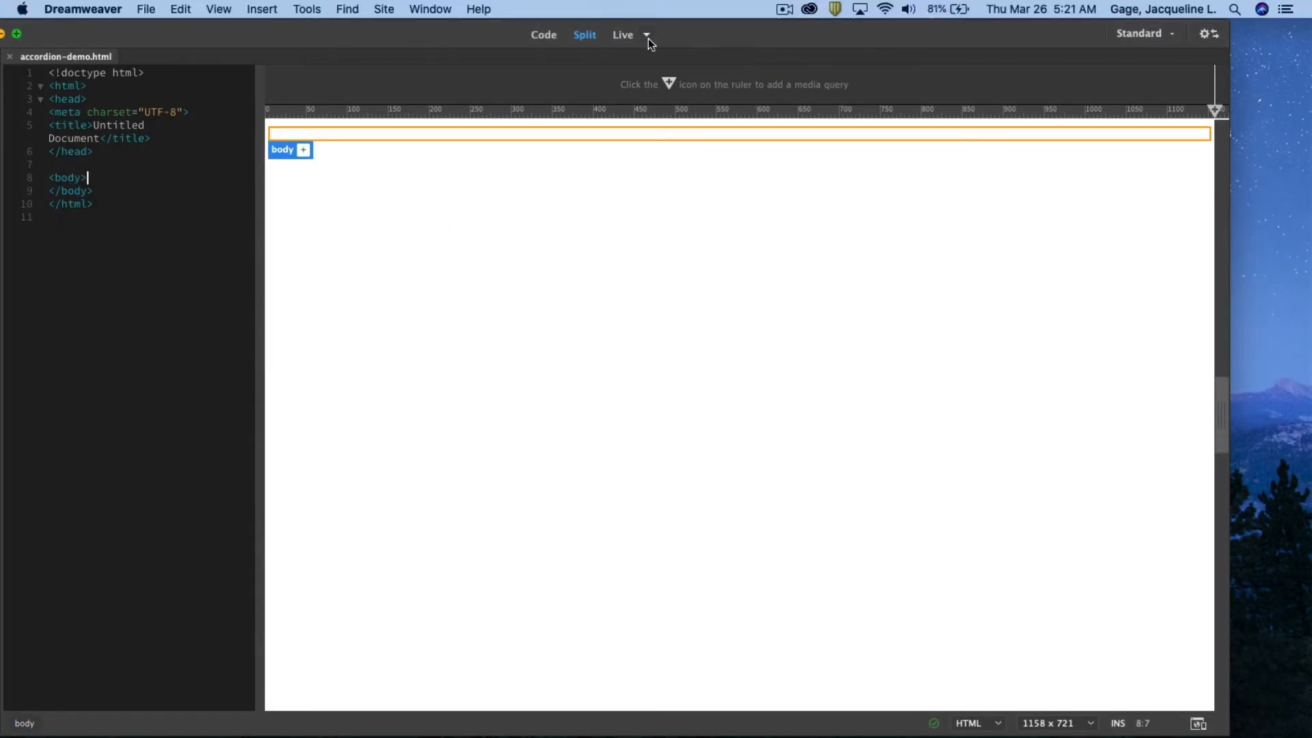
{"action": "left_click", "coordinate": [646, 34]}
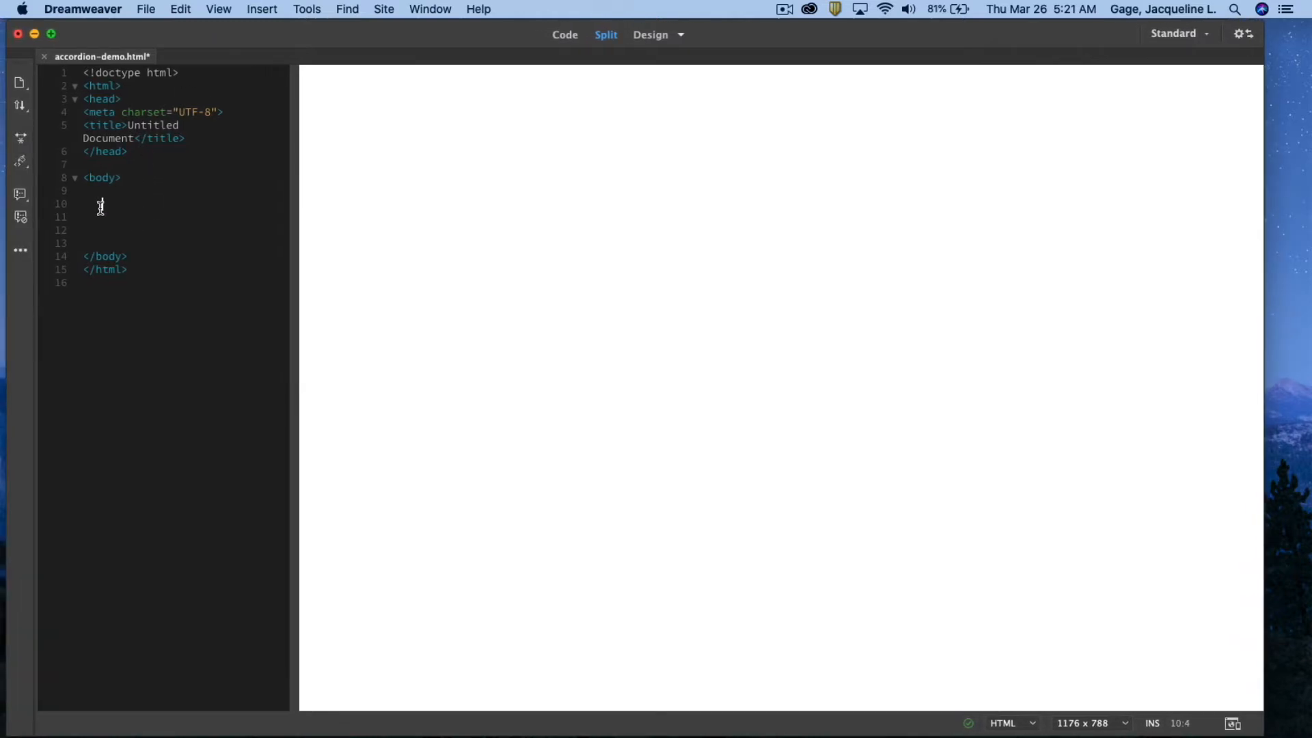
{"action": "left_click", "coordinate": [179, 9]}
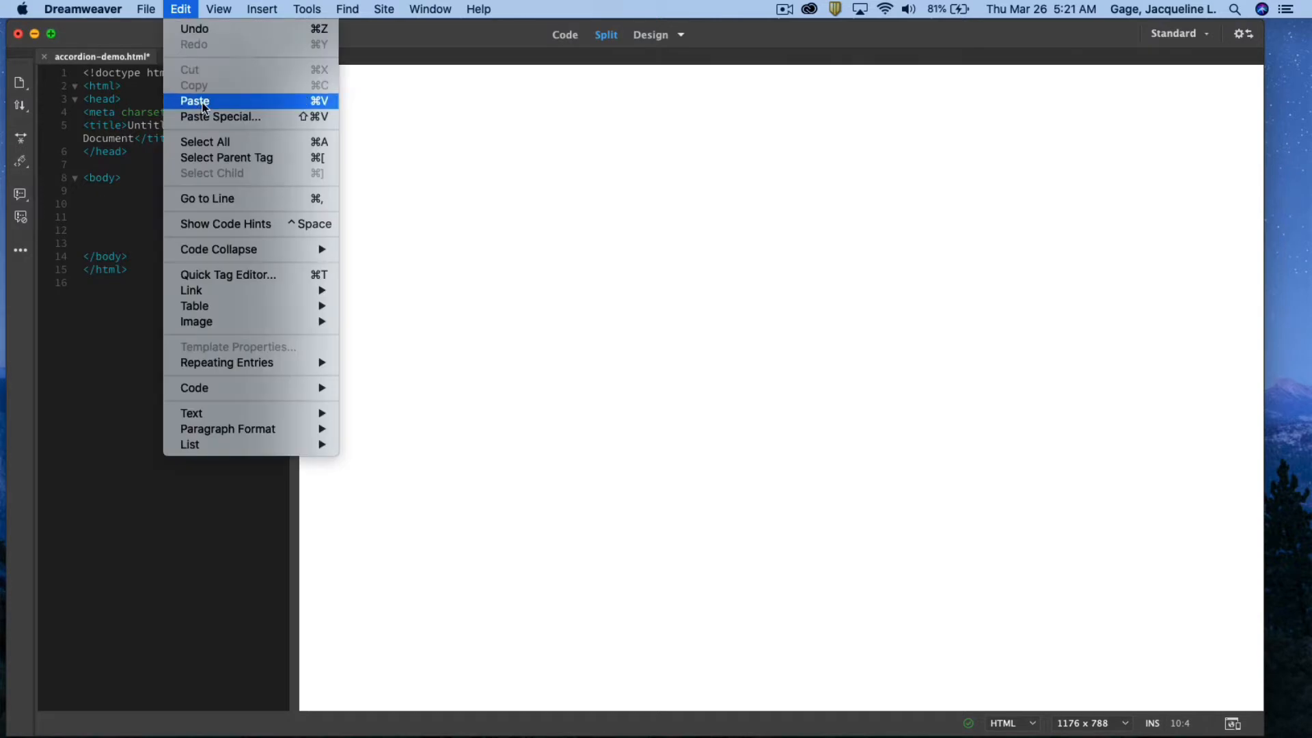
{"action": "left_click", "coordinate": [194, 100]}
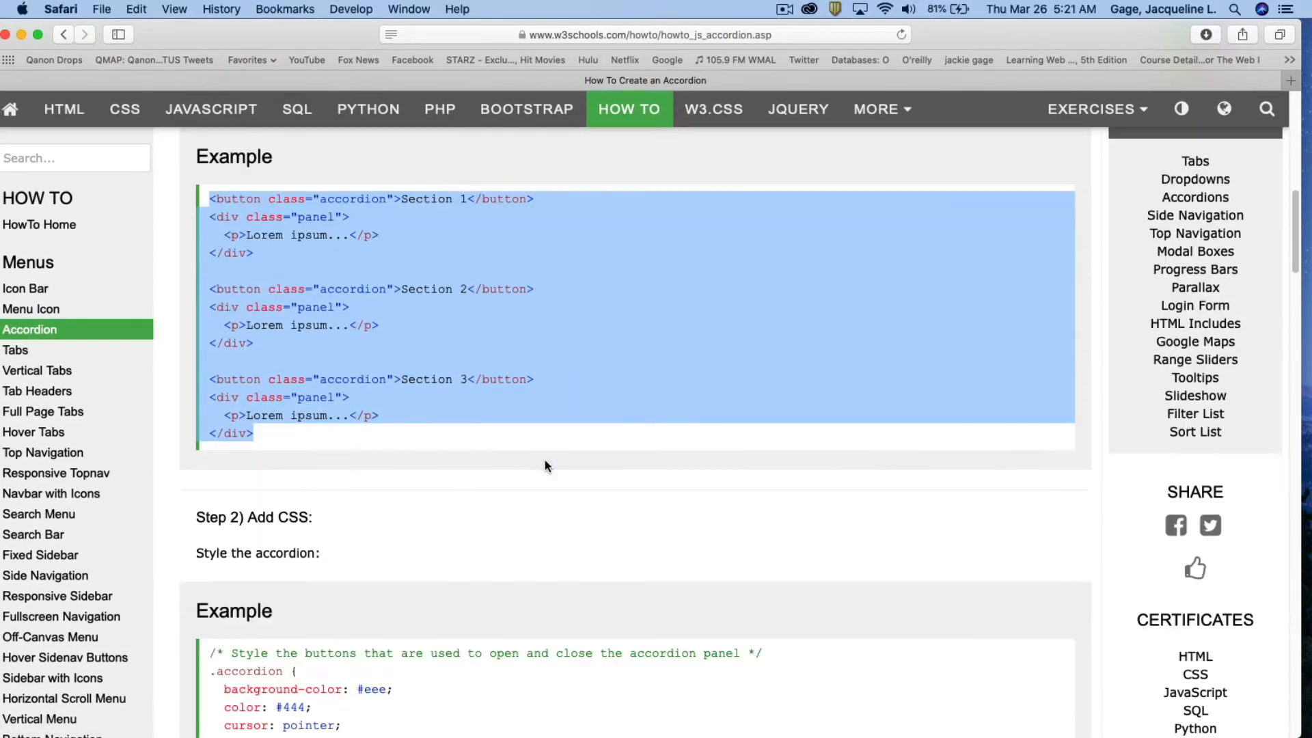
{"action": "scroll", "scroll_direction": "down", "scroll_amount": 3}
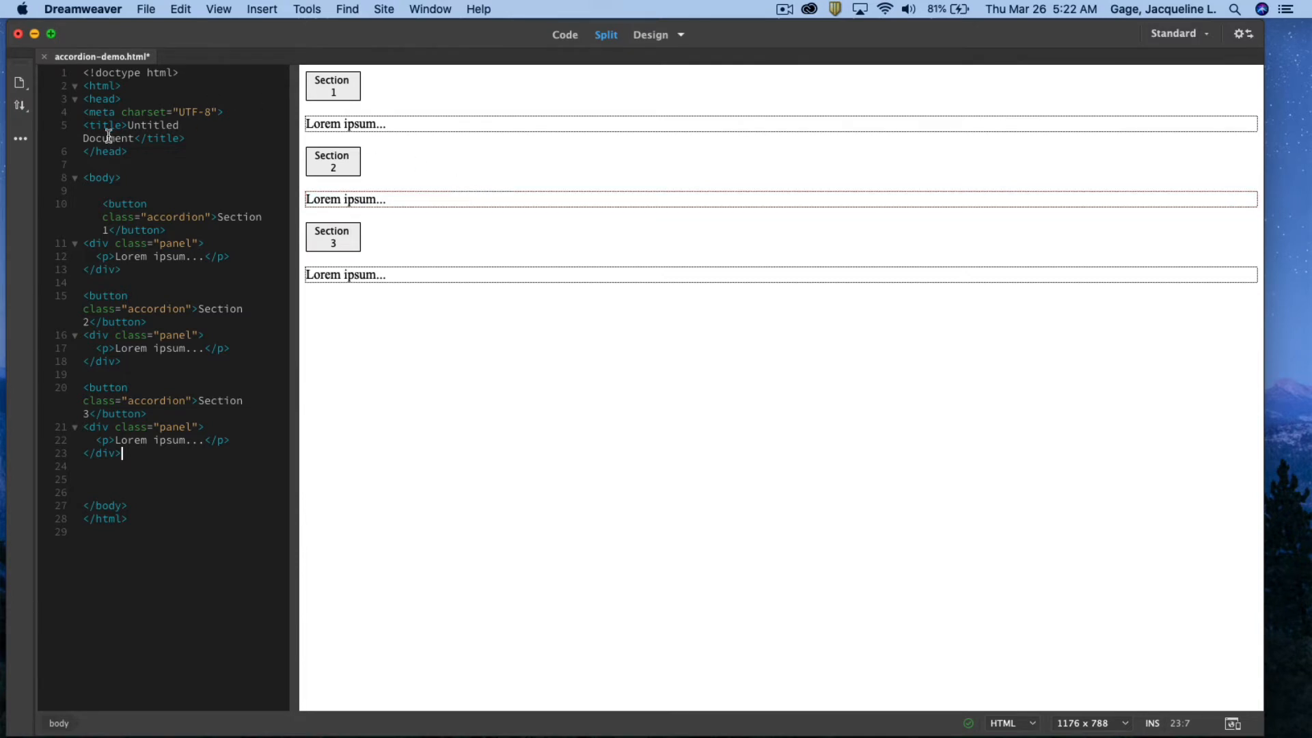
Step: Define an in-page CSS source in CSS Designer and add blank lines inside <style>
{"action": "left_click", "coordinate": [429, 9]}
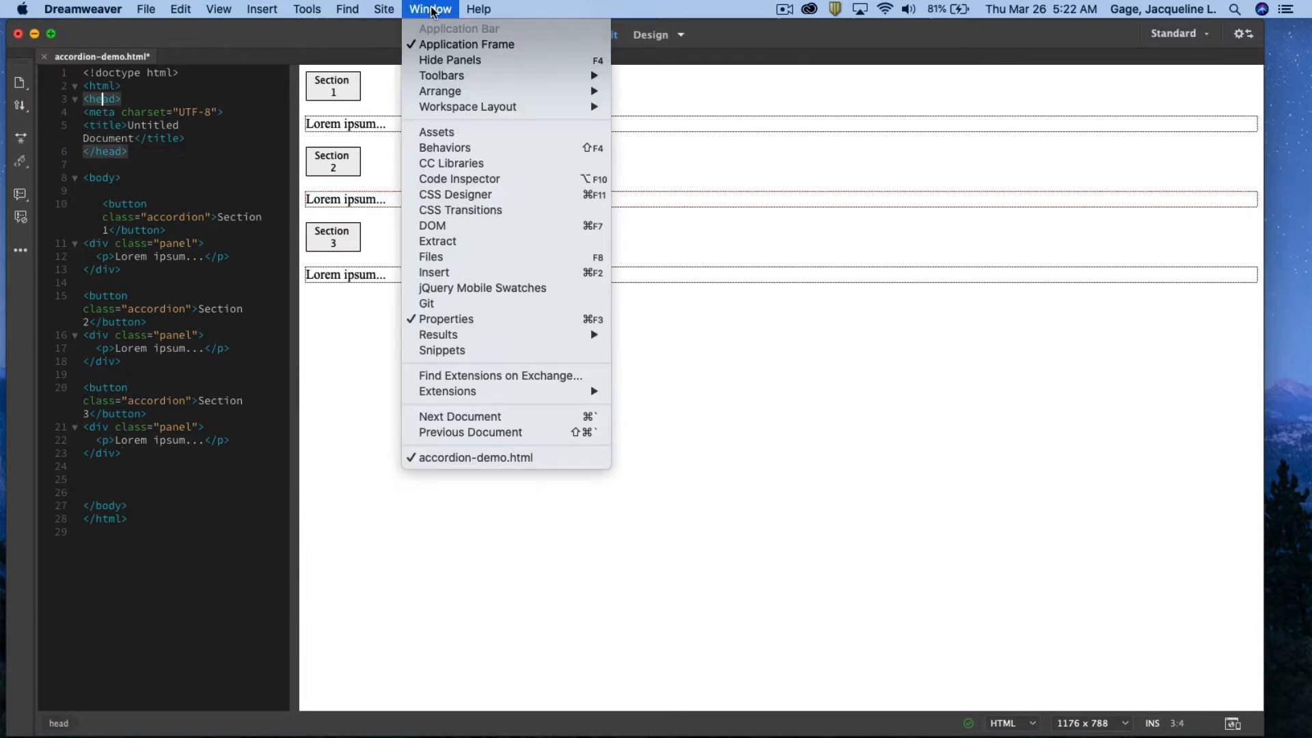
{"action": "mouse_move", "coordinate": [458, 178]}
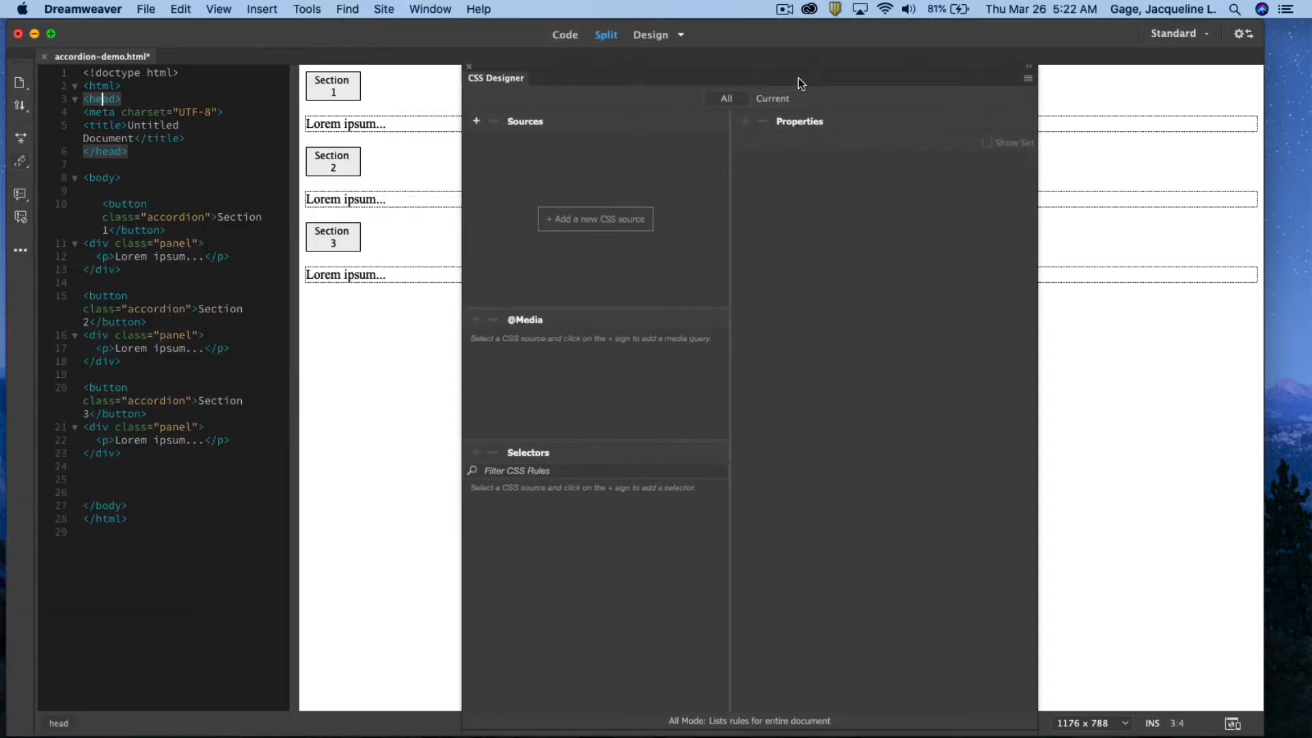
{"action": "left_click", "coordinate": [475, 120]}
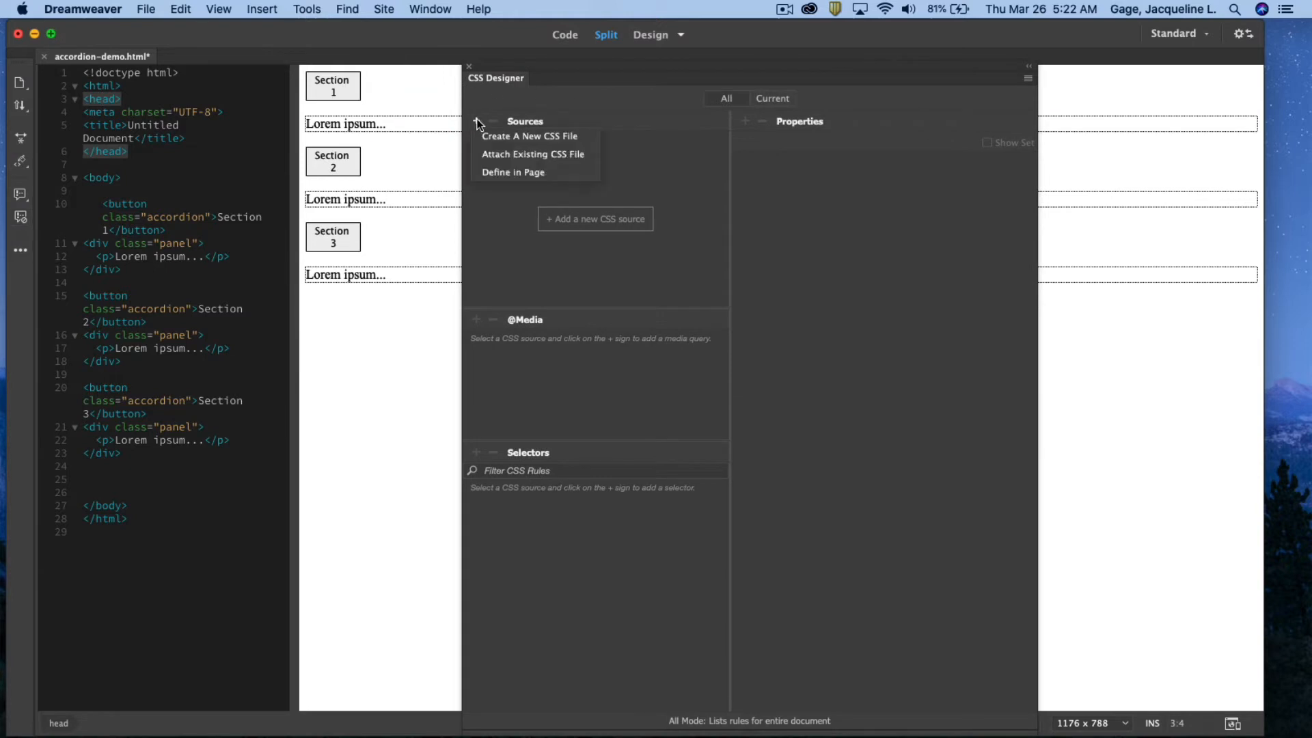
{"action": "mouse_move", "coordinate": [535, 173]}
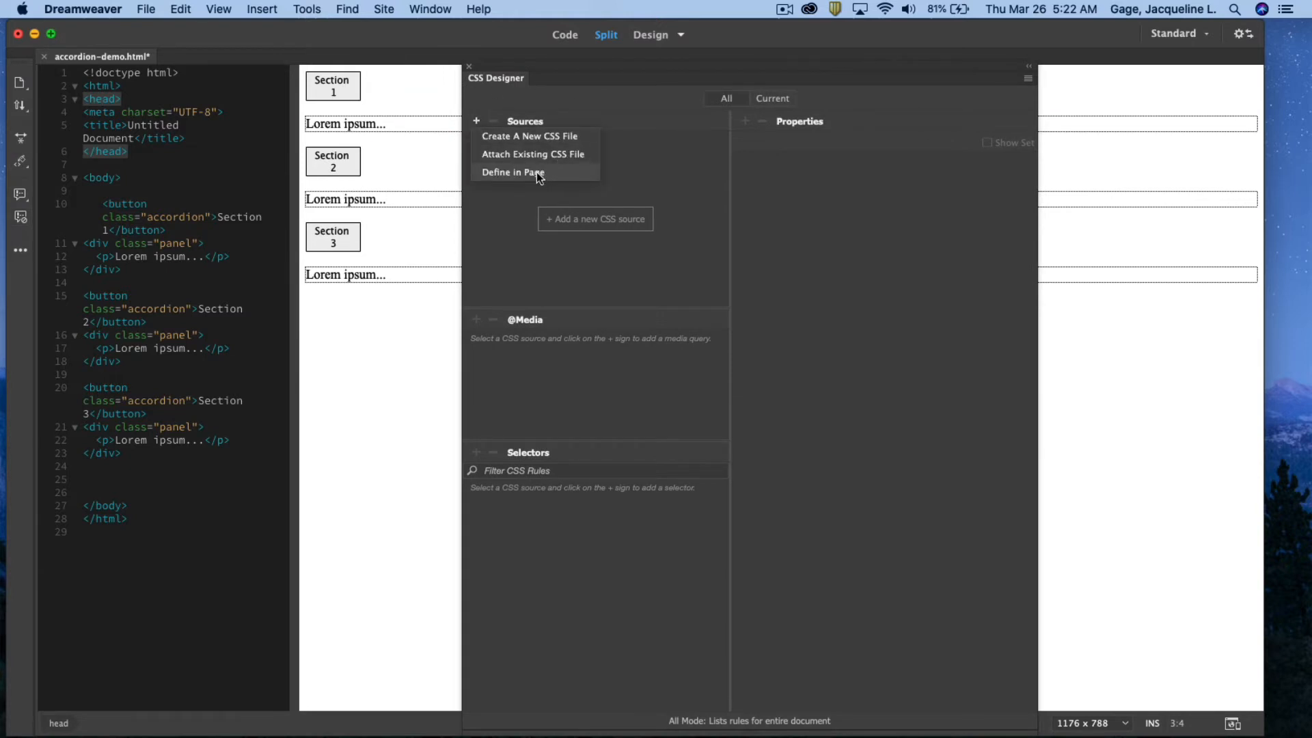
{"action": "left_click", "coordinate": [513, 172]}
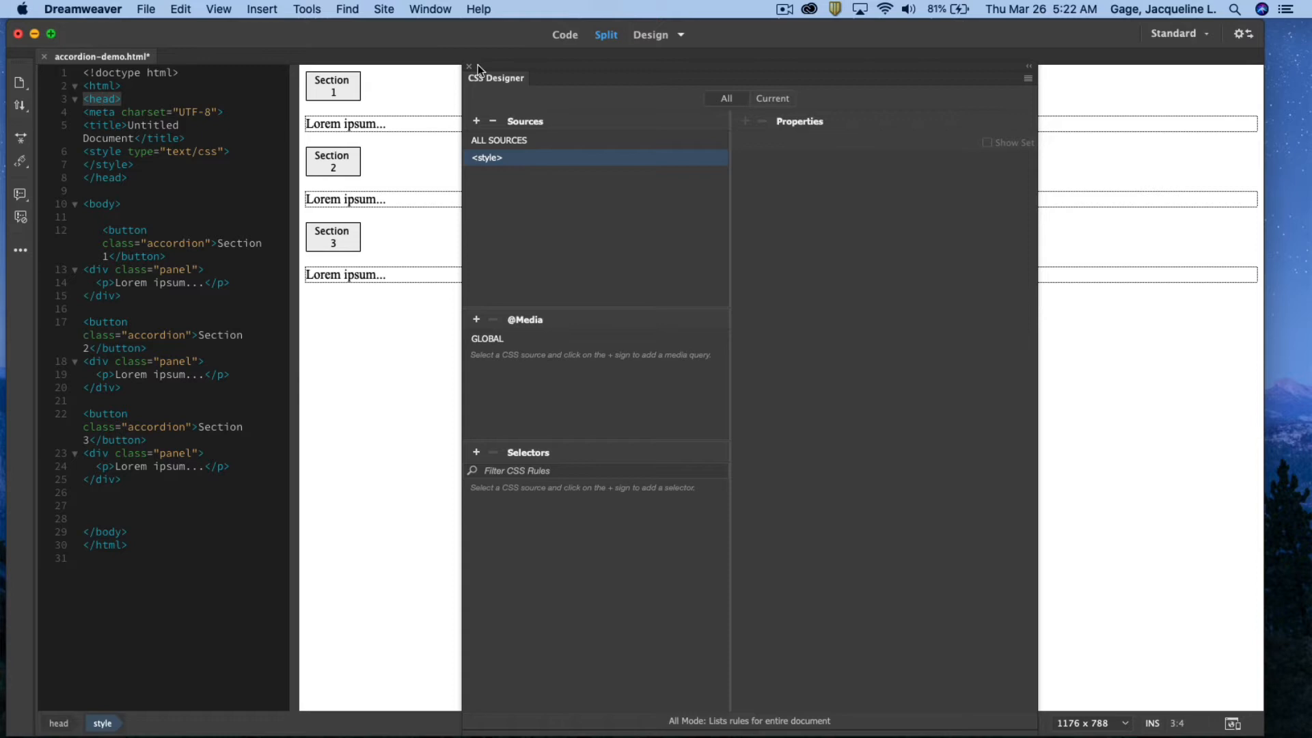
{"action": "left_click", "coordinate": [469, 67]}
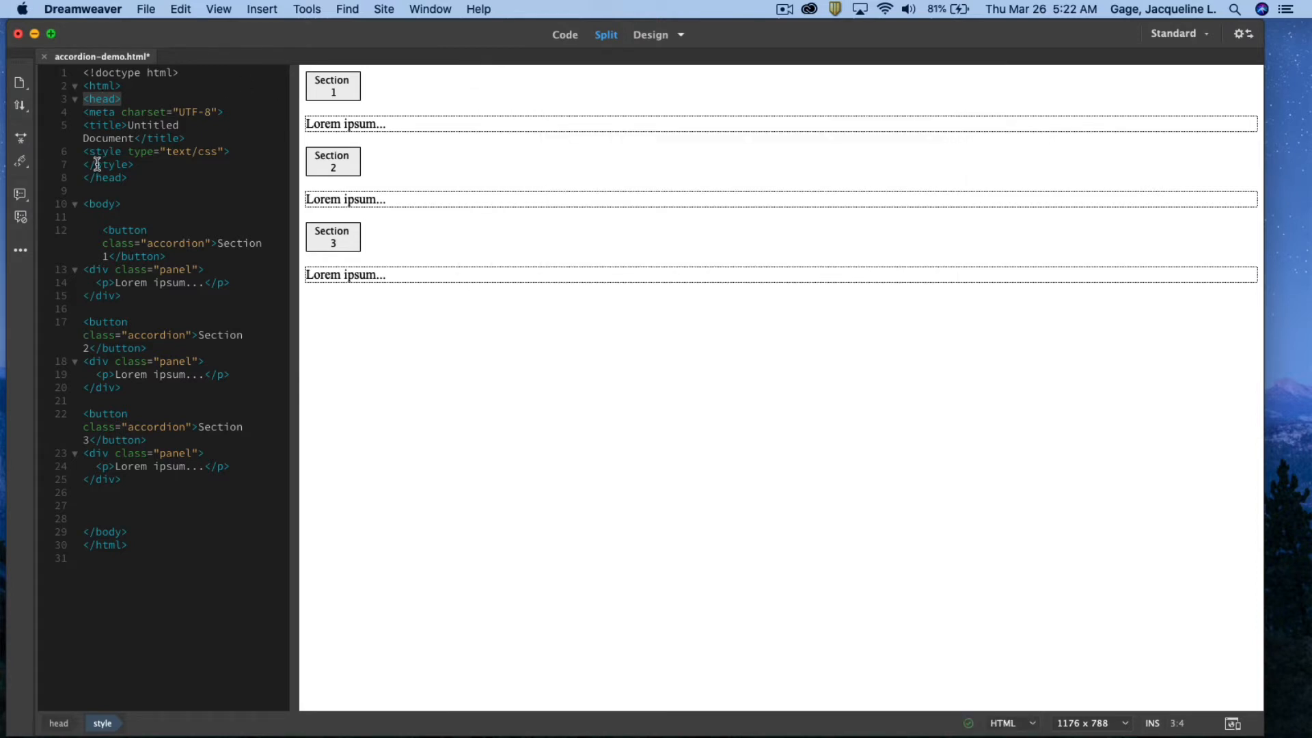
{"action": "left_click", "coordinate": [107, 151]}
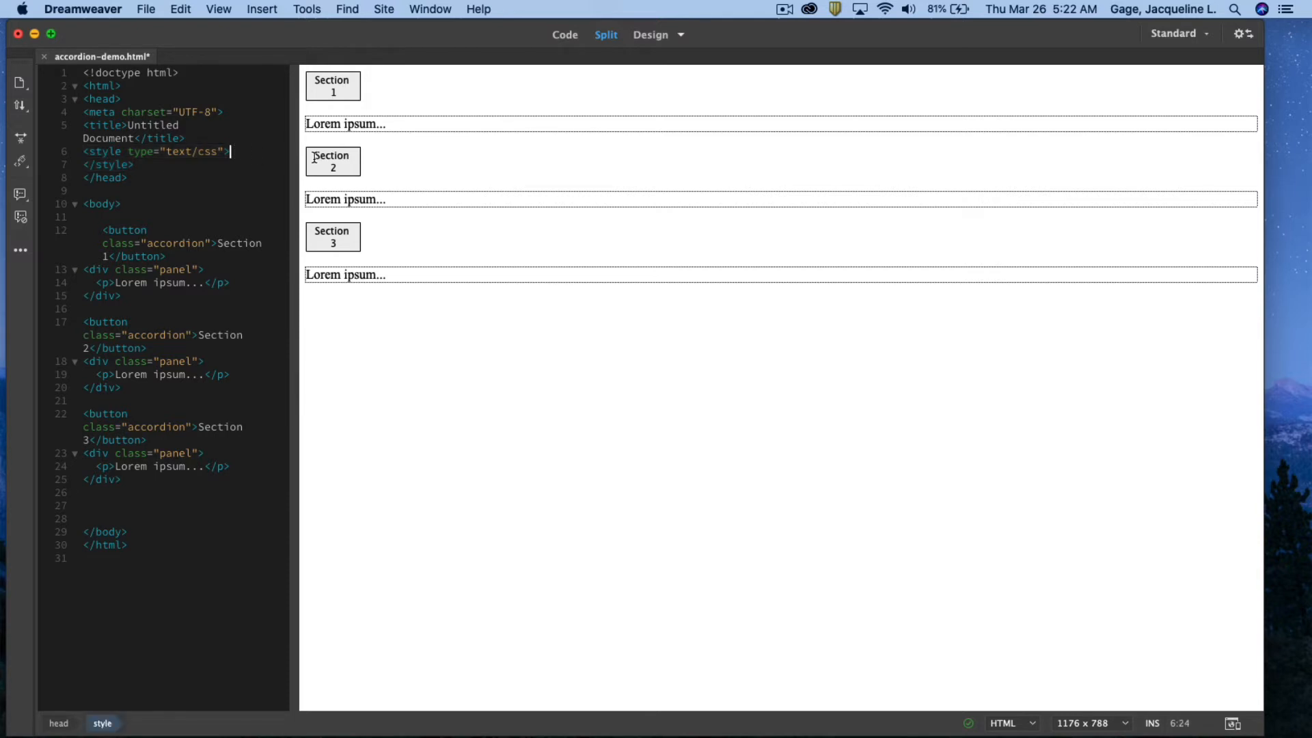
{"action": "key", "text": "enter"}
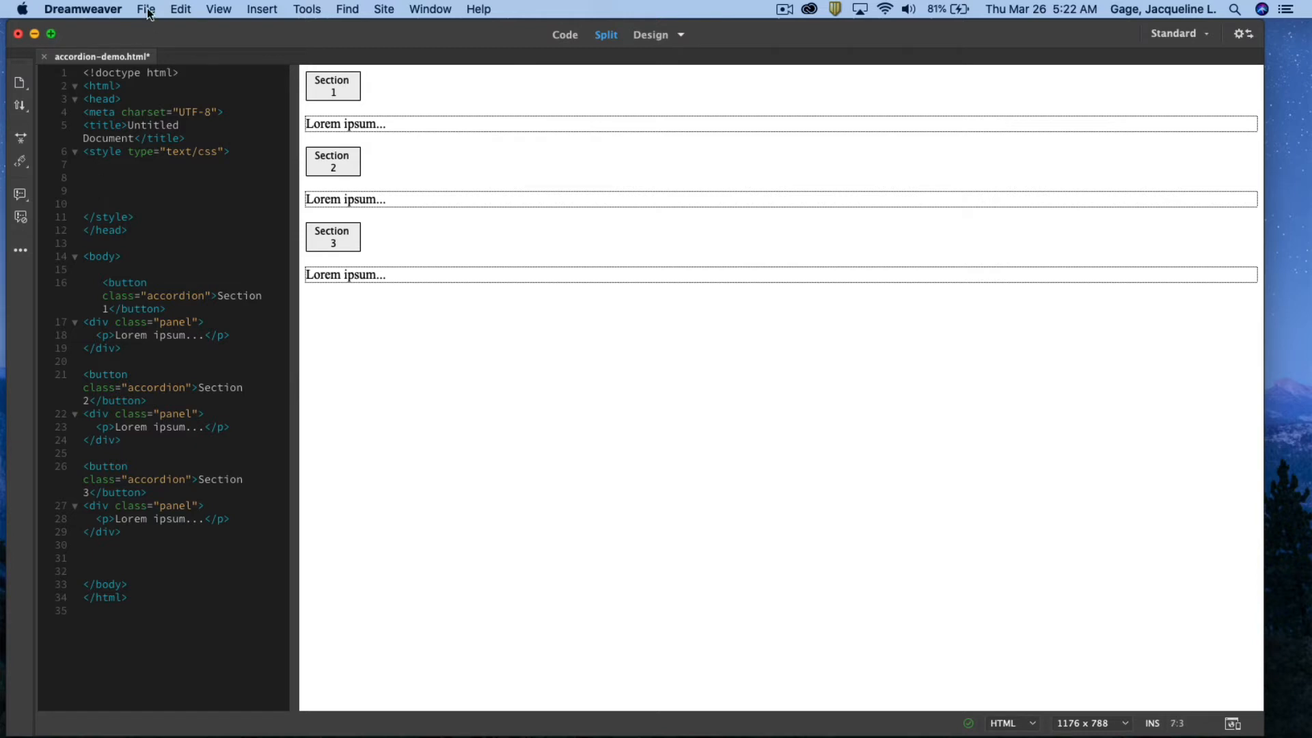
Step: Paste the accordion, hover and panel CSS into the style block and switch to Live view
{"action": "left_click", "coordinate": [179, 9]}
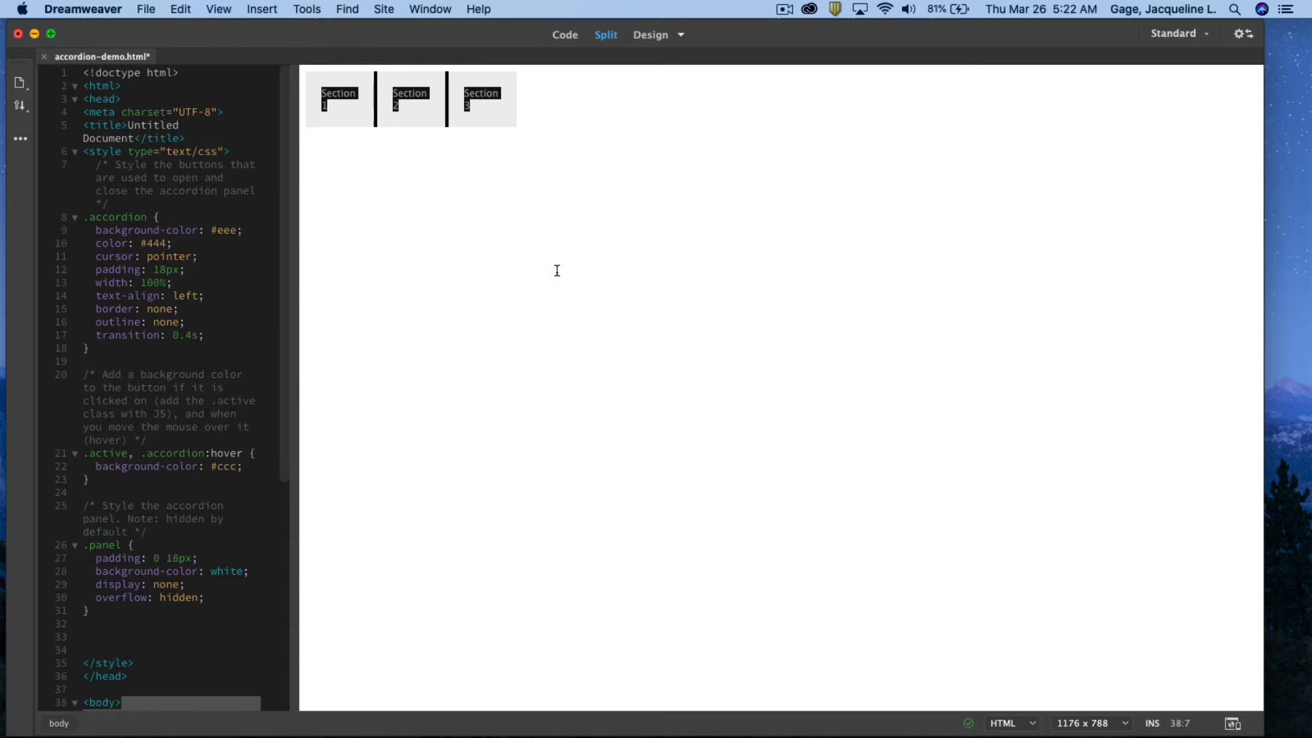
{"action": "mouse_move", "coordinate": [667, 47]}
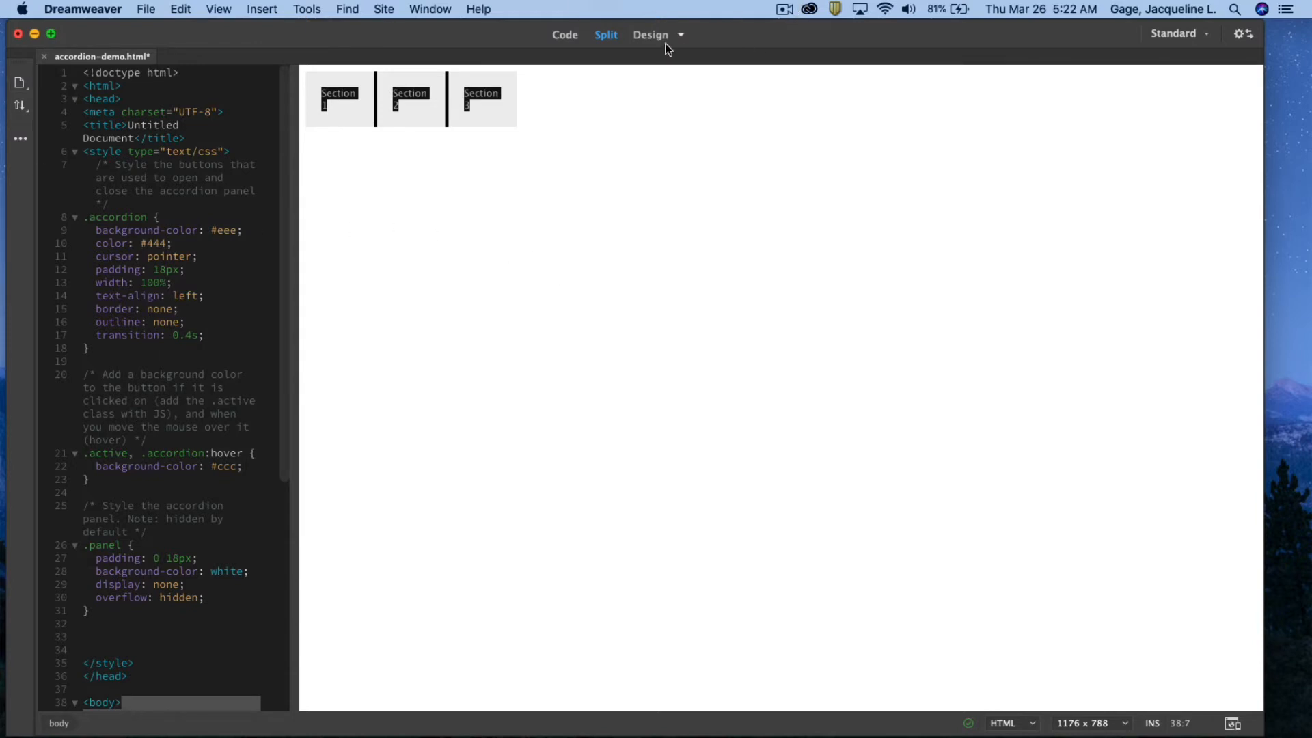
{"action": "left_click", "coordinate": [679, 34]}
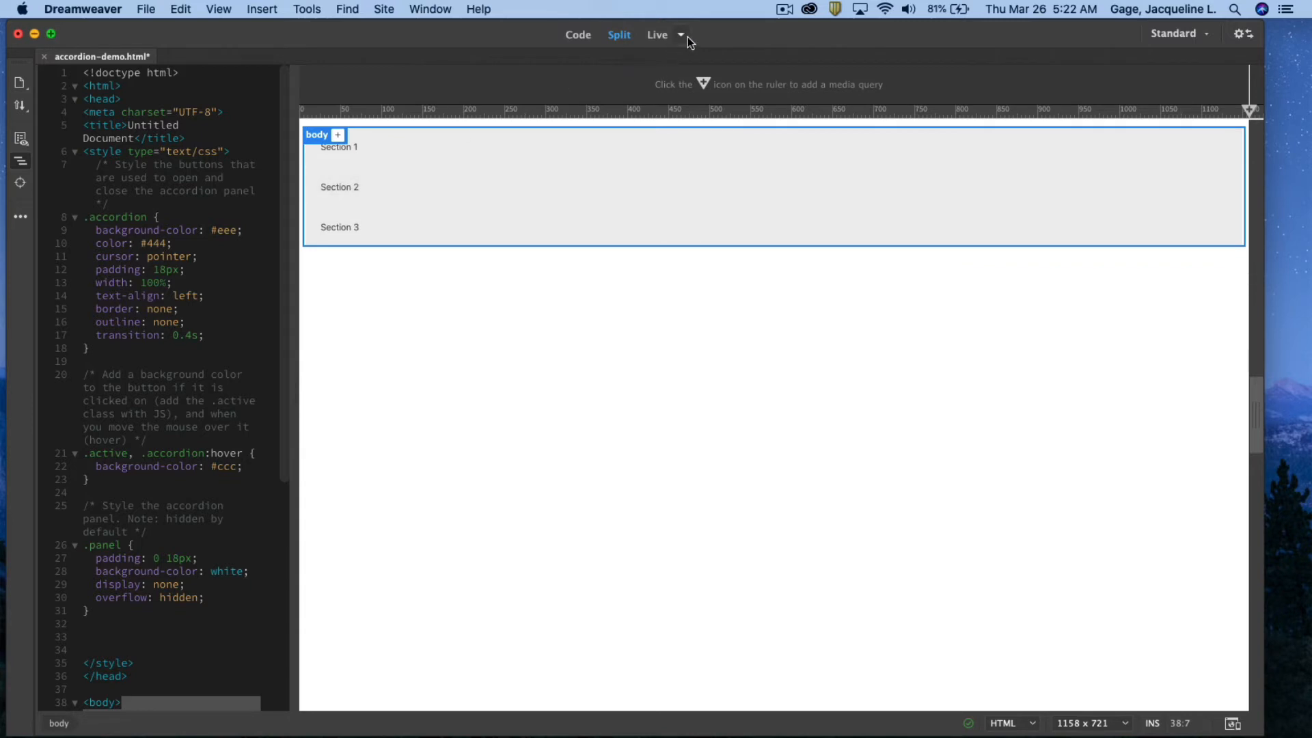
{"action": "left_click", "coordinate": [679, 35]}
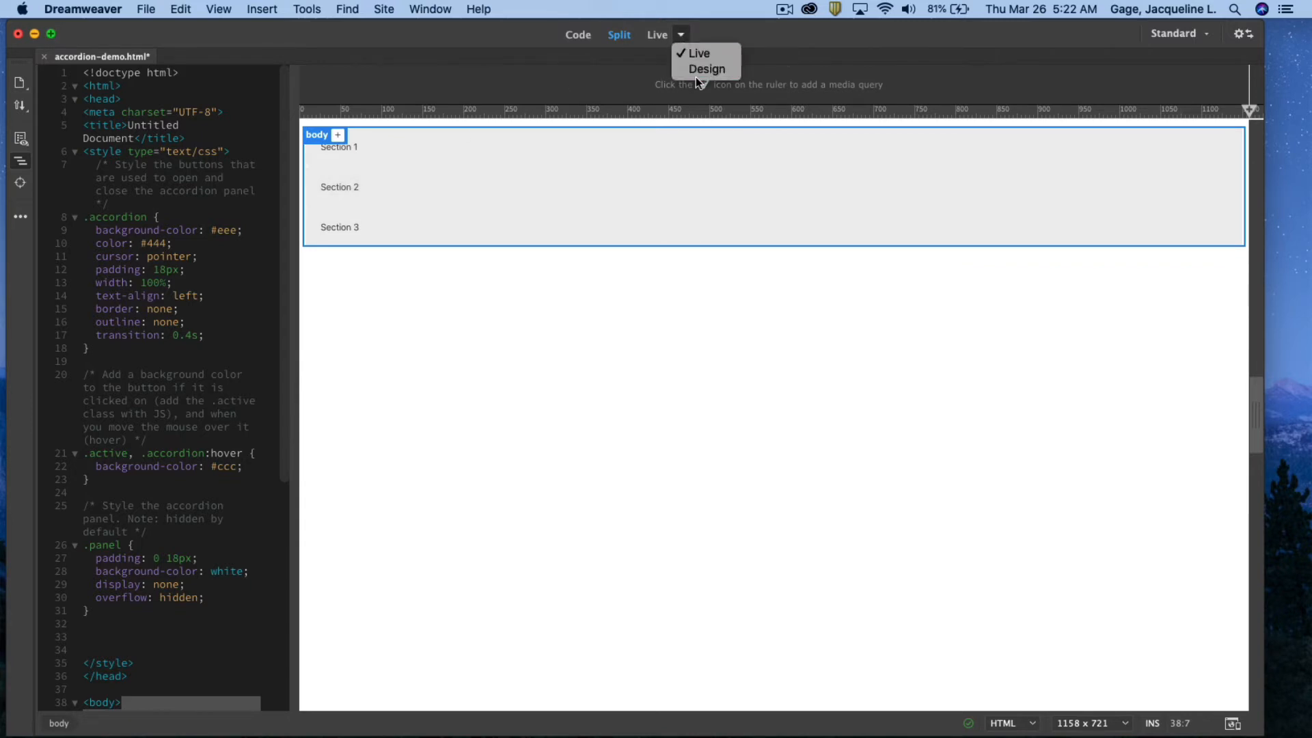
{"action": "left_click", "coordinate": [705, 68]}
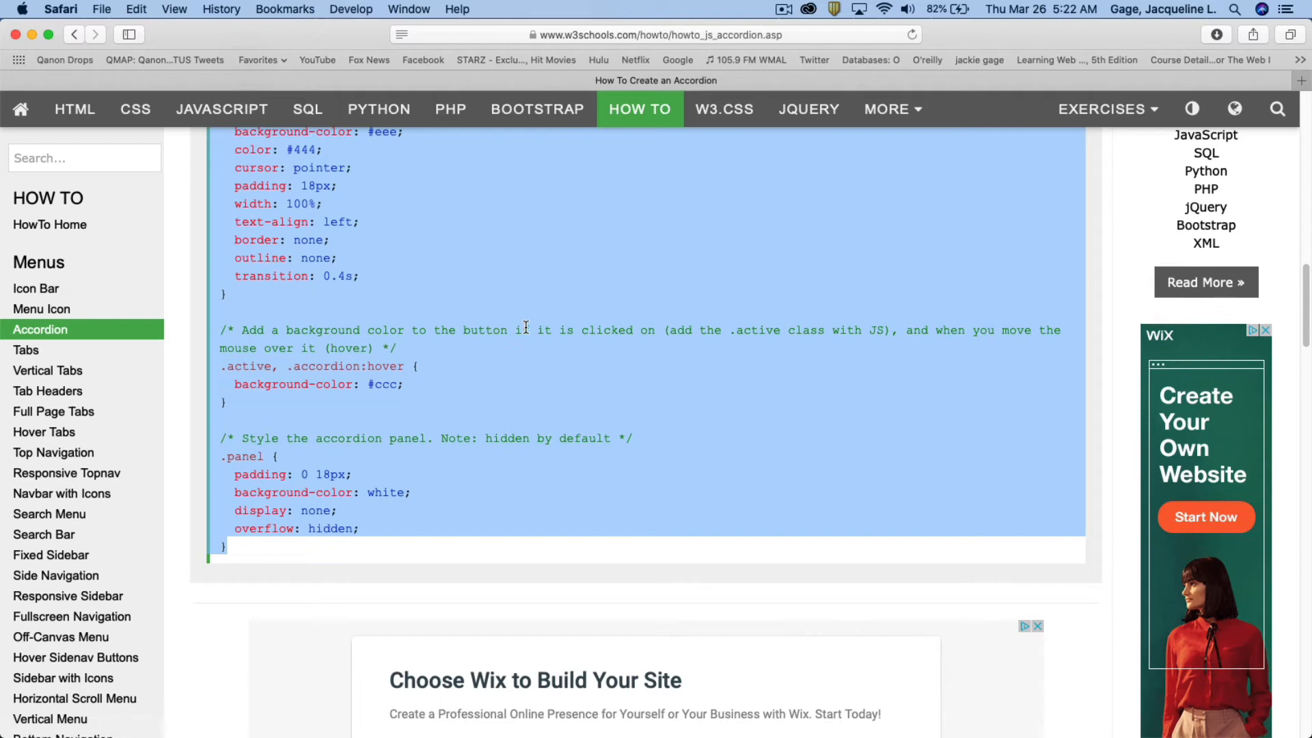
Step: Scroll to Step 3) Add JavaScript and select and copy the full example script
{"action": "scroll", "scroll_direction": "down", "scroll_amount": 3}
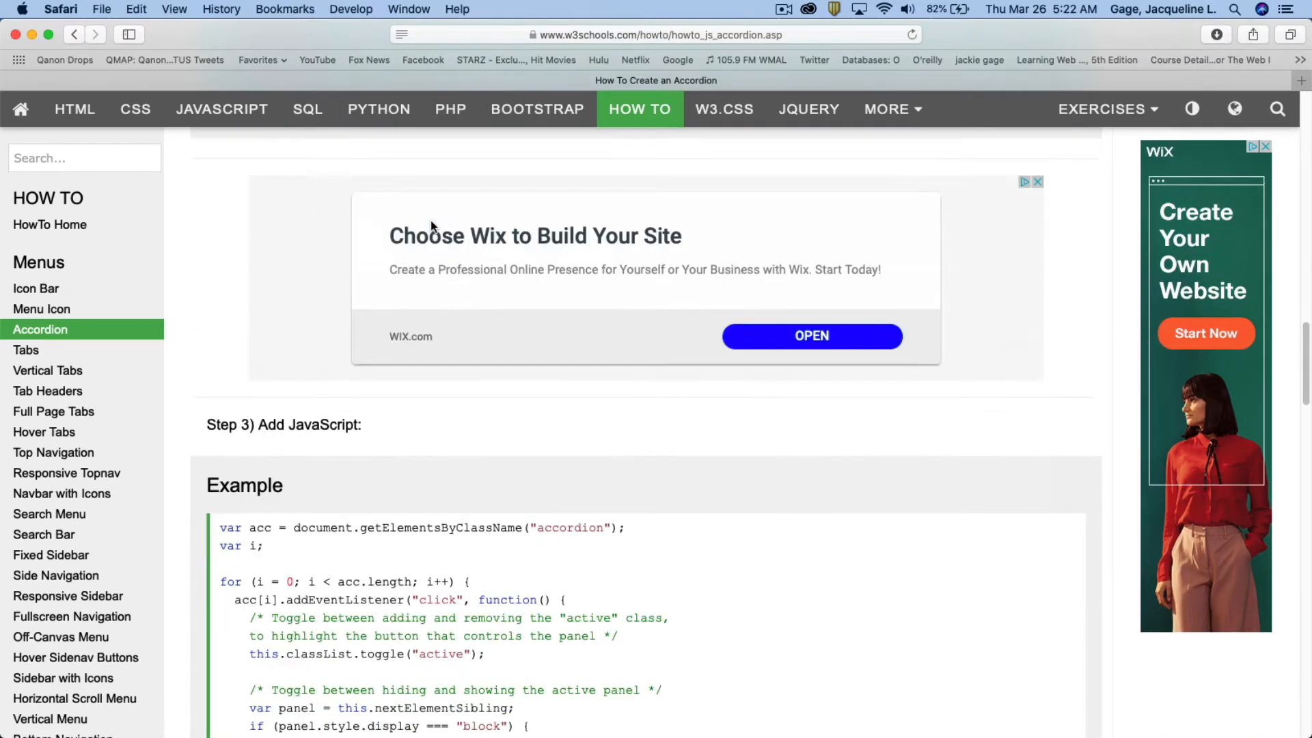
{"action": "scroll", "scroll_direction": "down", "scroll_amount": 3}
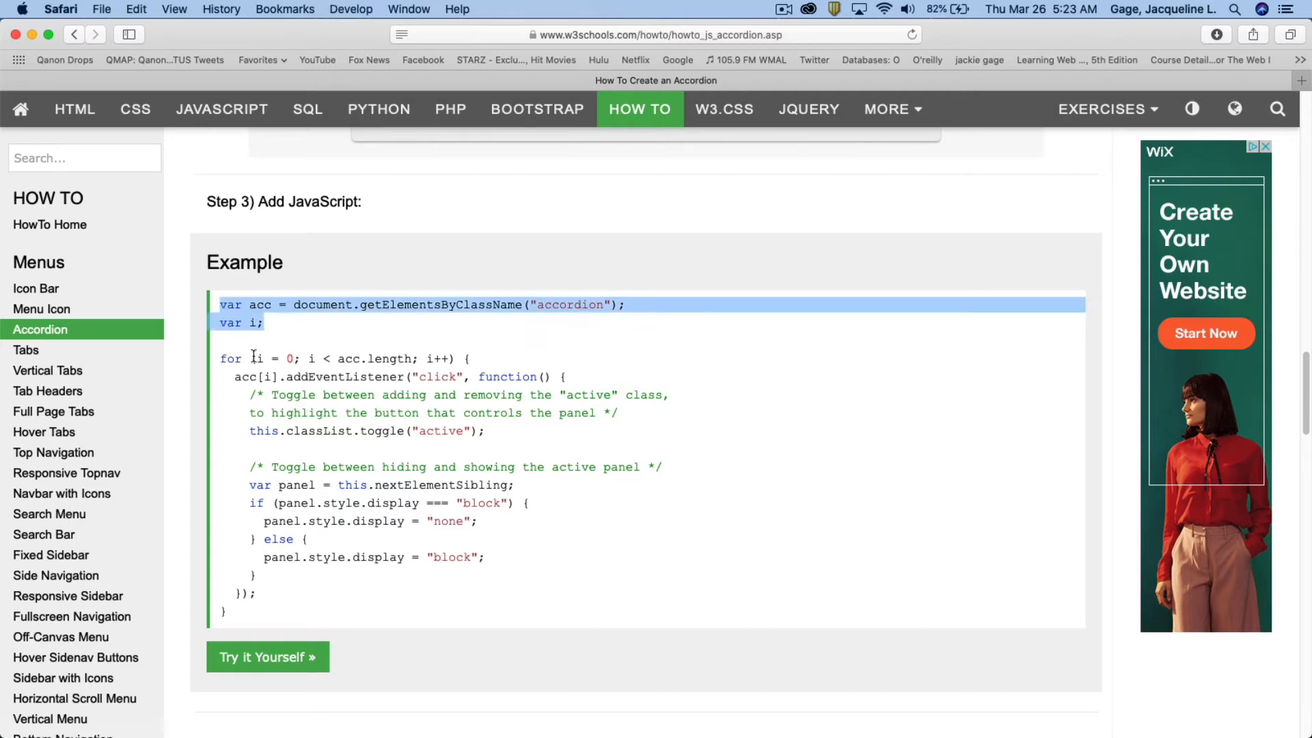
{"action": "left_click", "coordinate": [317, 611]}
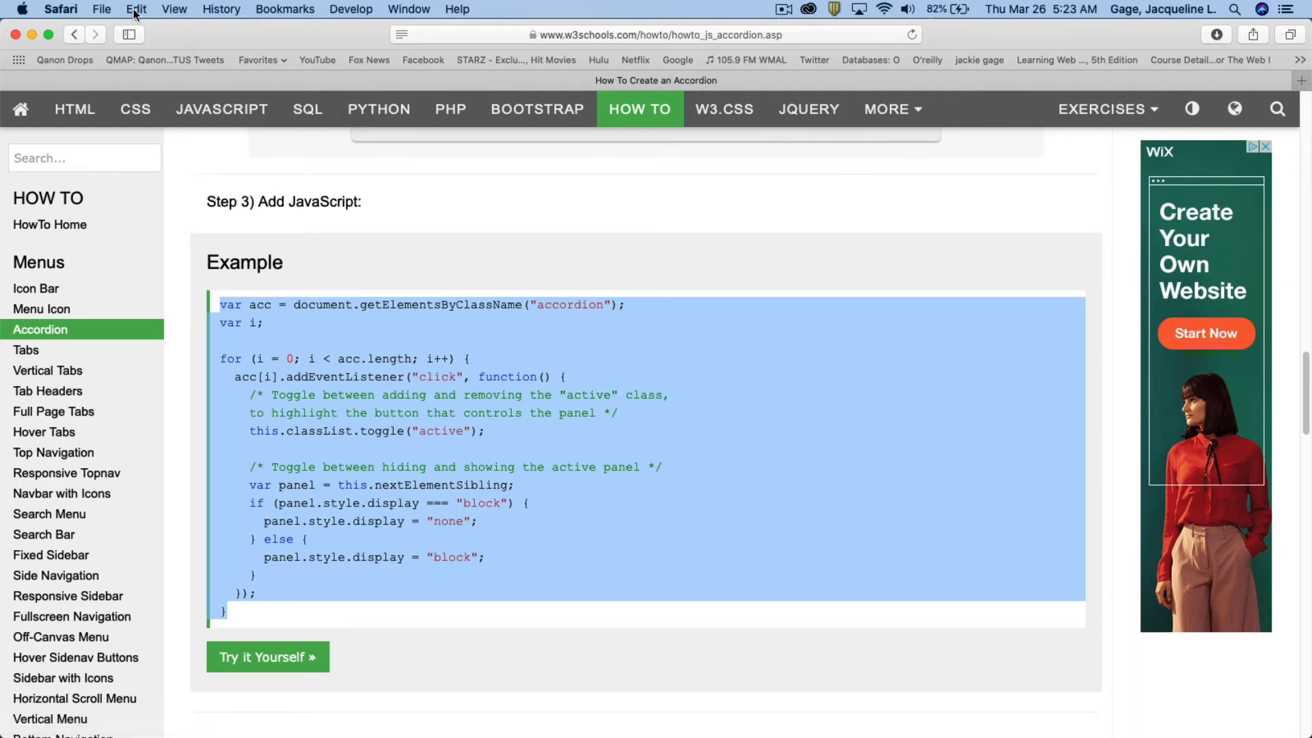
{"action": "left_click", "coordinate": [134, 9]}
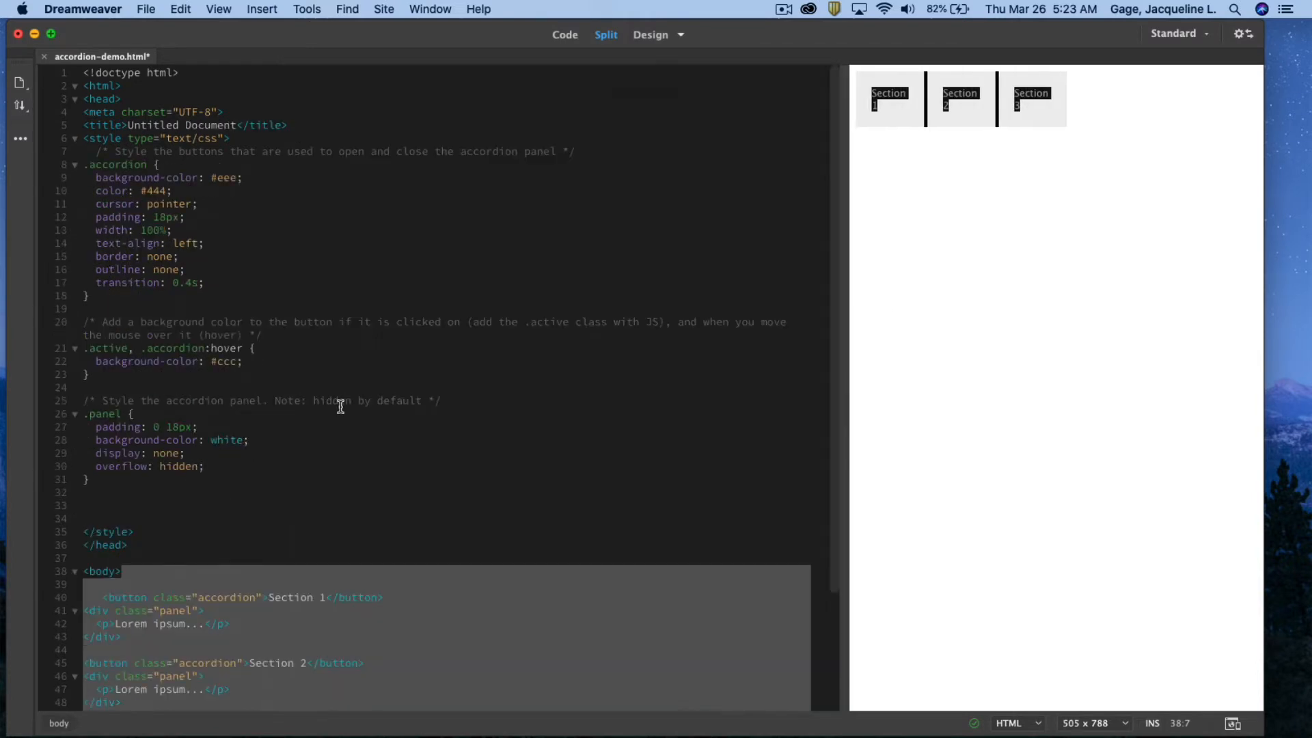
Step: Add a <script> tag pair below the third accordion panel
{"action": "scroll", "scroll_direction": "down", "scroll_amount": 3}
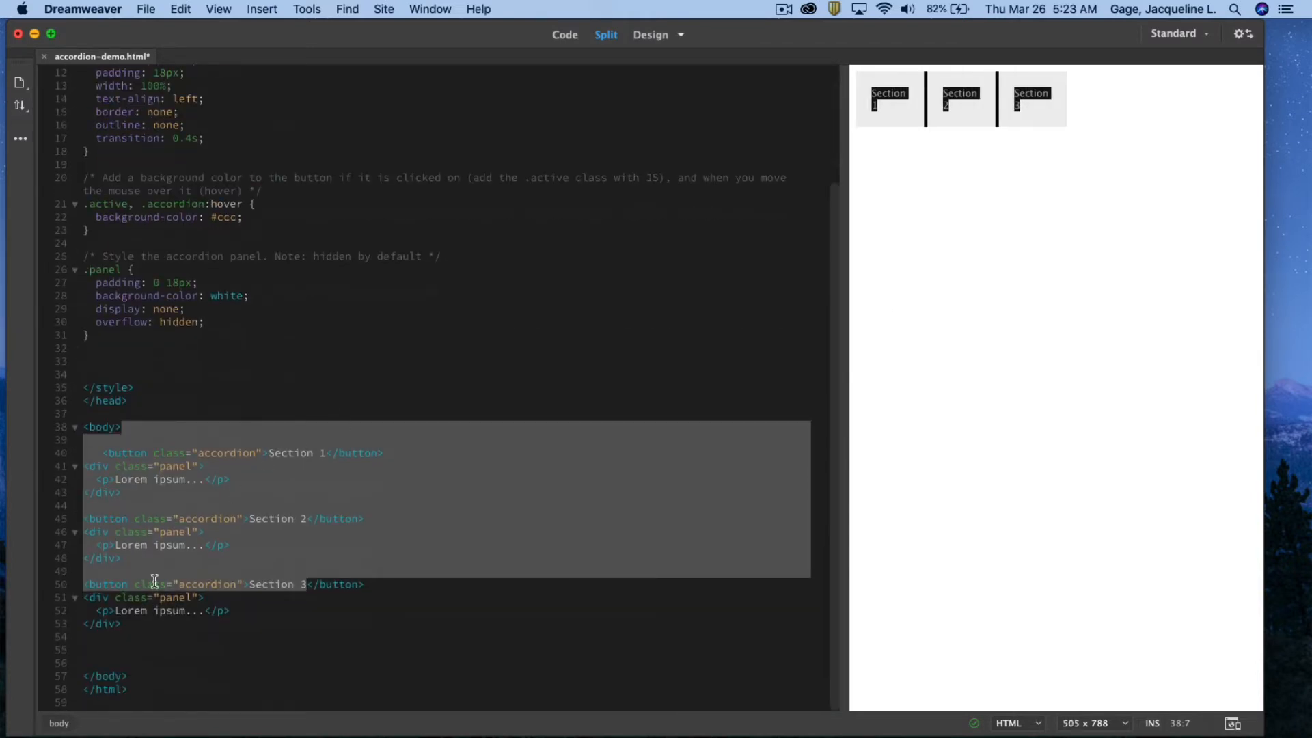
{"action": "left_click", "coordinate": [98, 663]}
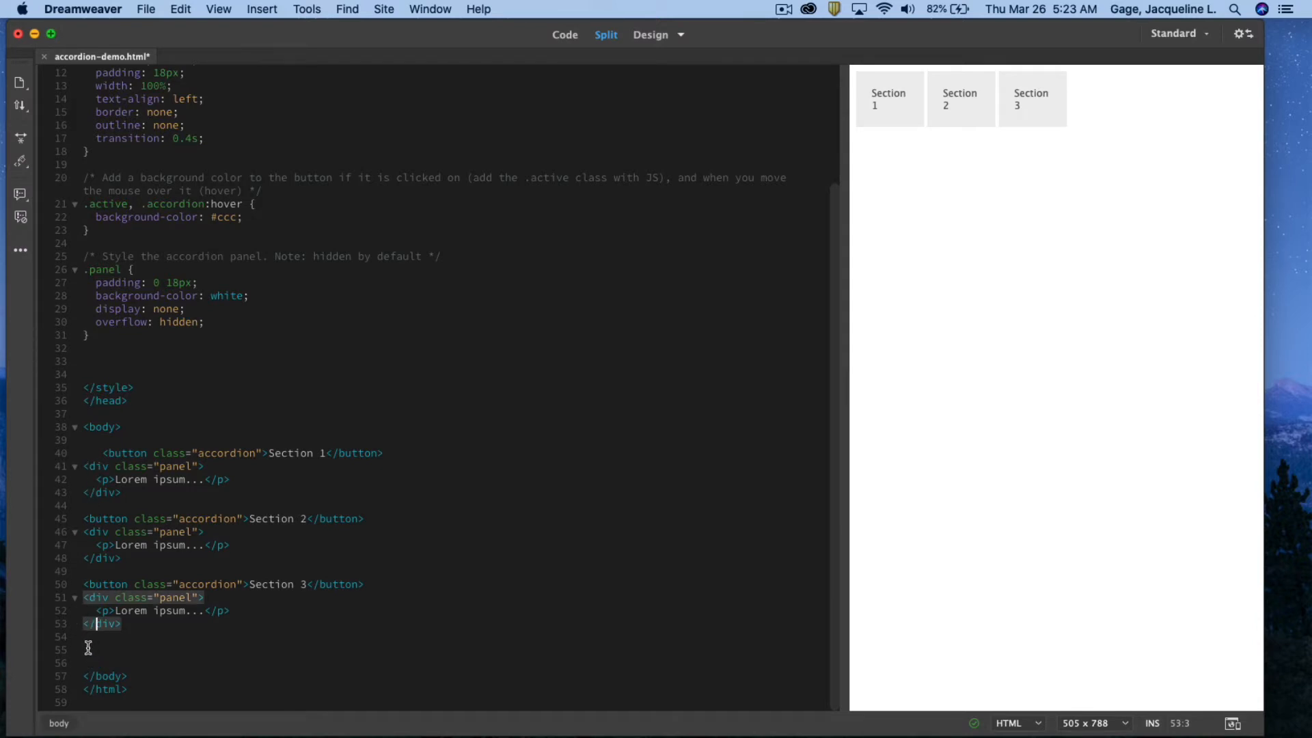
{"action": "left_click", "coordinate": [90, 649]}
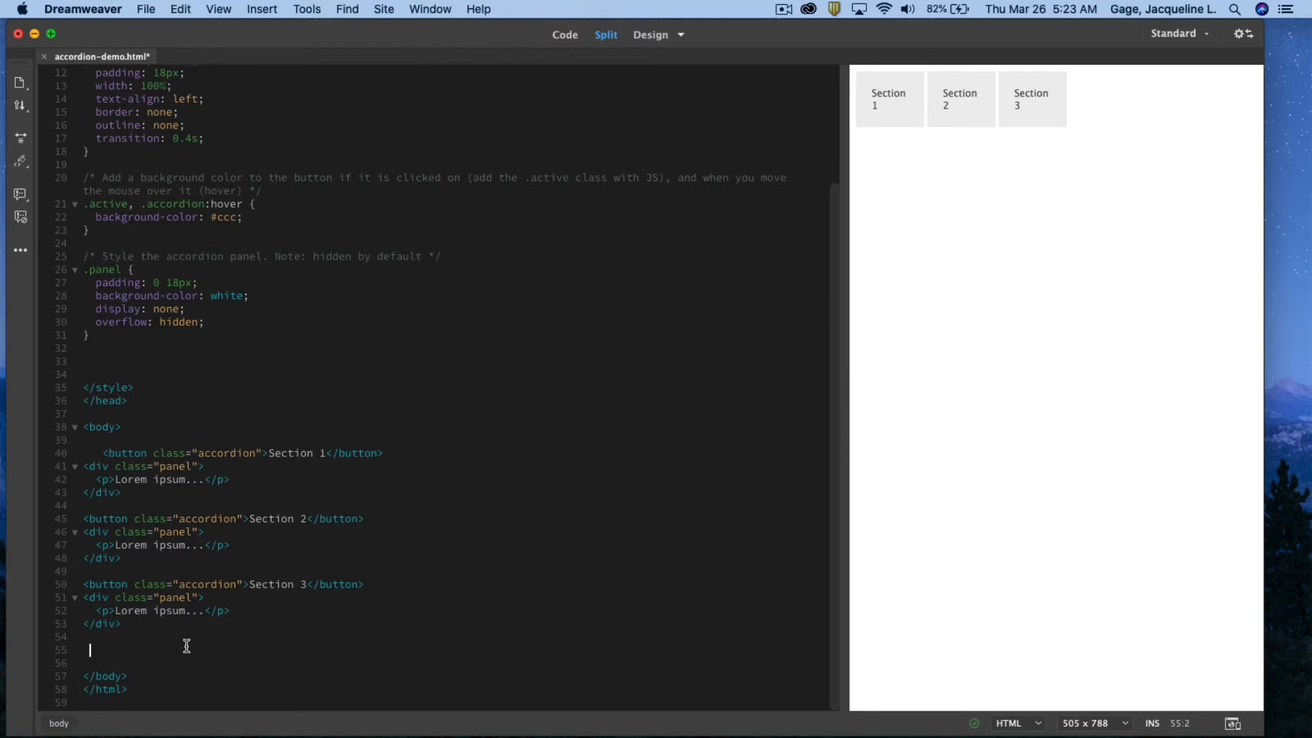
{"action": "mouse_move", "coordinate": [94, 651]}
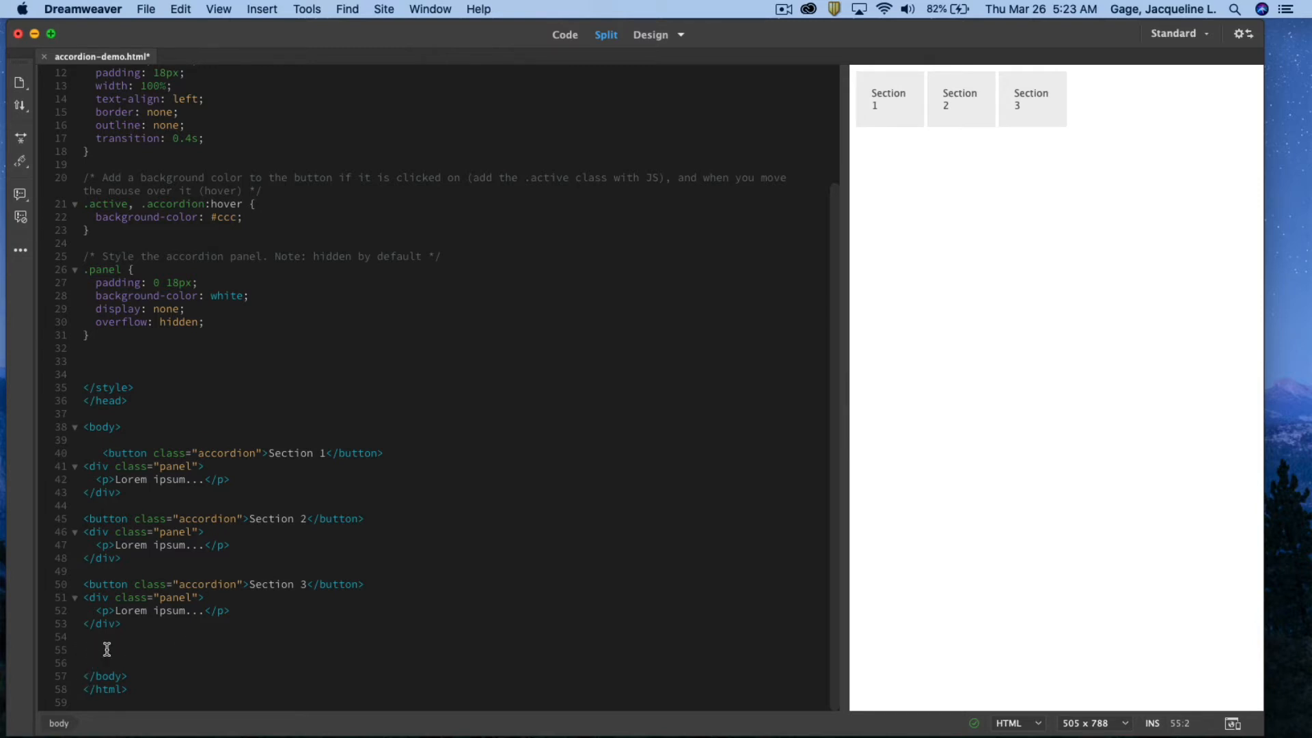
{"action": "type", "text": "<"}
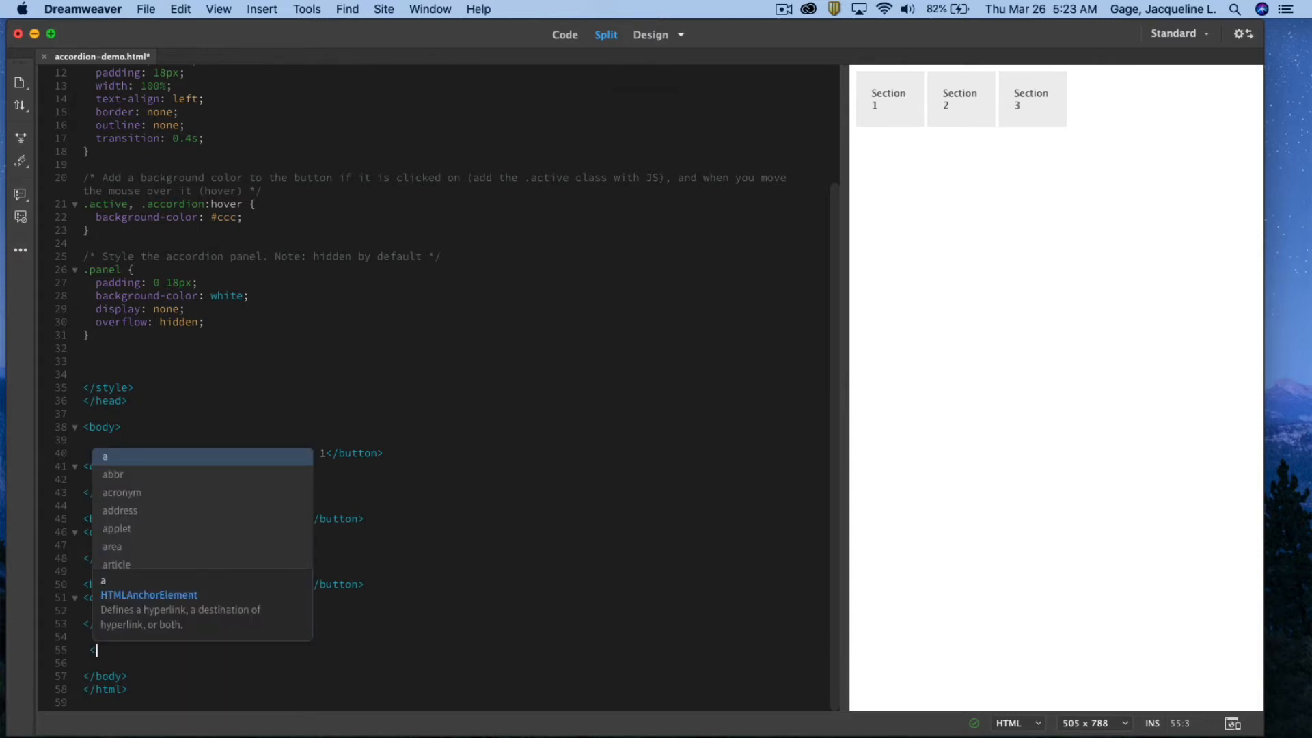
{"action": "type", "text": "script>"}
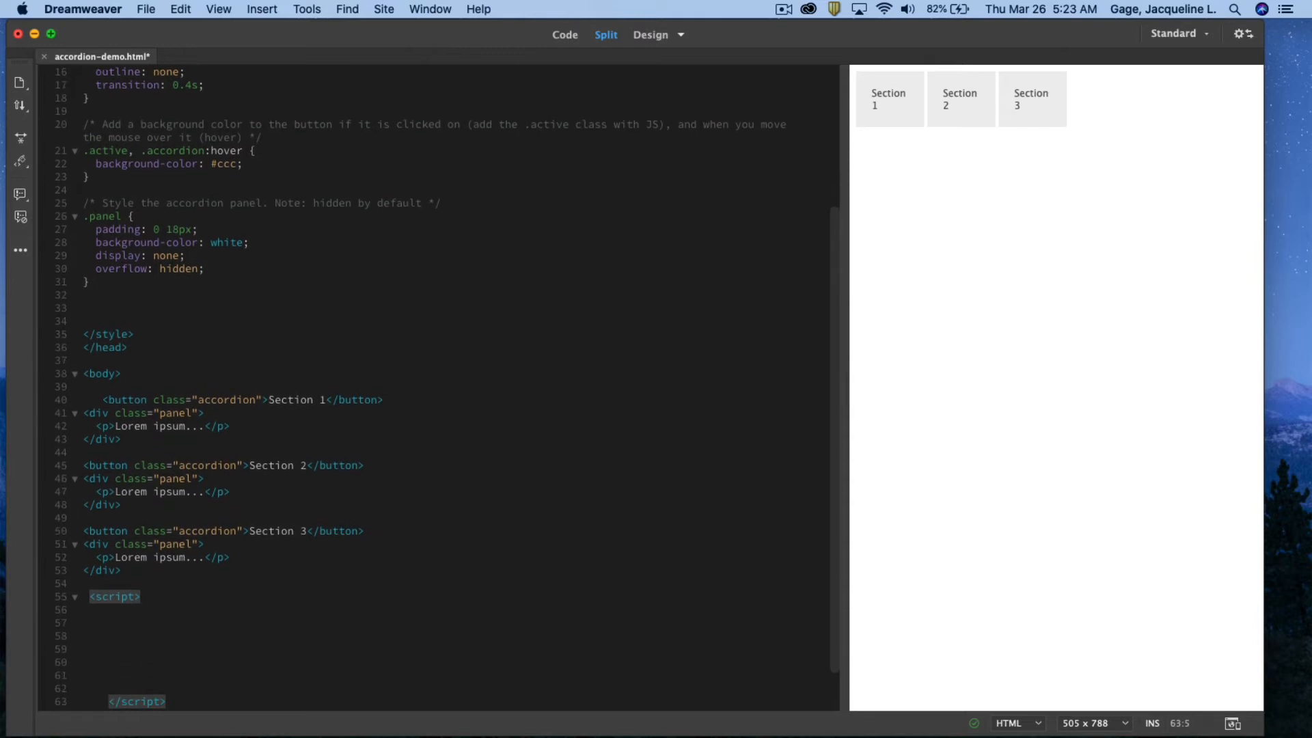
Step: Paste the accordion JavaScript inside the new script block with Edit > Paste
{"action": "left_click", "coordinate": [100, 597]}
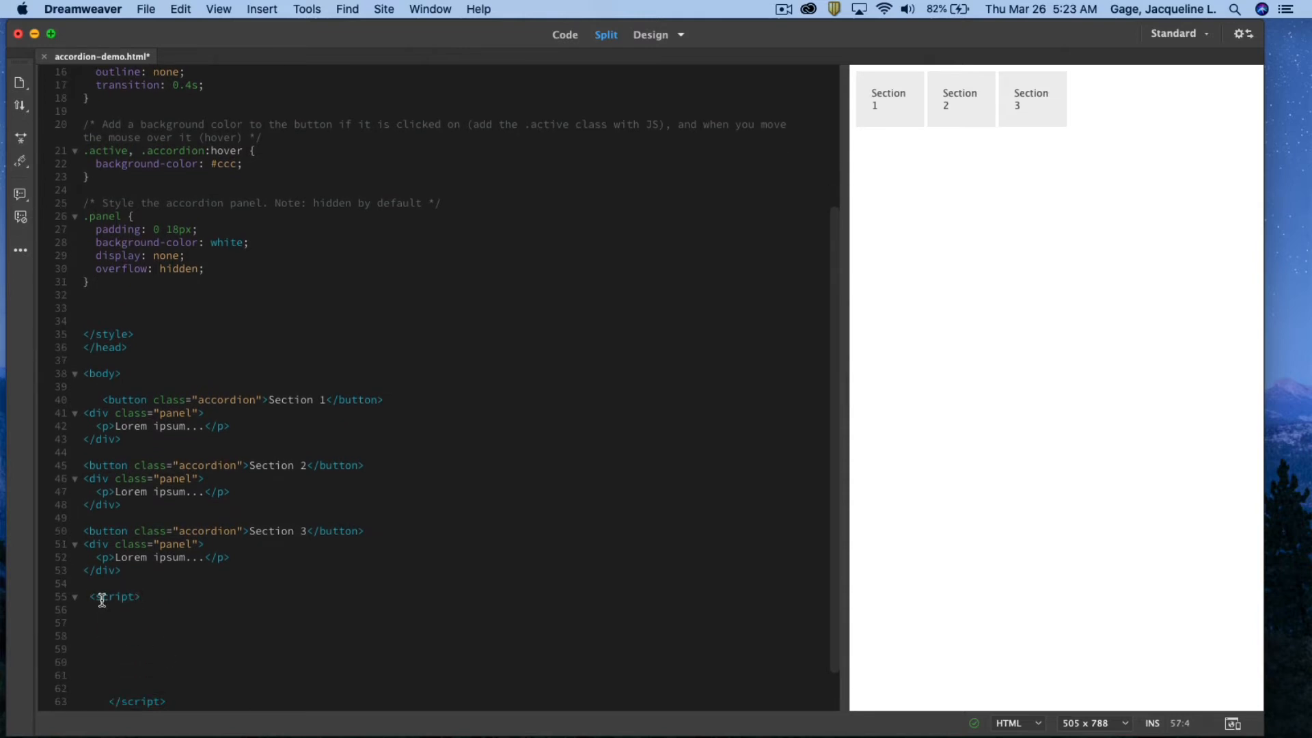
{"action": "left_click", "coordinate": [101, 622]}
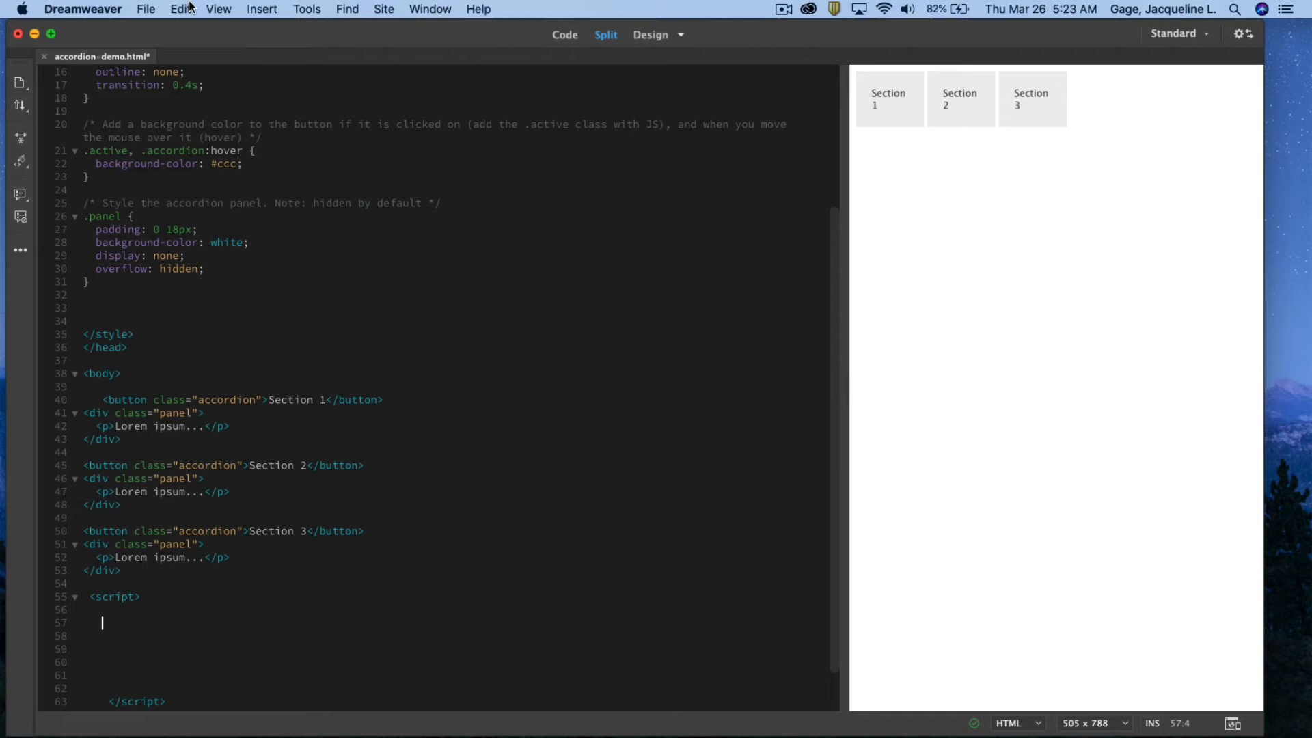
{"action": "left_click", "coordinate": [179, 9]}
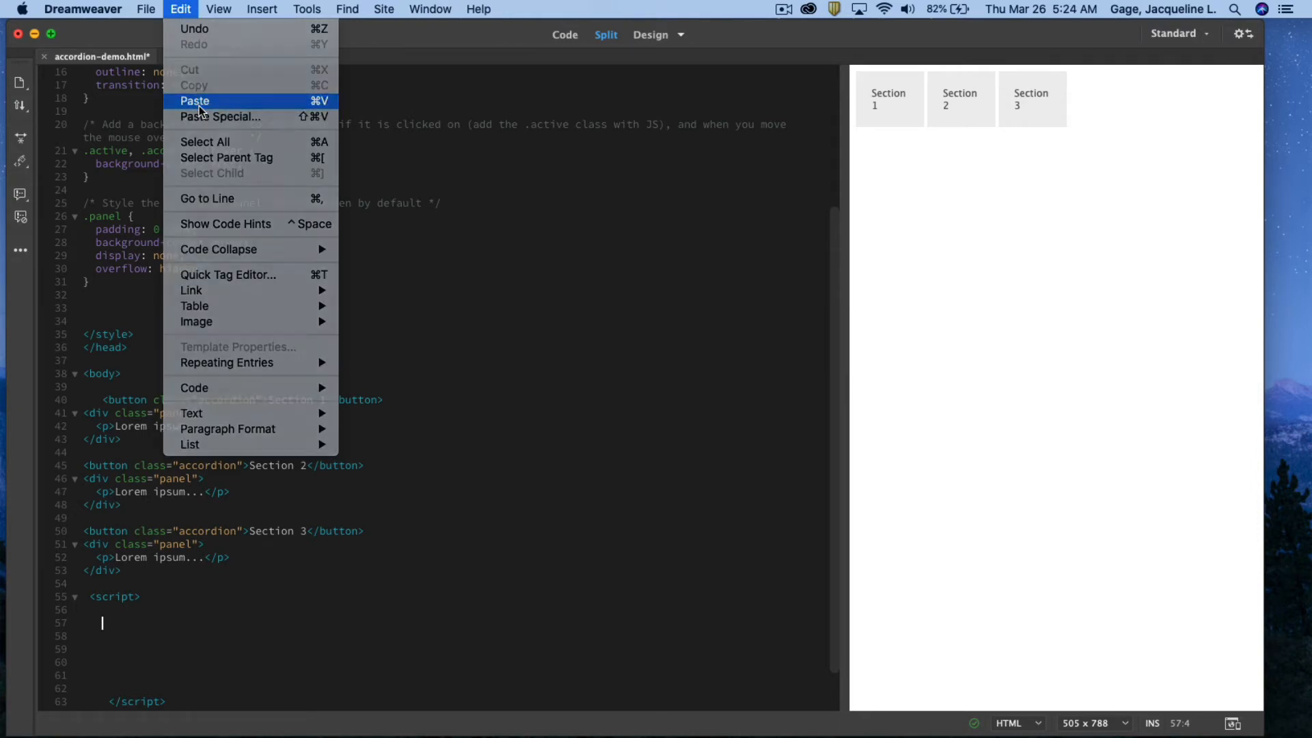
{"action": "left_click", "coordinate": [192, 101]}
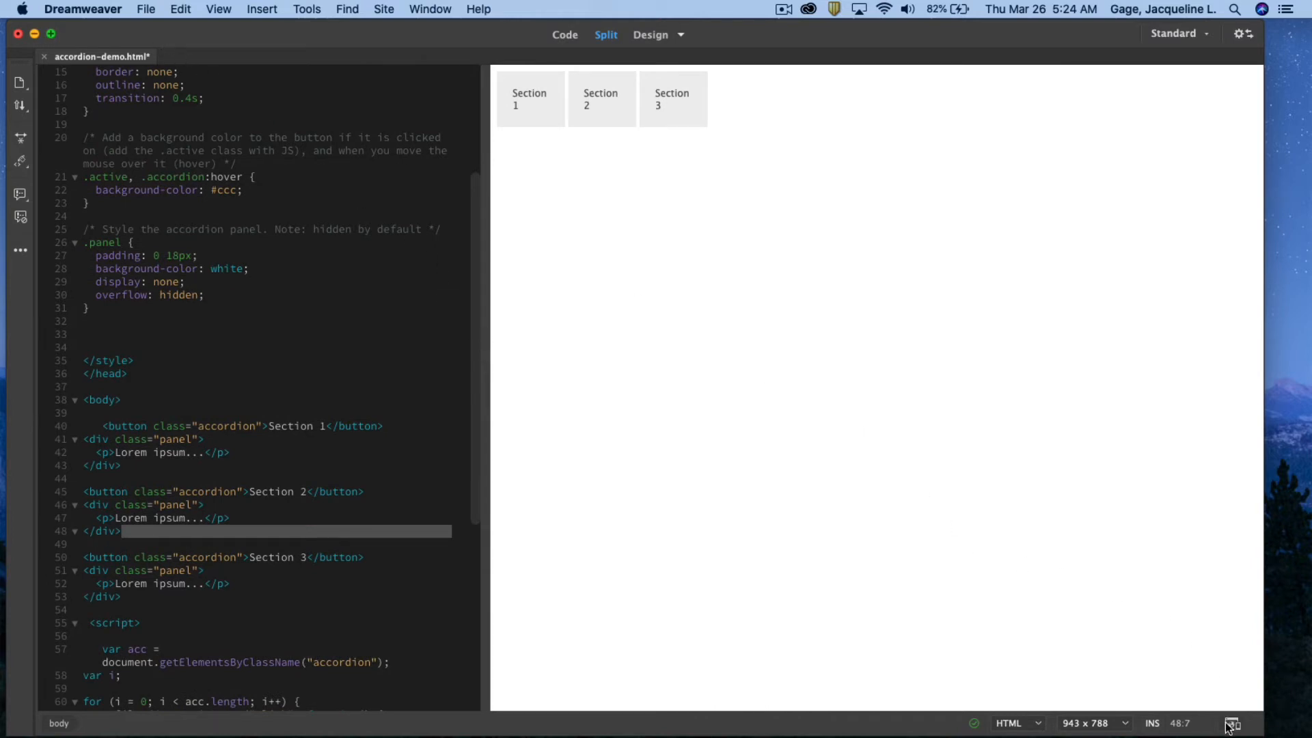
Step: Preview accordion-demo.html in Safari and expand a section header to test the accordion
{"action": "left_click", "coordinate": [1230, 723]}
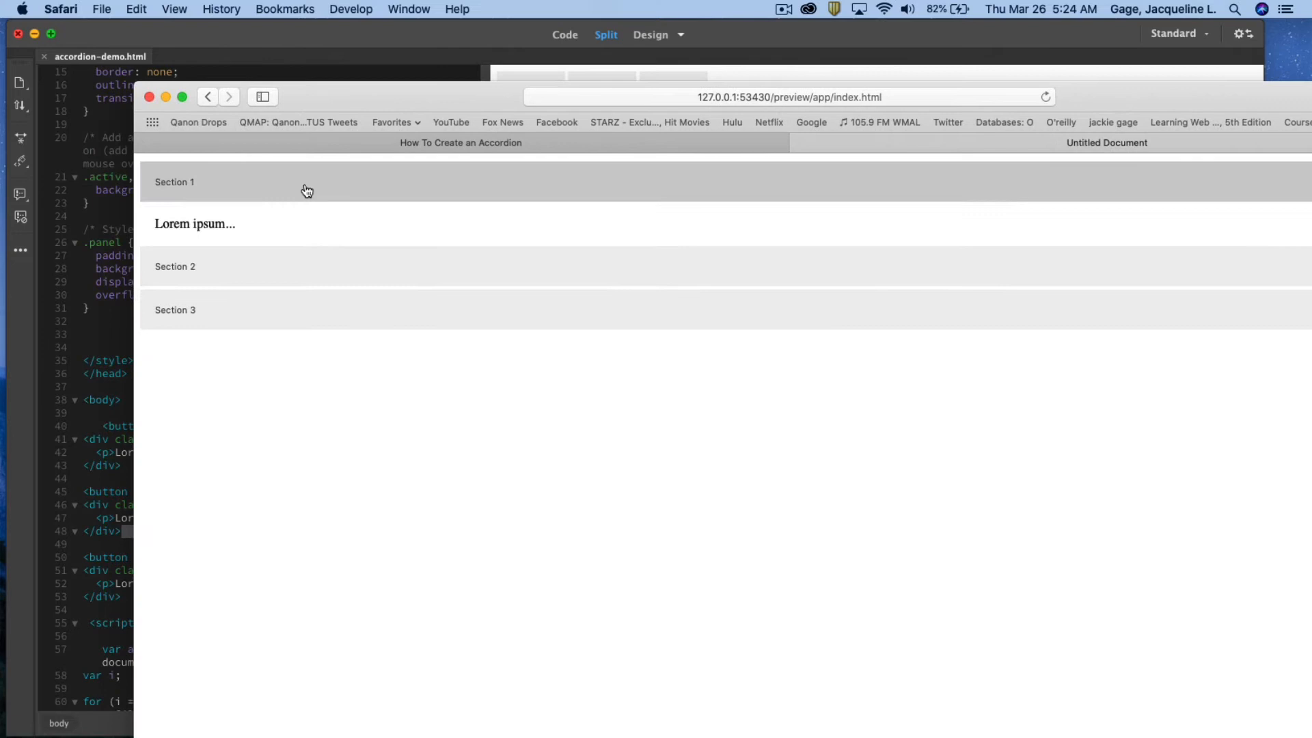
{"action": "left_click", "coordinate": [175, 266]}
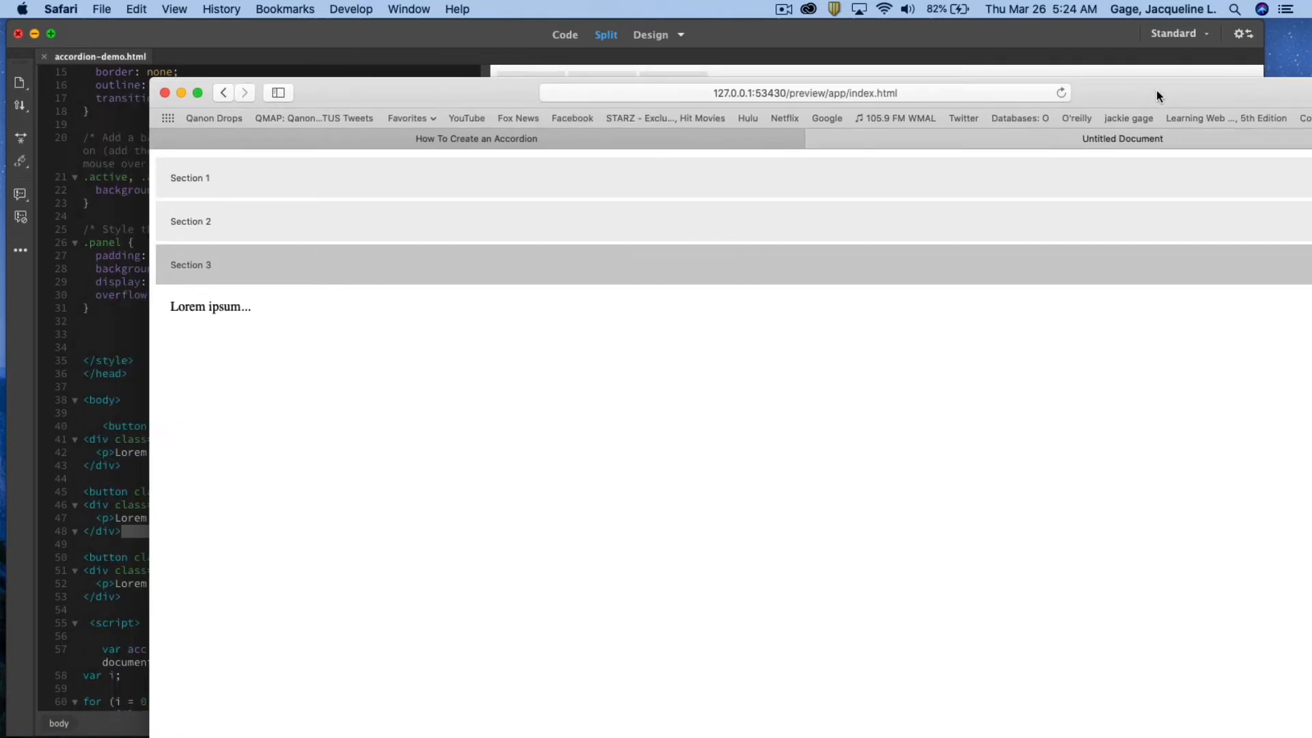
{"action": "mouse_move", "coordinate": [816, 141]}
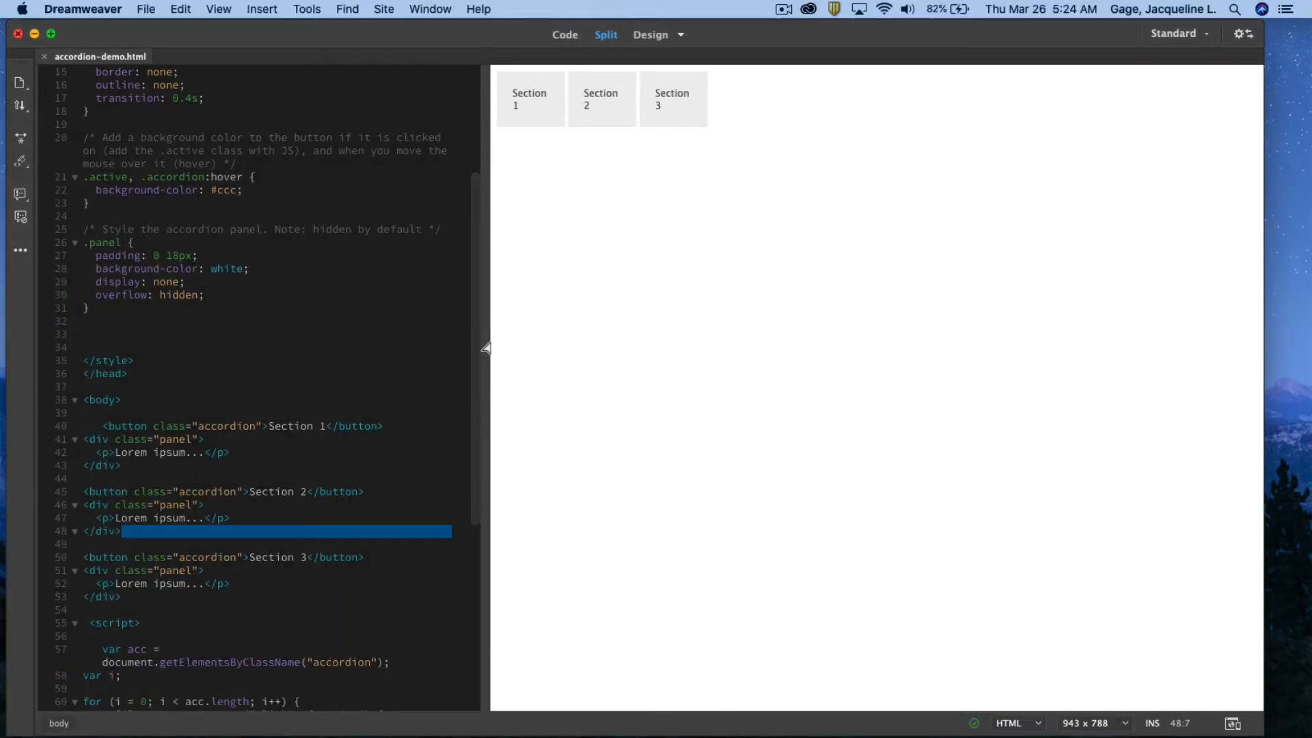
Step: Widen the code pane and relabel Sections 1, 2 and 3 as Blue, Green and Yellow
{"action": "left_click_drag", "start_coordinate": [485, 347], "coordinate": [593, 347]}
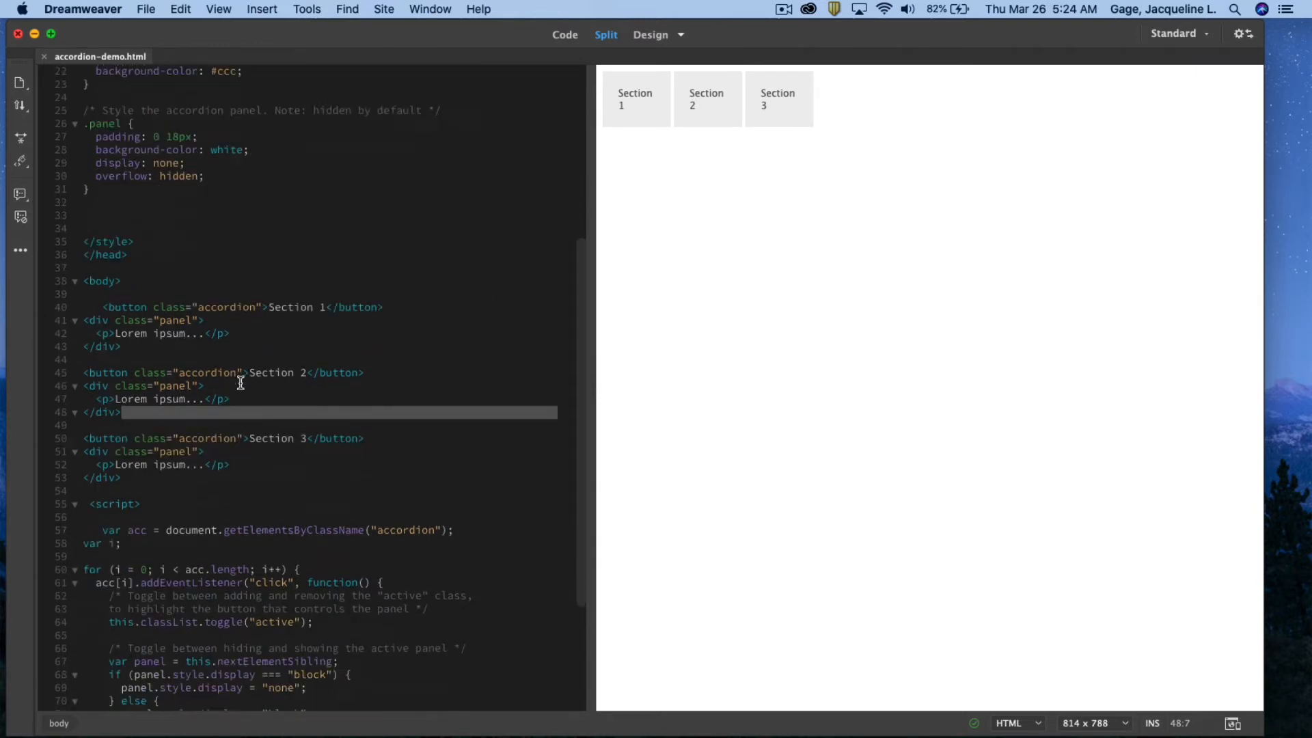
{"action": "scroll", "scroll_direction": "down", "scroll_amount": 3}
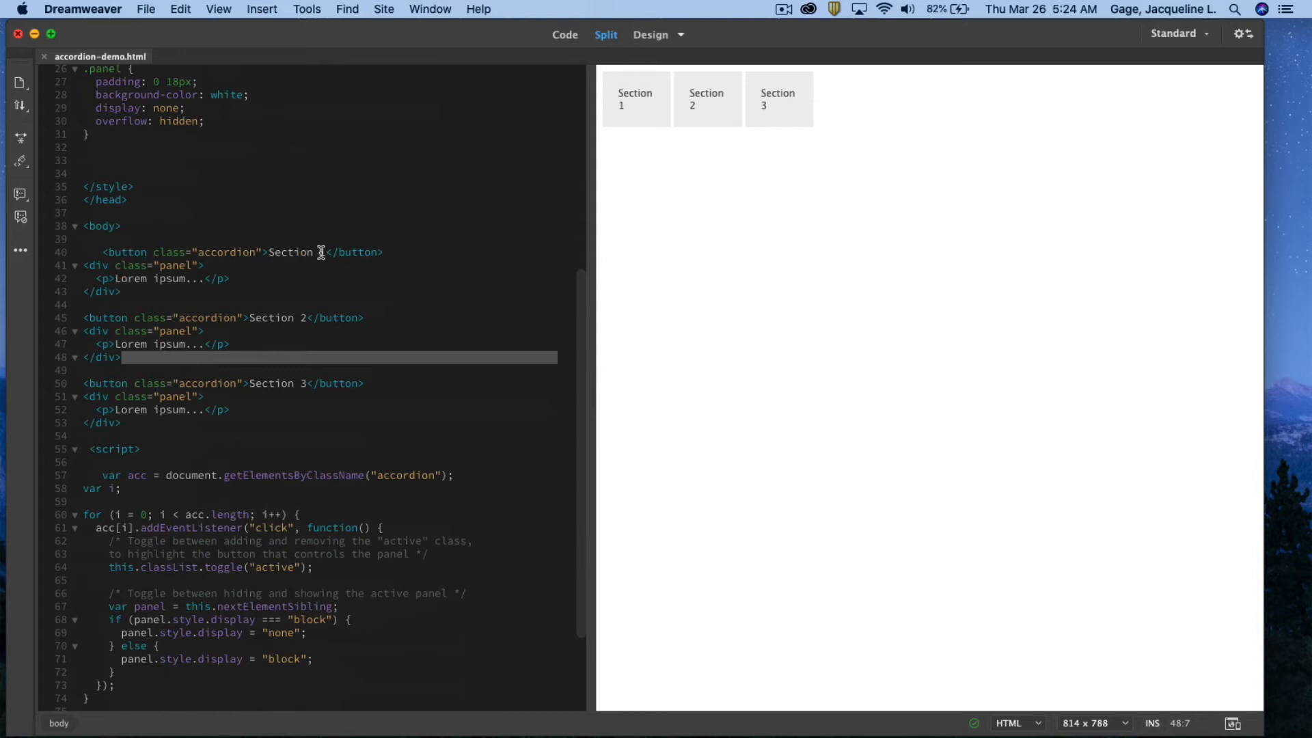
{"action": "left_click", "coordinate": [324, 252]}
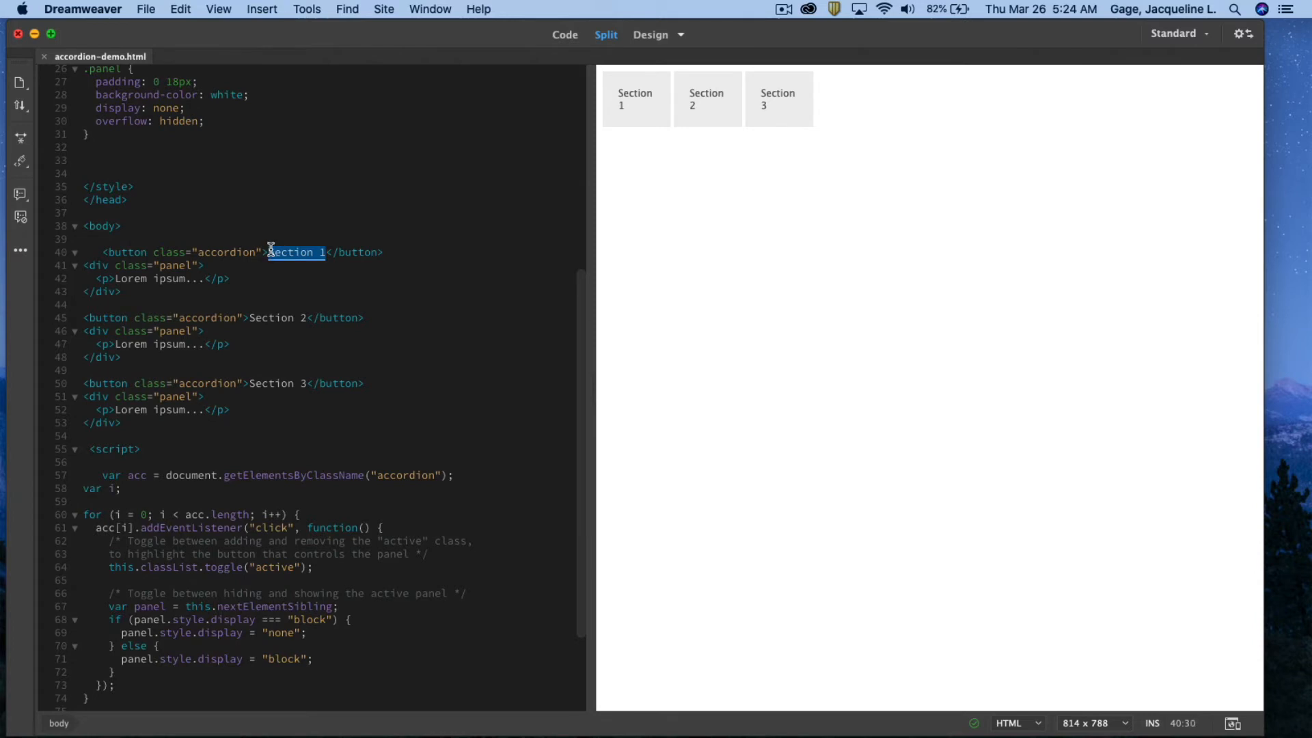
{"action": "left_click", "coordinate": [634, 99]}
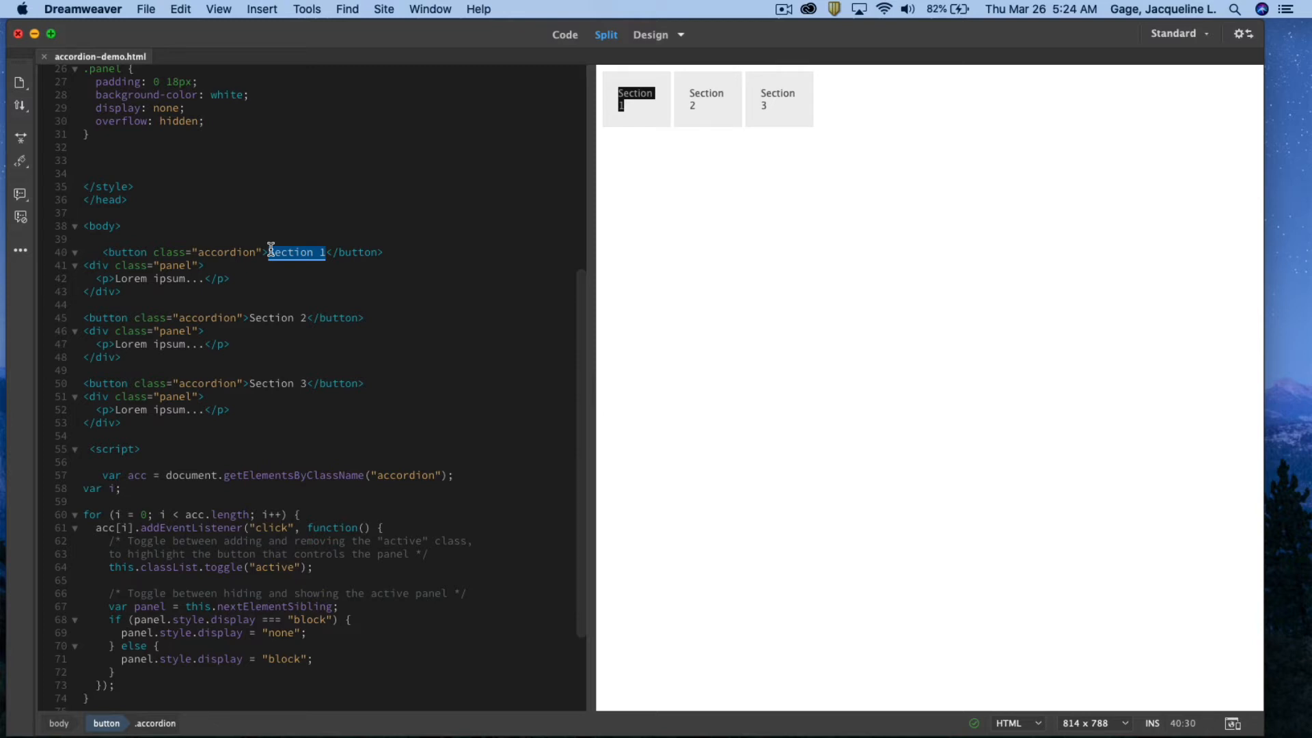
{"action": "type", "text": "C"}
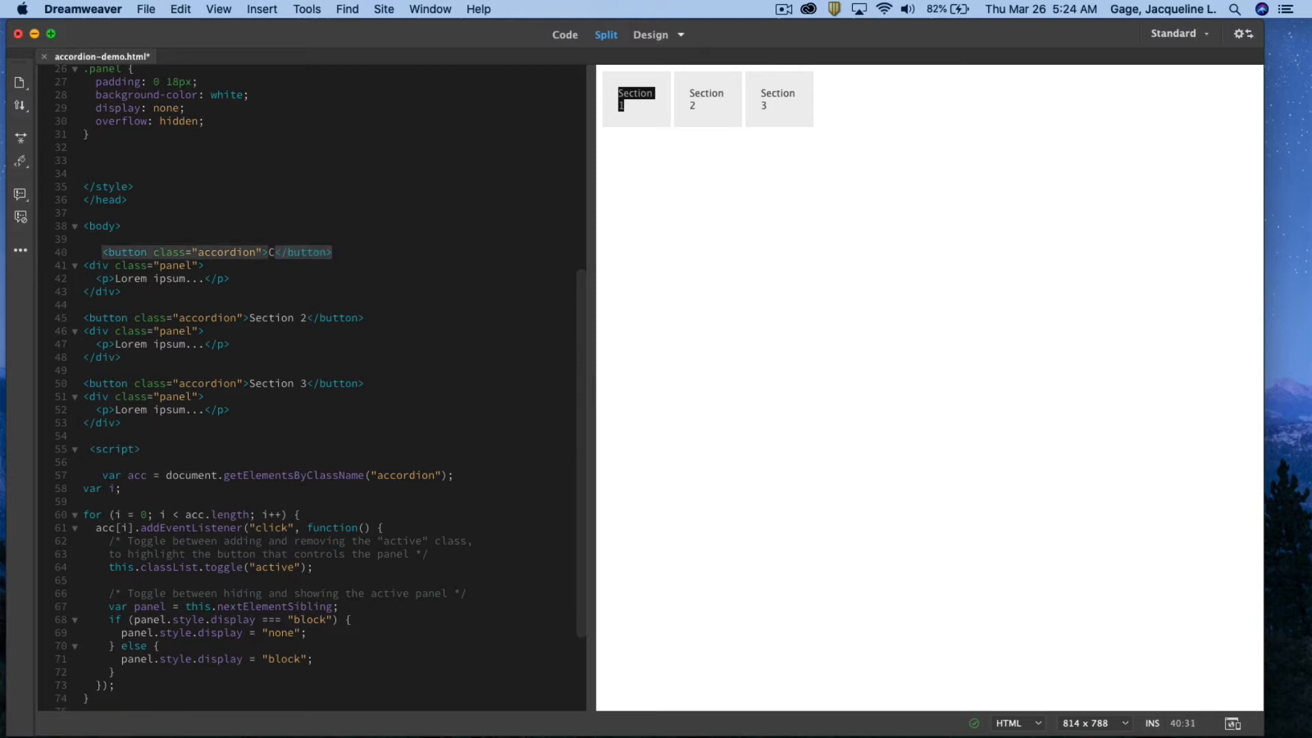
{"action": "type", "text": "Bu"}
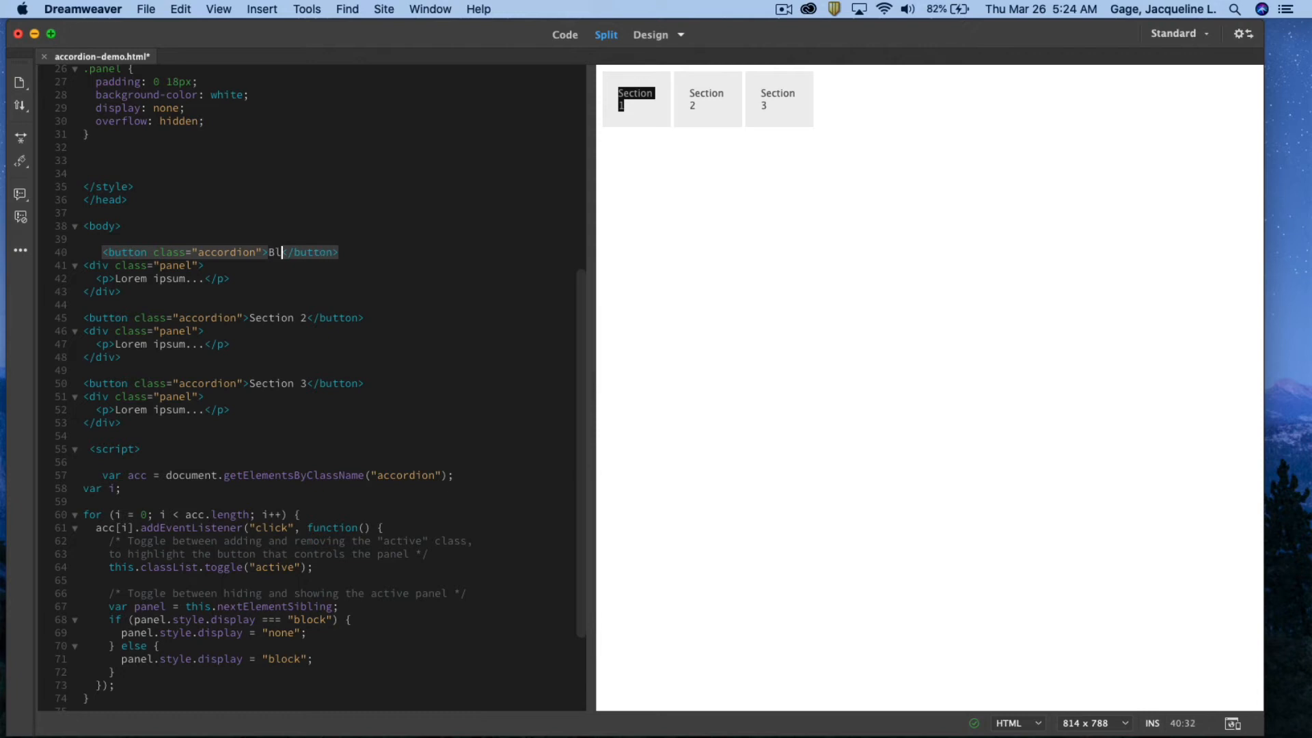
{"action": "type", "text": "ue"}
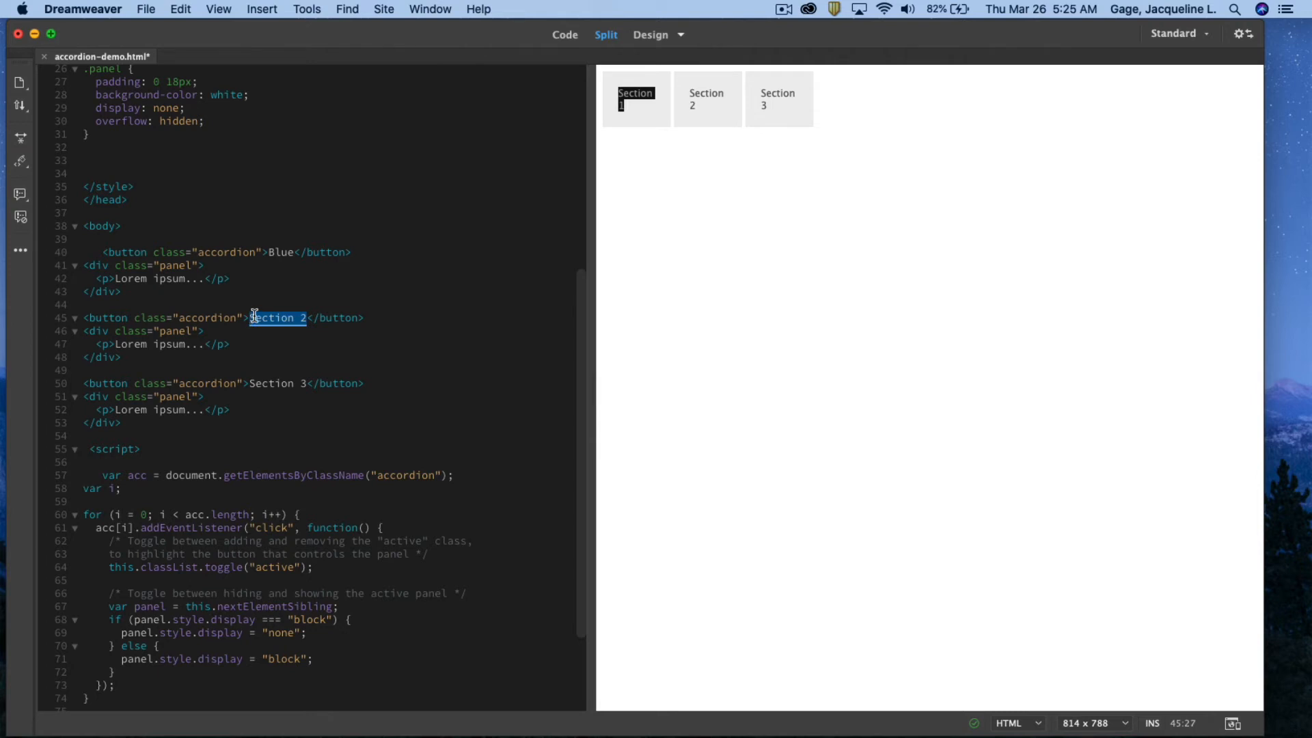
{"action": "type", "text": "Grre"}
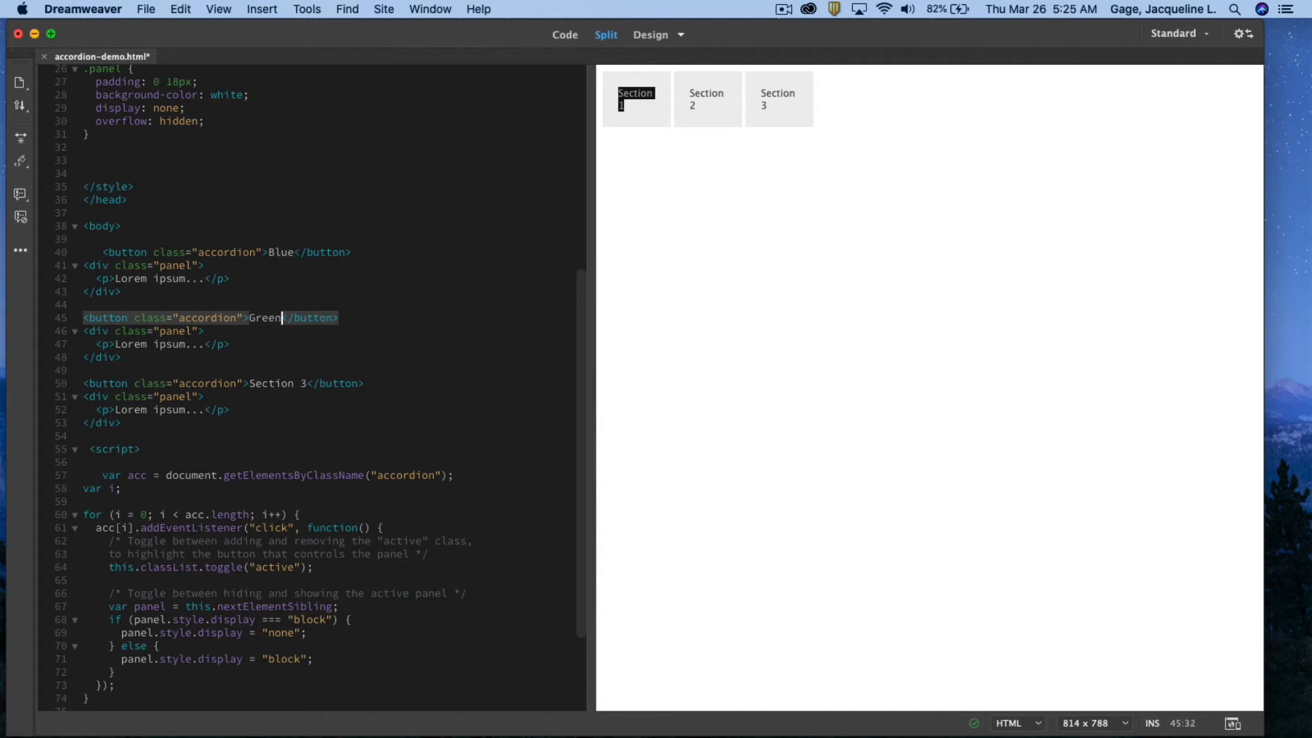
{"action": "left_click", "coordinate": [302, 383]}
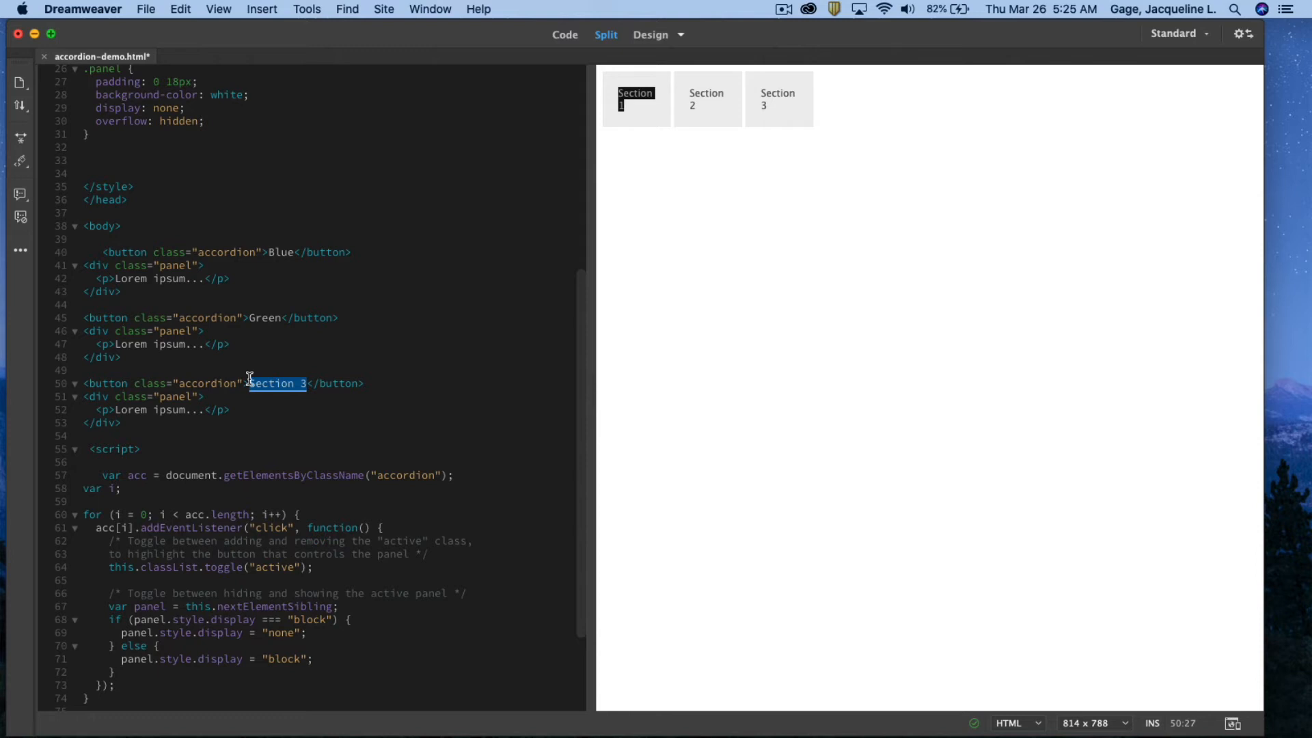
{"action": "mouse_move", "coordinate": [351, 392]}
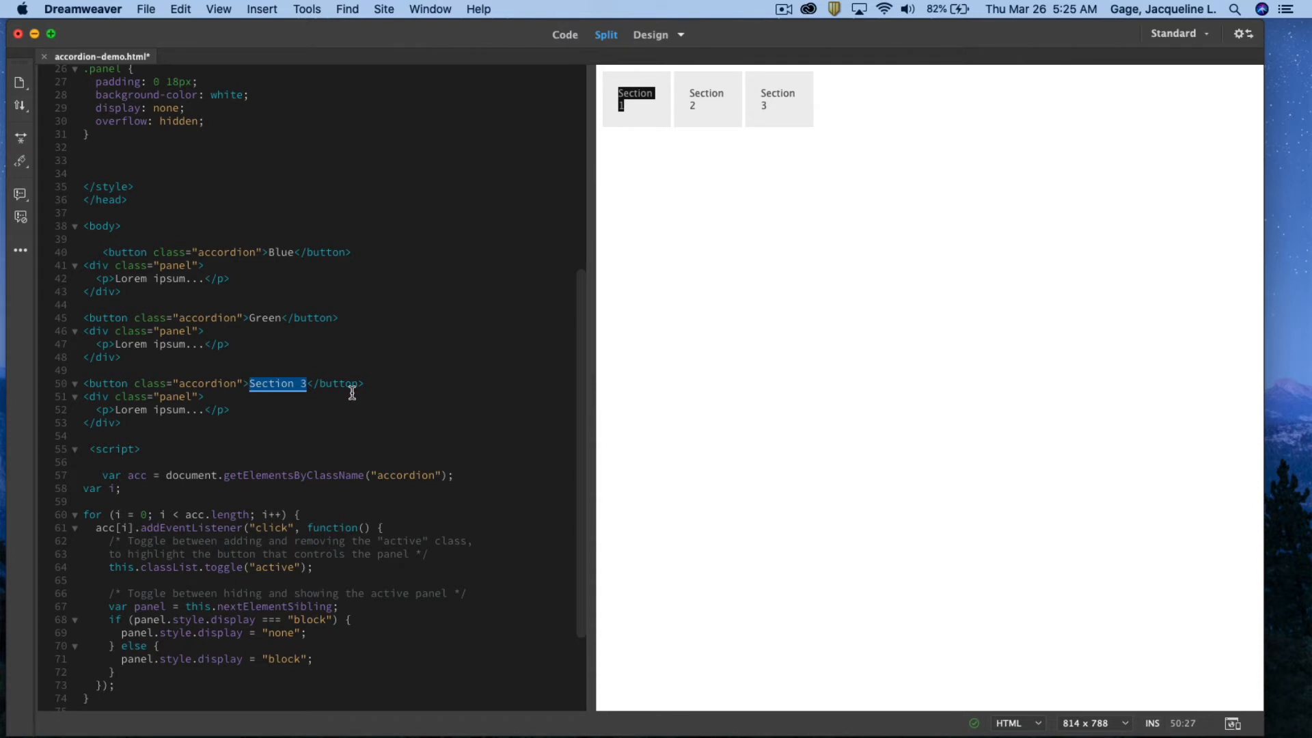
{"action": "type", "text": "Ye"}
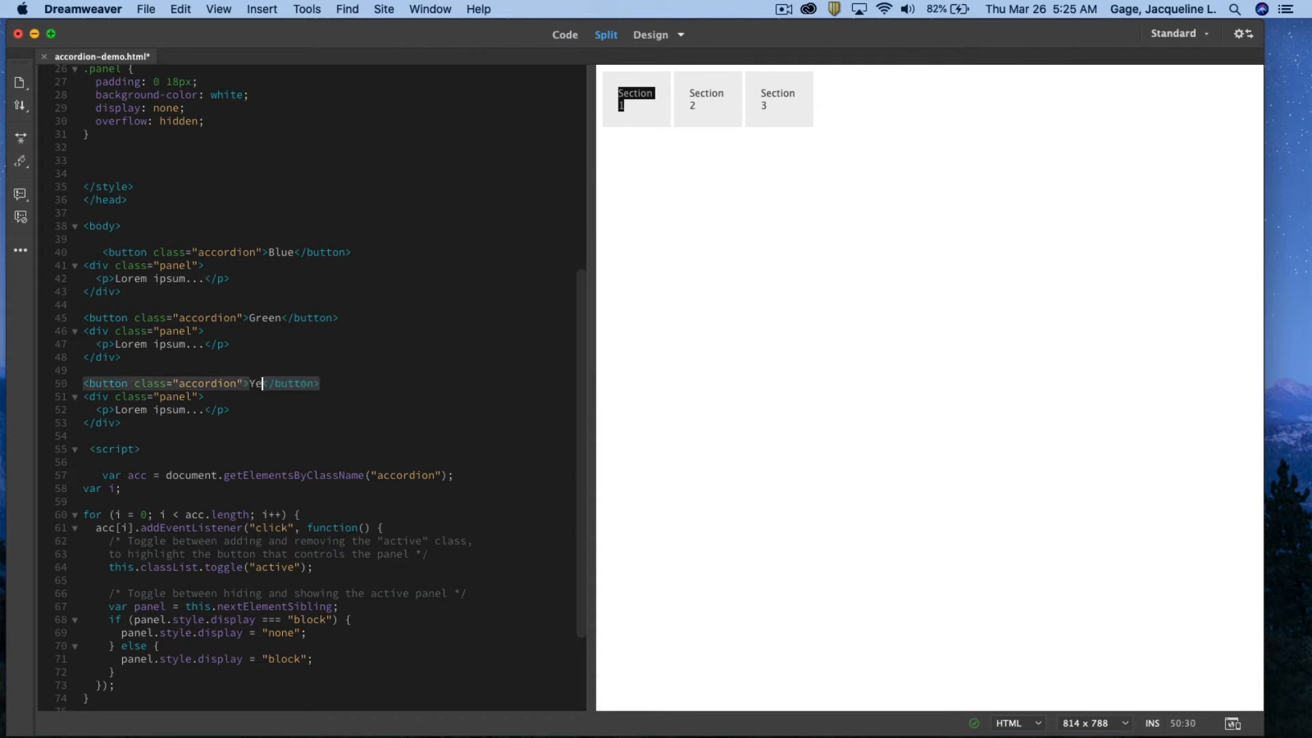
{"action": "type", "text": "llow"}
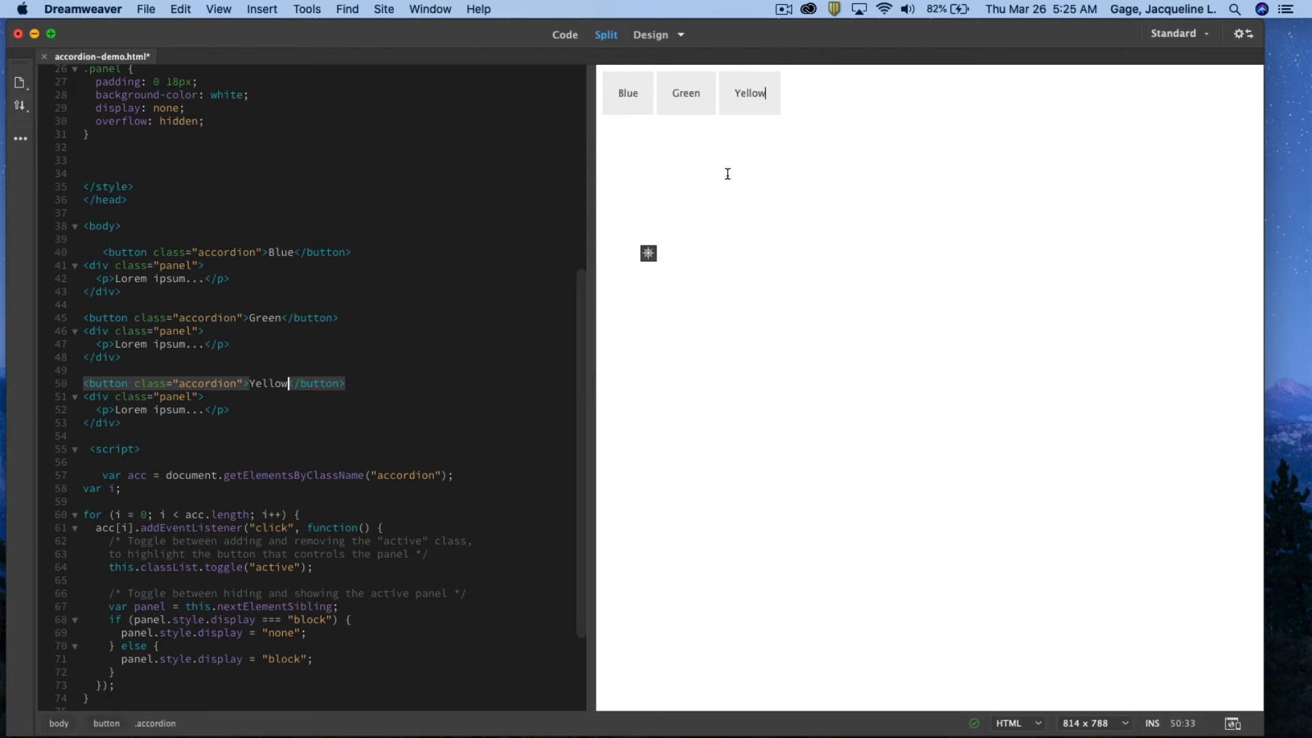
{"action": "mouse_move", "coordinate": [852, 66]}
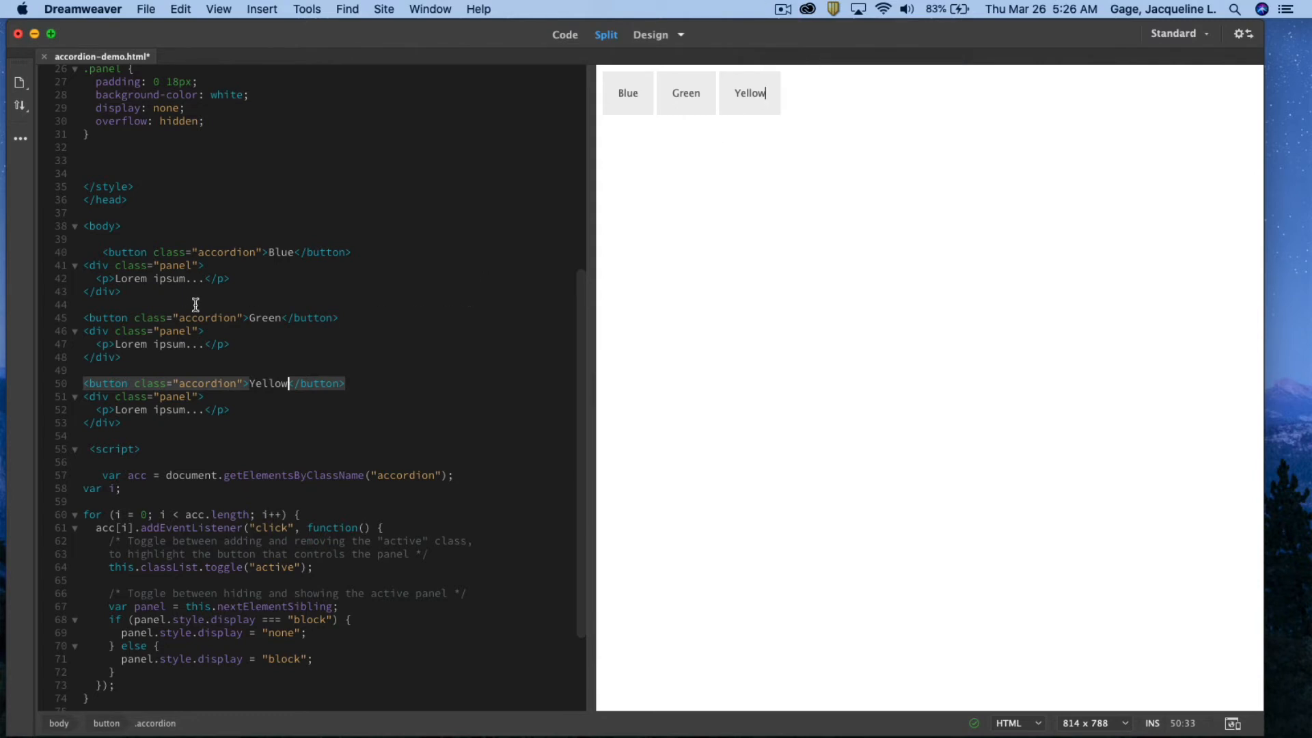
{"action": "mouse_move", "coordinate": [124, 252]}
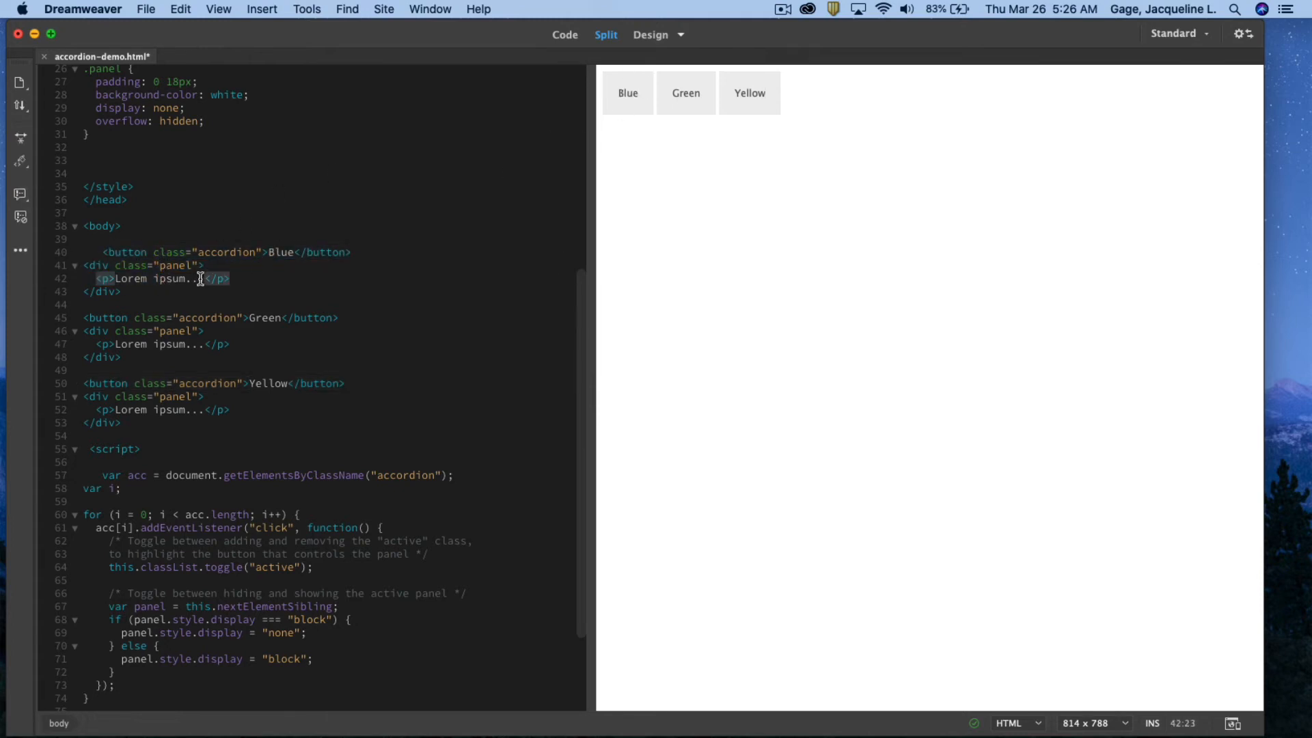
Step: Replace the panel placeholders with the full Lorem Ipsum paragraph, then start Real-time Preview
{"action": "left_click", "coordinate": [120, 278]}
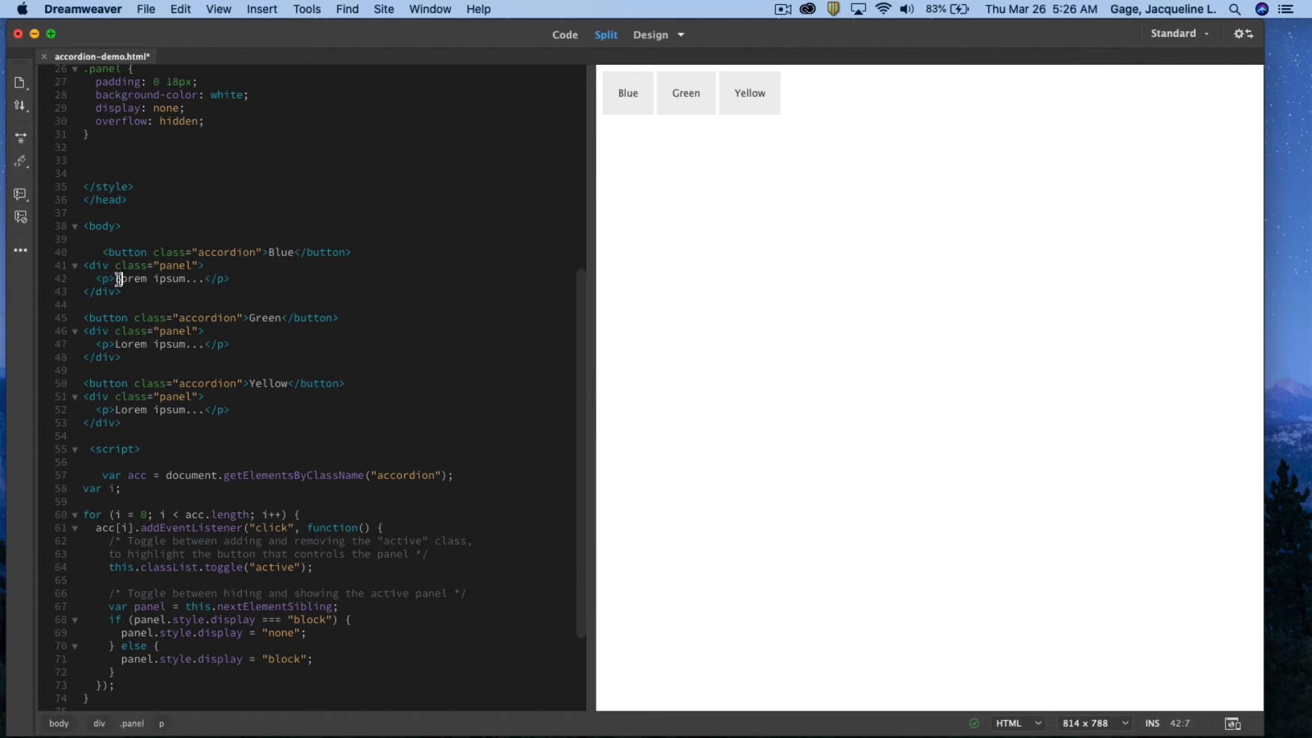
{"action": "double_click", "coordinate": [175, 278]}
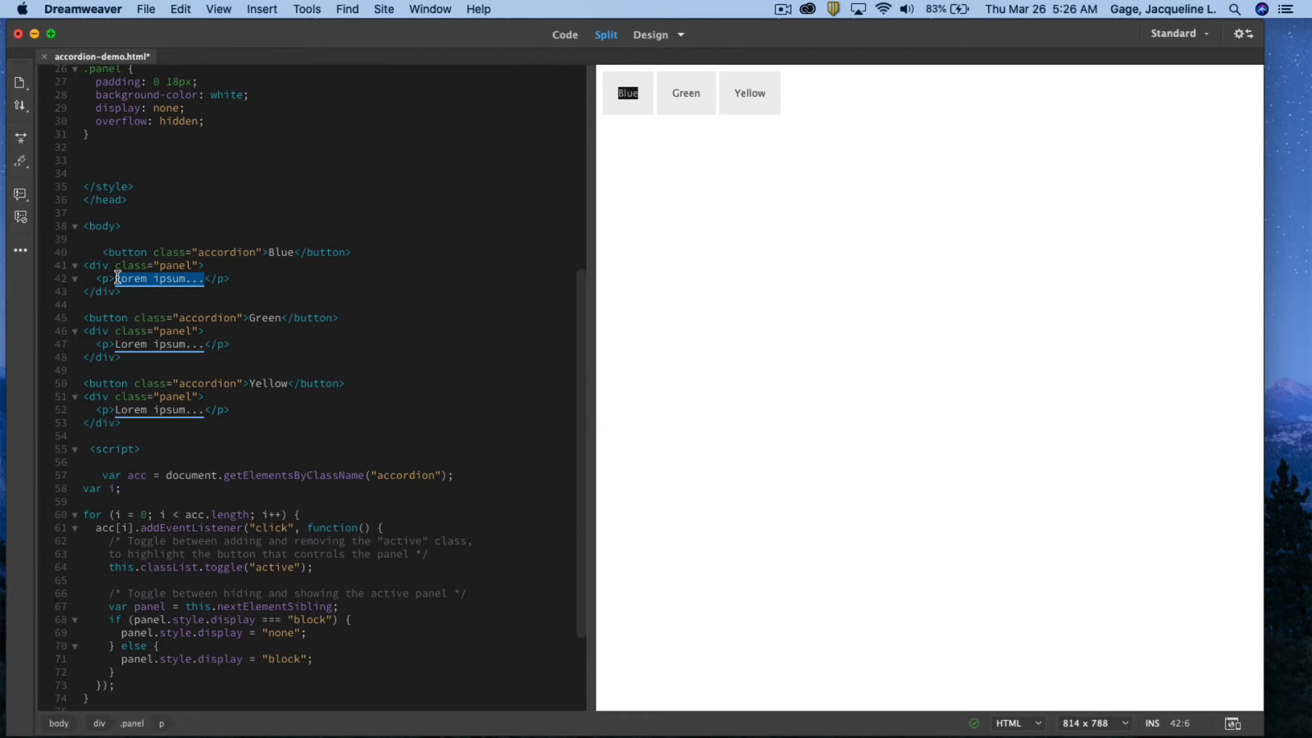
{"action": "key", "text": "delete"}
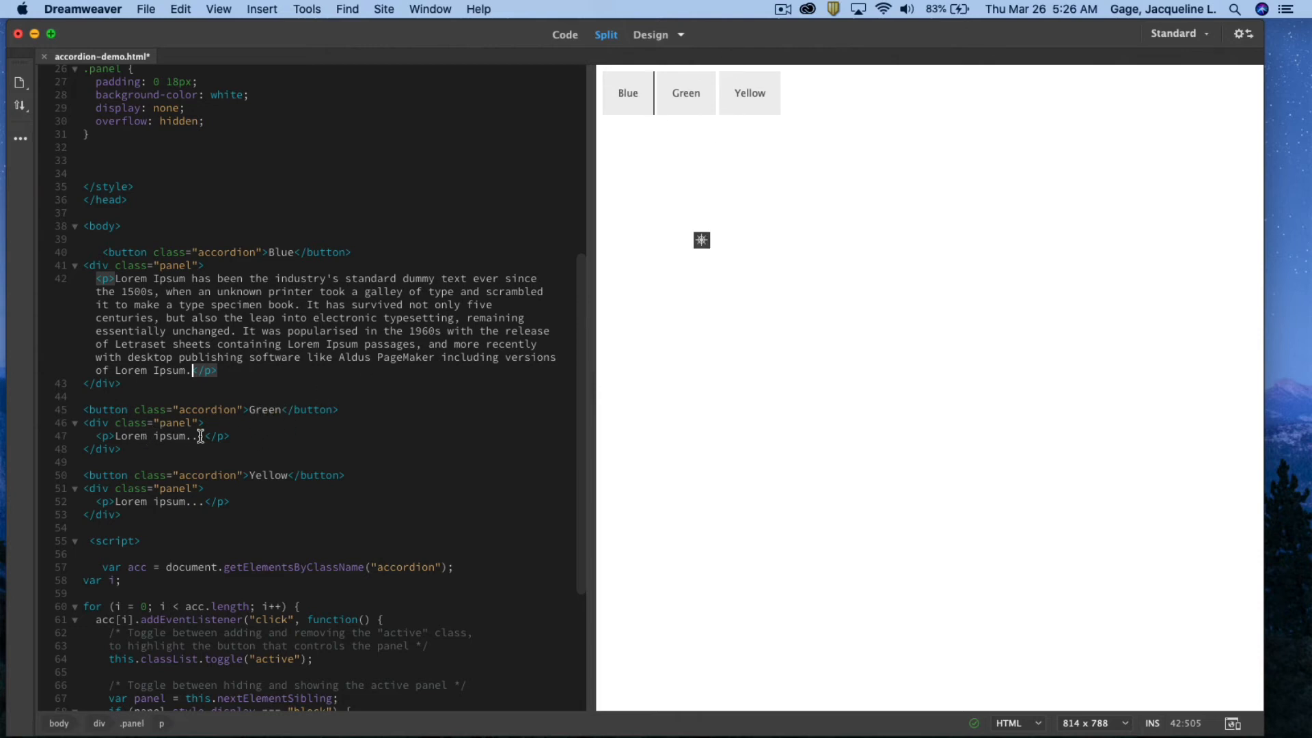
{"action": "double_click", "coordinate": [155, 436]}
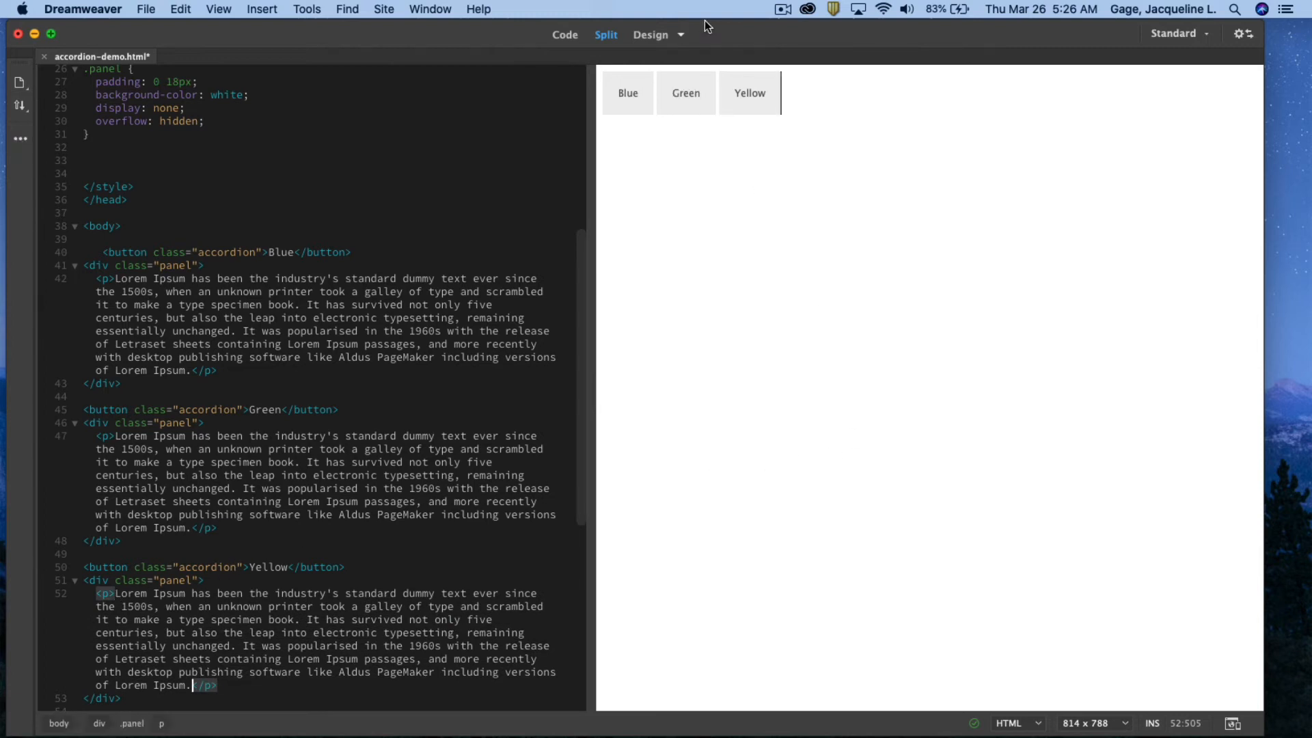
{"action": "left_click", "coordinate": [1232, 723]}
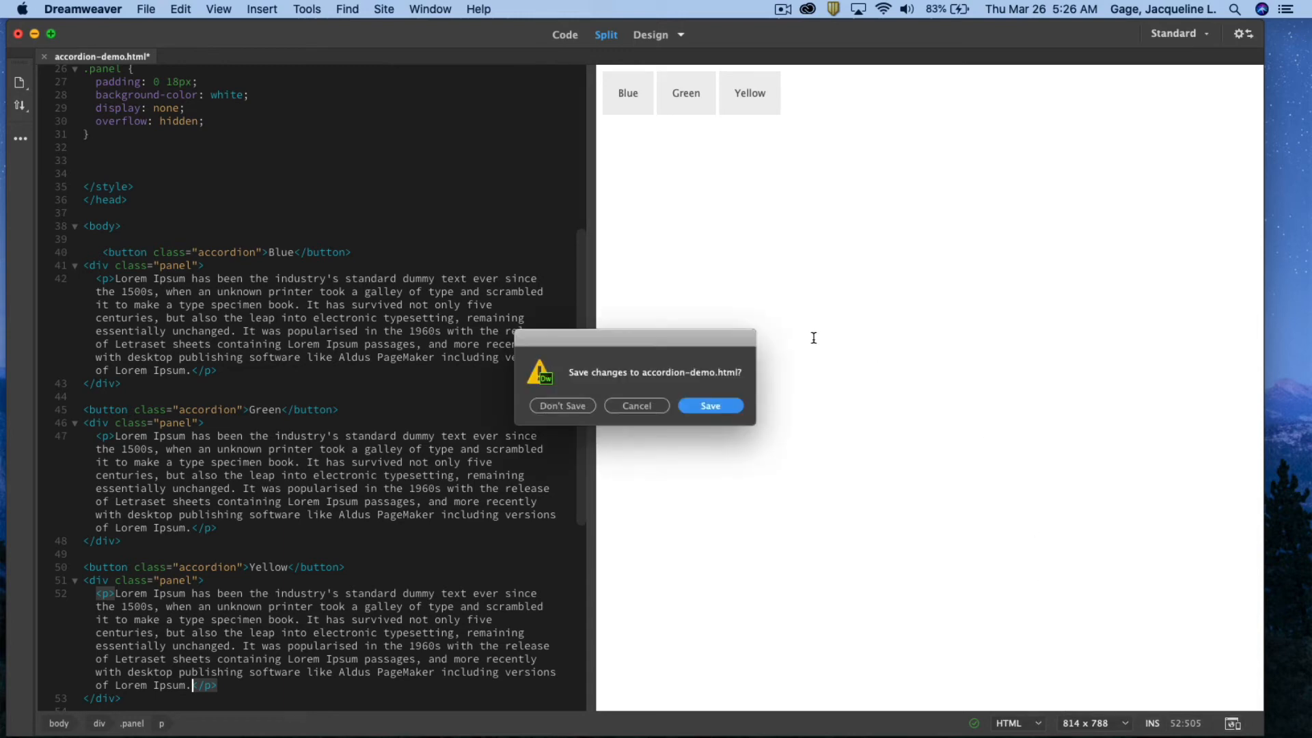
Step: Save accordion-demo.html from the prompt and expand the Yellow section in Safari
{"action": "left_click", "coordinate": [709, 406]}
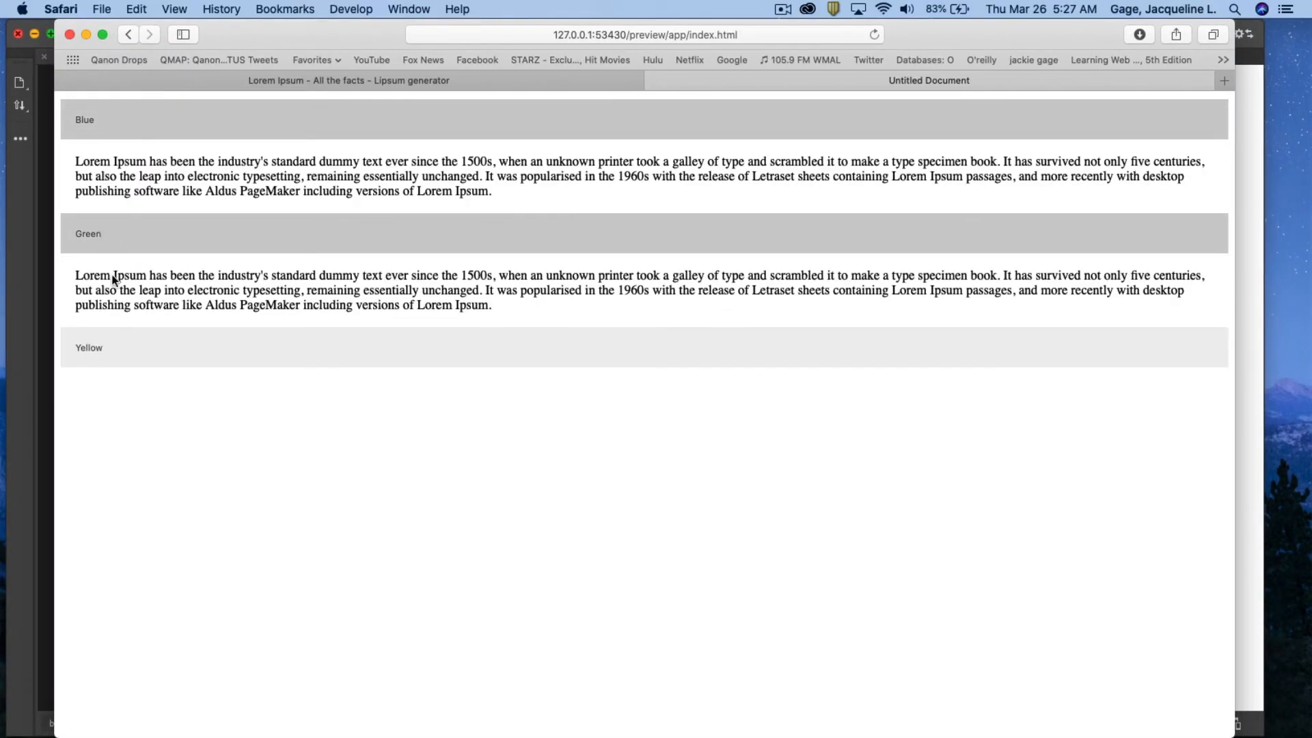
{"action": "left_click", "coordinate": [88, 348]}
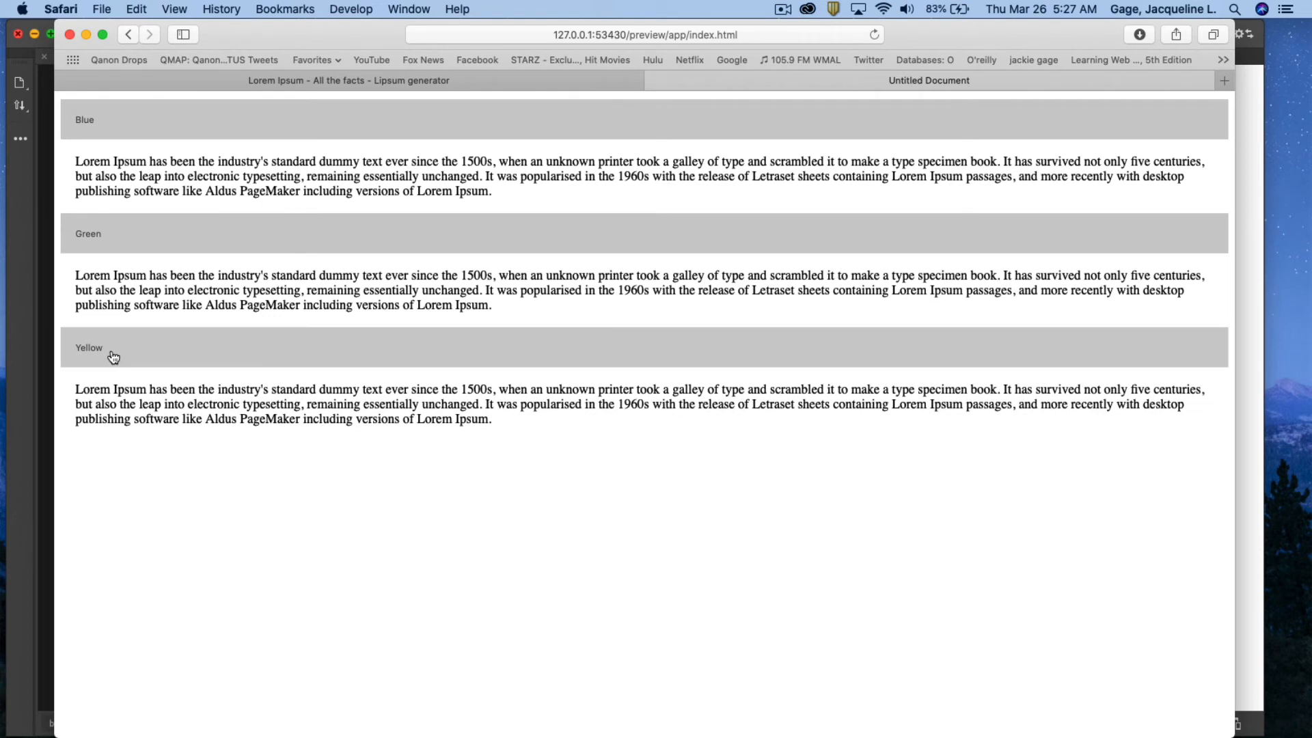
{"action": "mouse_move", "coordinate": [102, 276]}
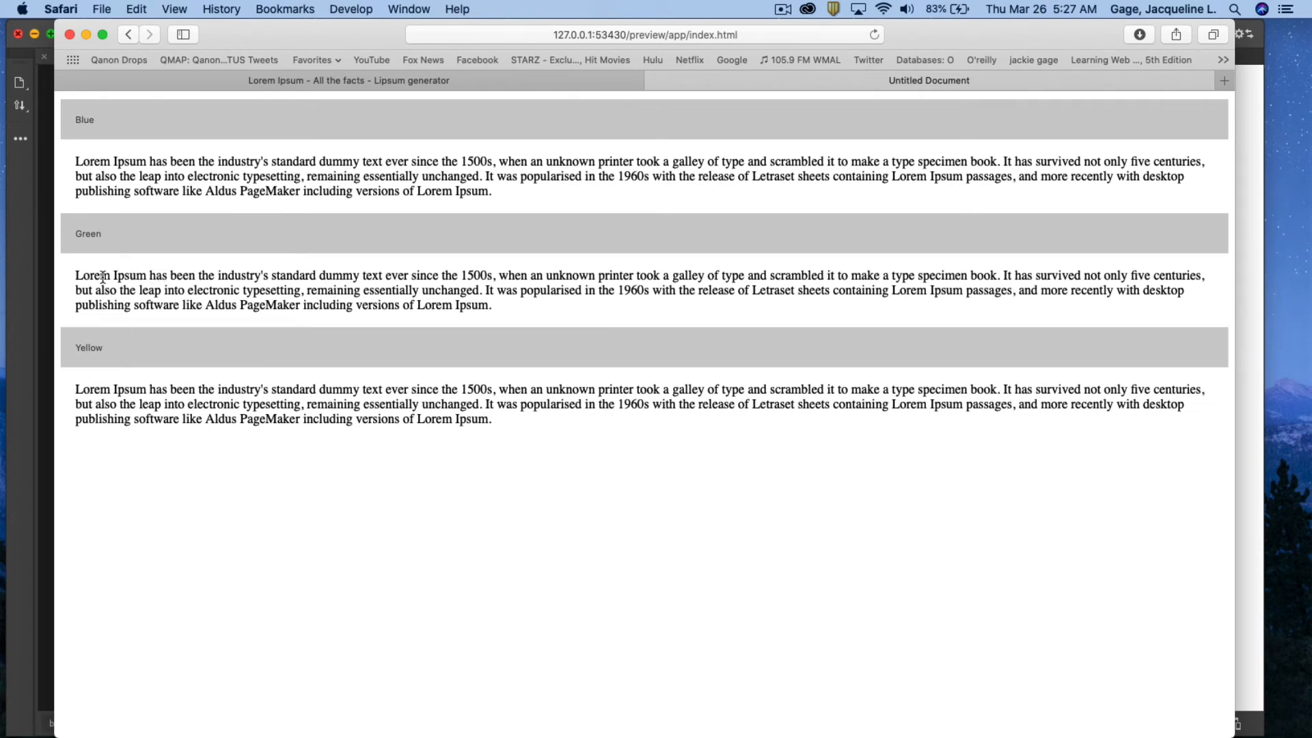
{"action": "mouse_move", "coordinate": [240, 351]}
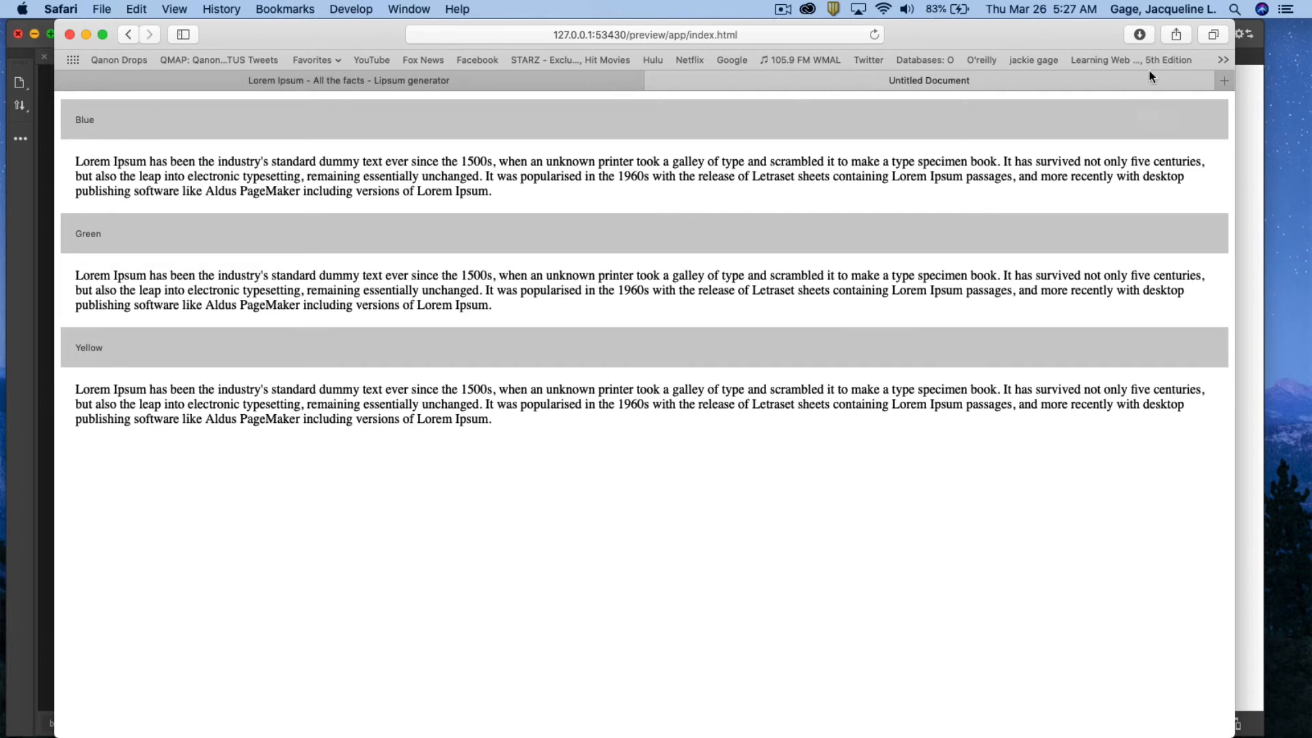
{"action": "mouse_move", "coordinate": [1254, 135]}
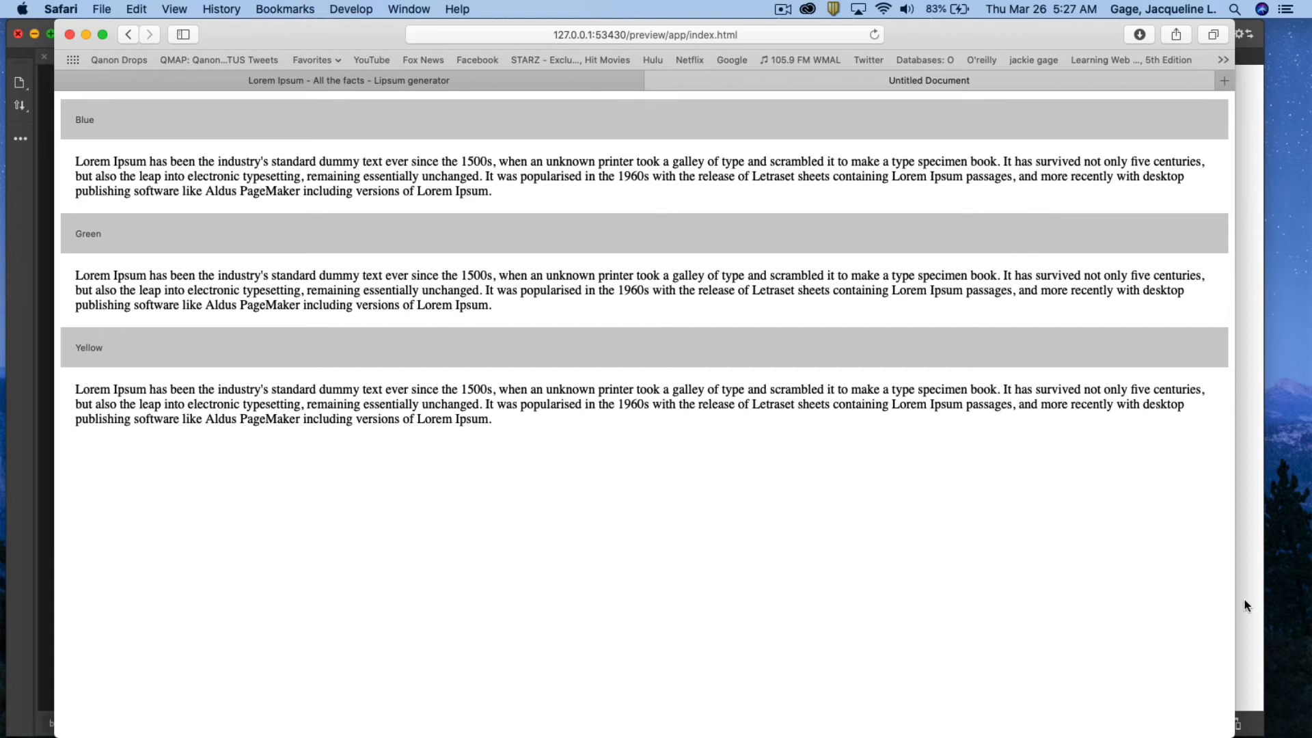
{"action": "mouse_move", "coordinate": [223, 329]}
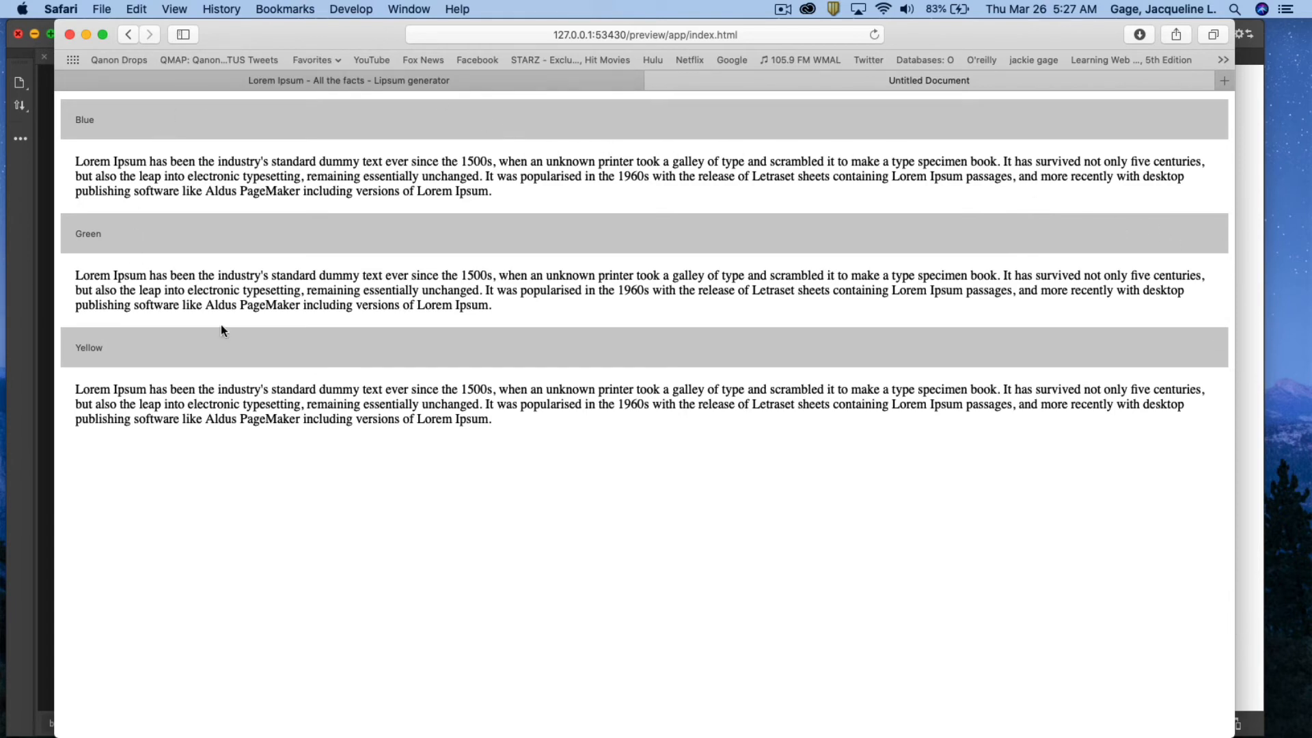
{"action": "mouse_move", "coordinate": [224, 176]}
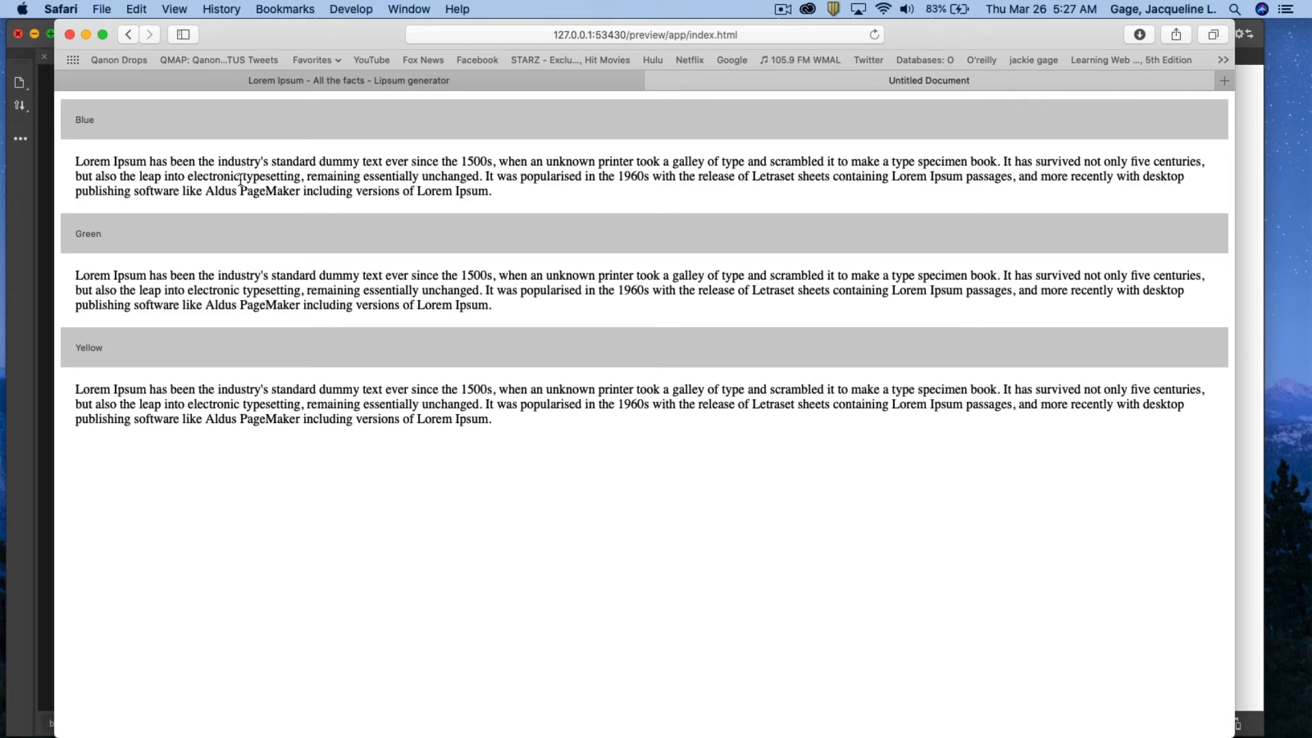
{"action": "mouse_move", "coordinate": [148, 32]}
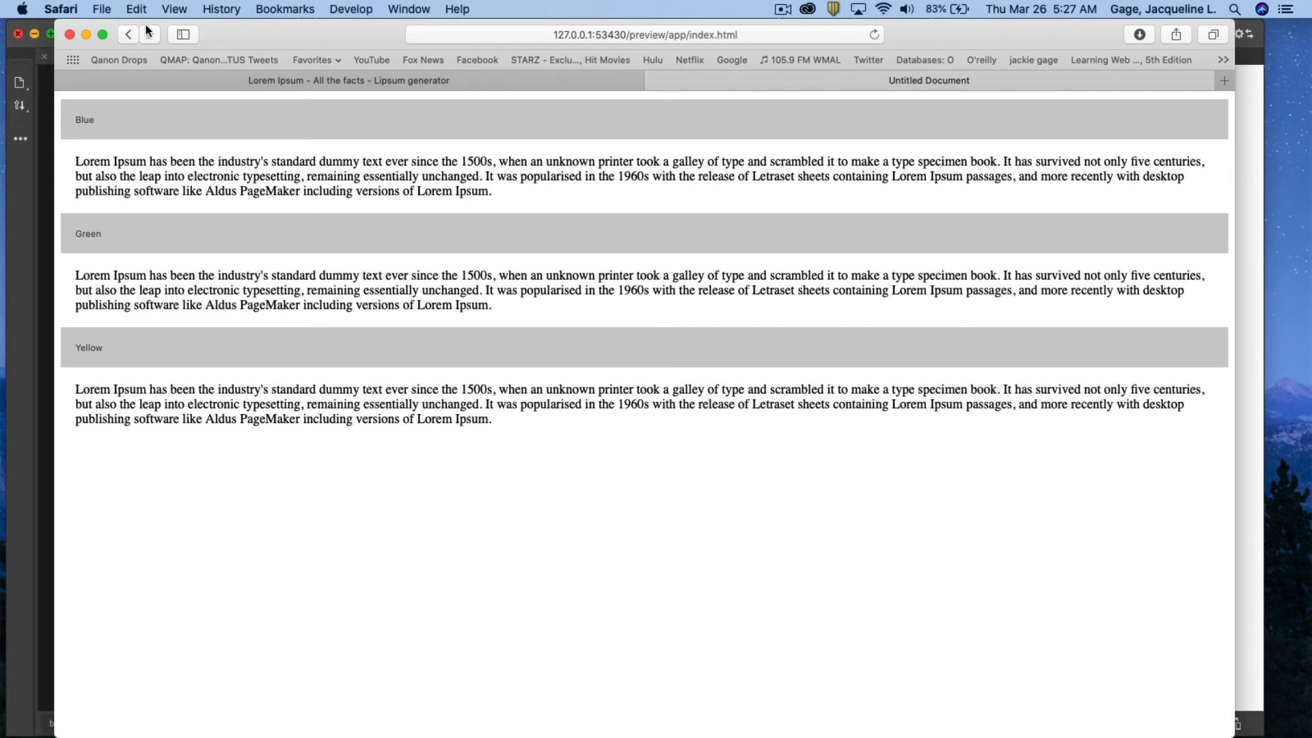
{"action": "mouse_move", "coordinate": [128, 34]}
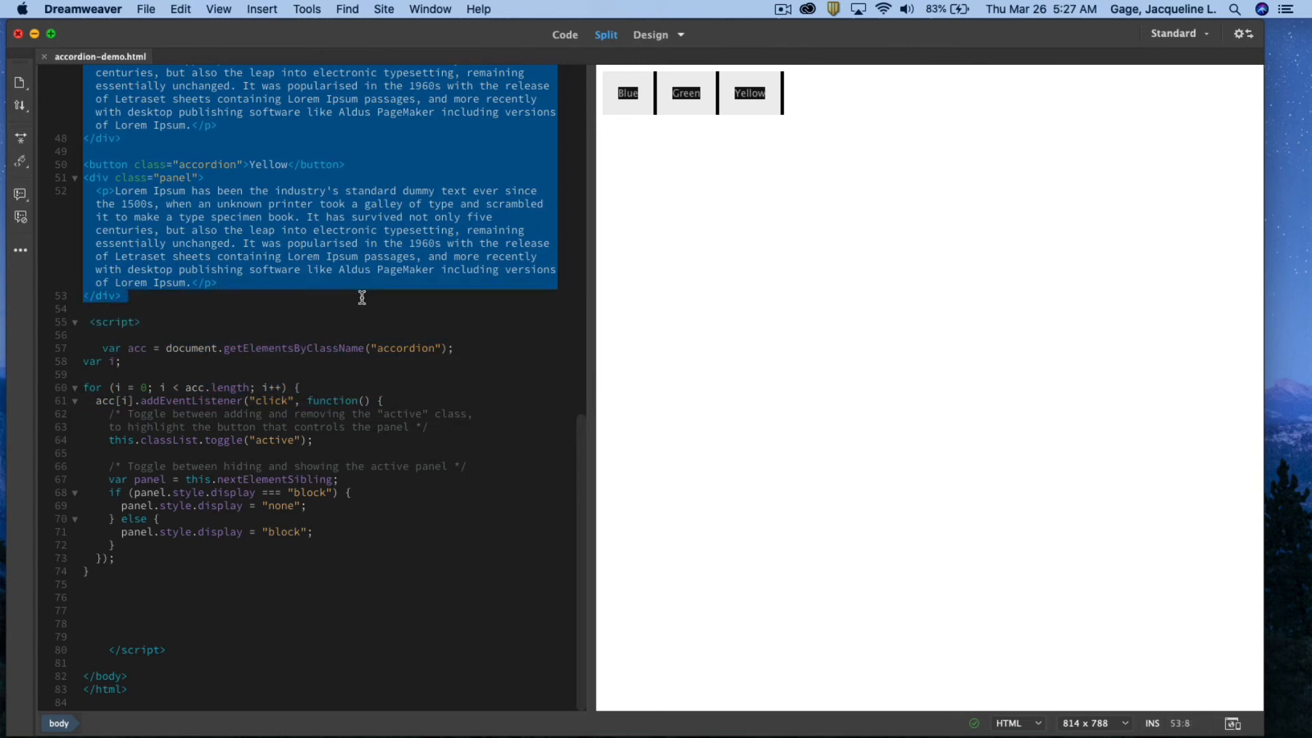
{"action": "mouse_move", "coordinate": [257, 306]}
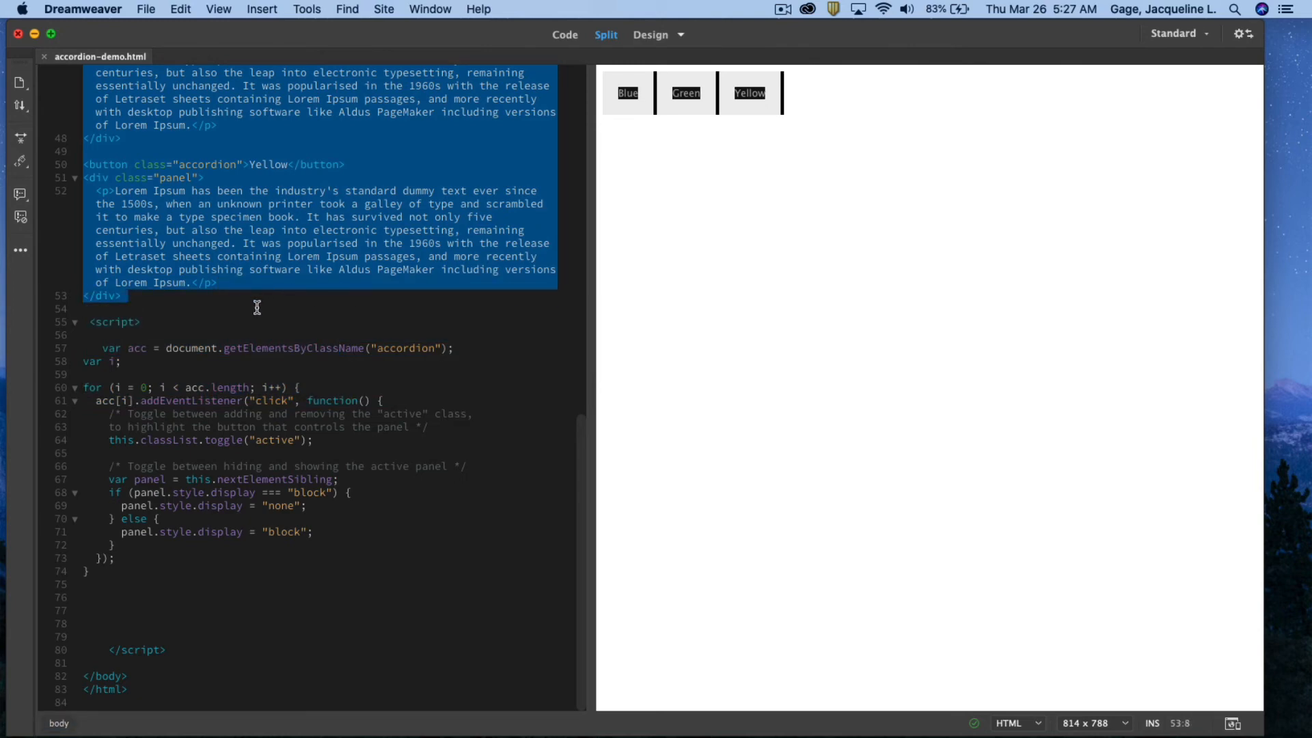
{"action": "mouse_move", "coordinate": [259, 67]}
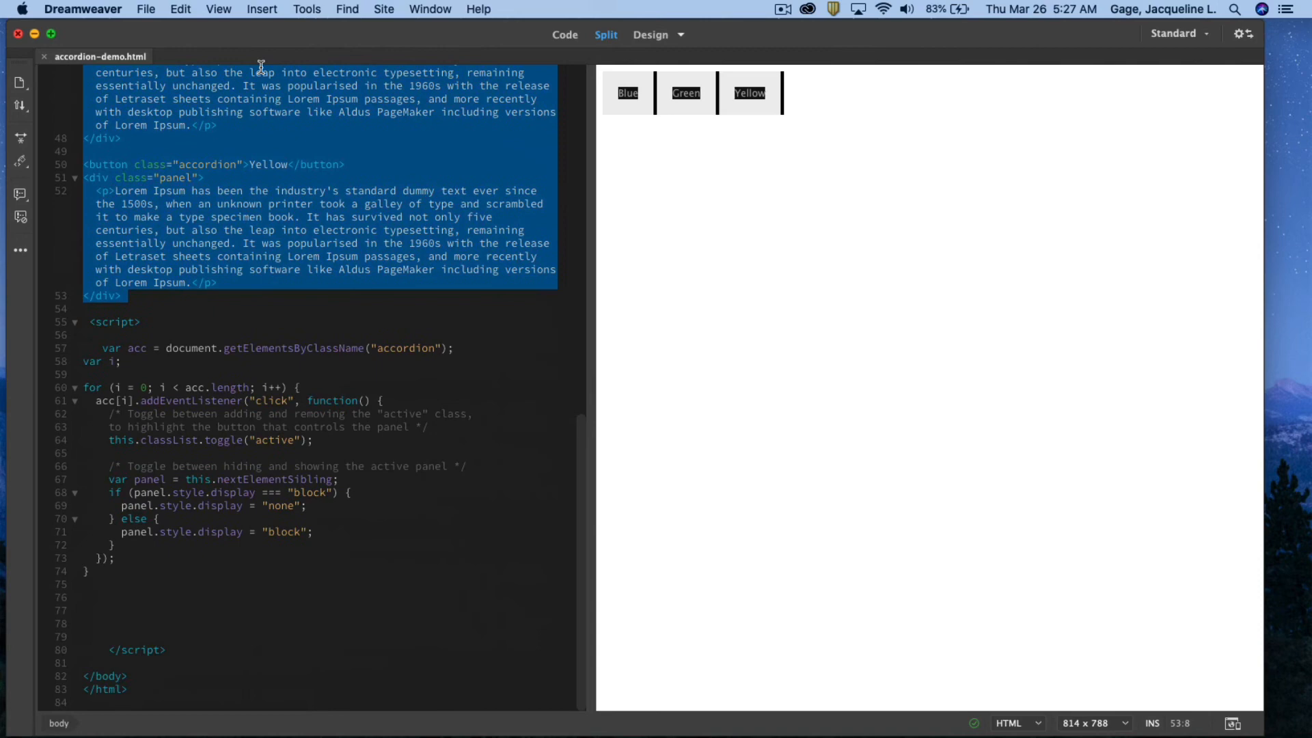
Step: Use Insert > Div to wrap the selected accordion code in a myAccordion-class div
{"action": "left_click", "coordinate": [261, 9]}
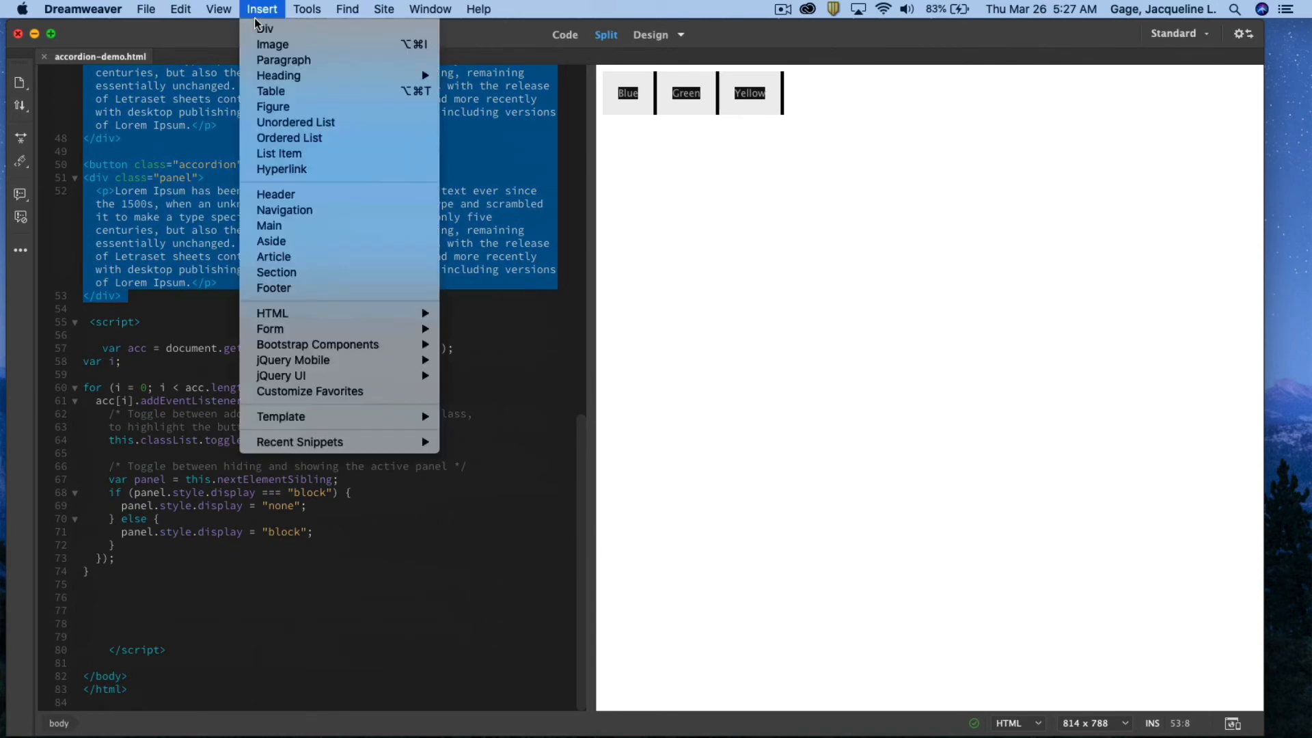
{"action": "left_click", "coordinate": [264, 28]}
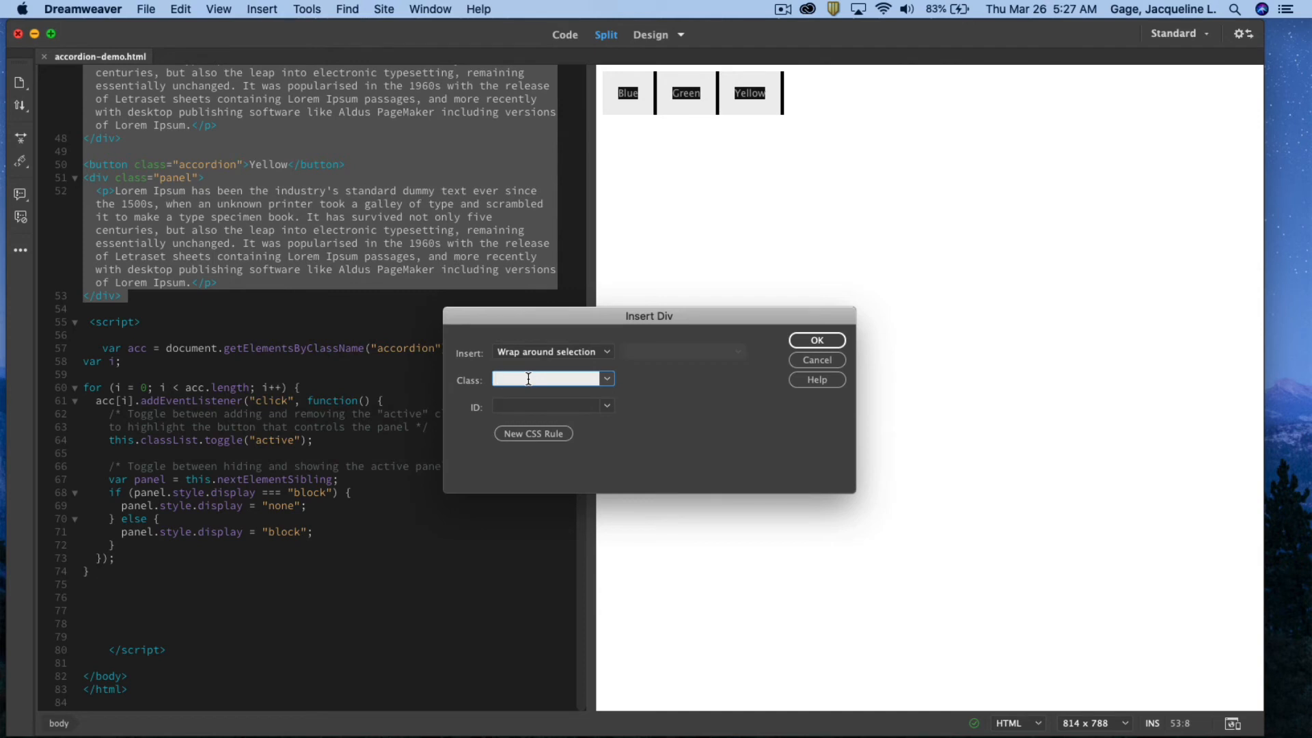
{"action": "left_click", "coordinate": [544, 379]}
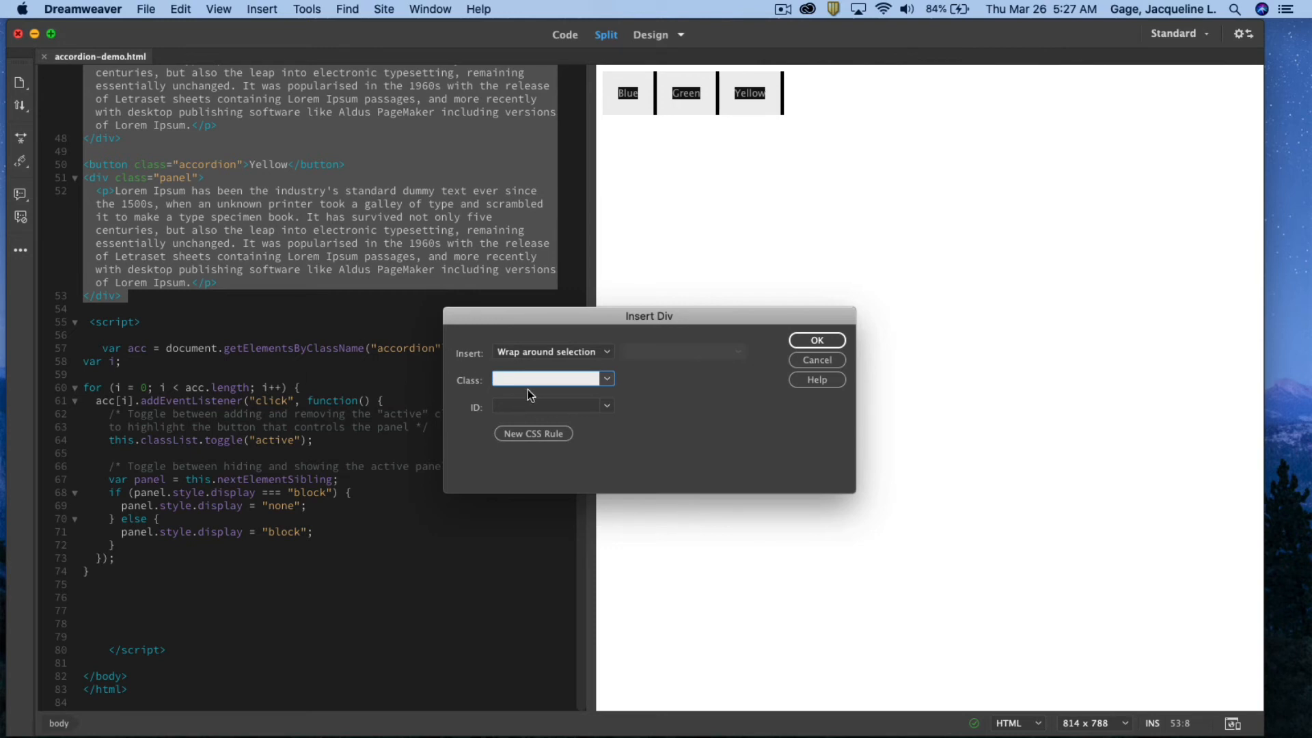
{"action": "type", "text": "my"}
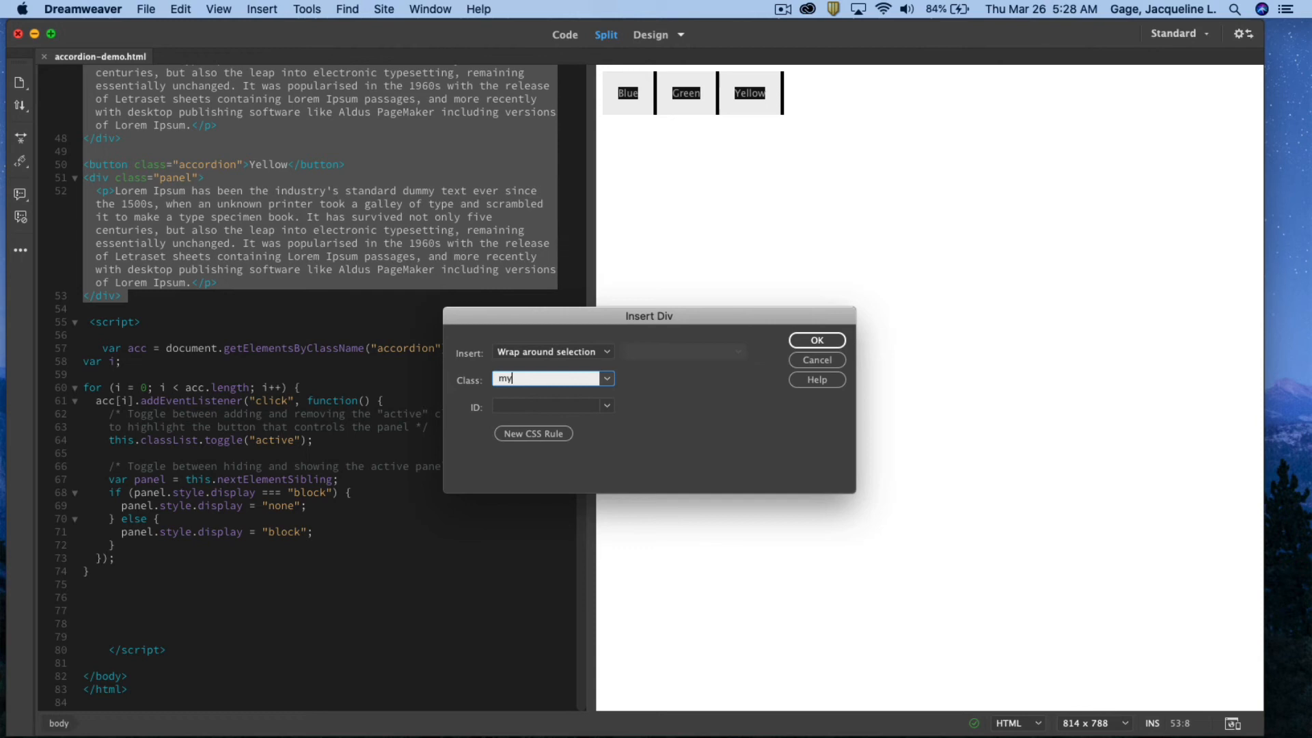
{"action": "type", "text": "Acc"}
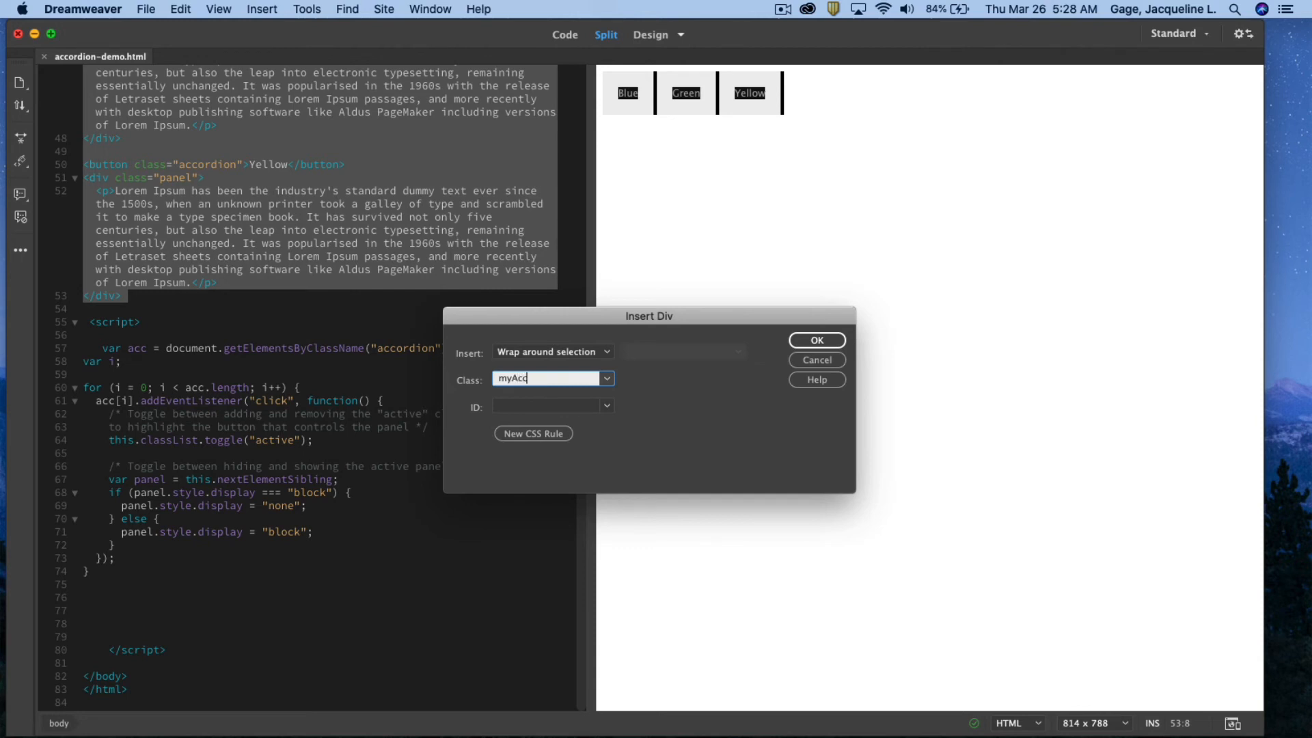
{"action": "type", "text": "ord"}
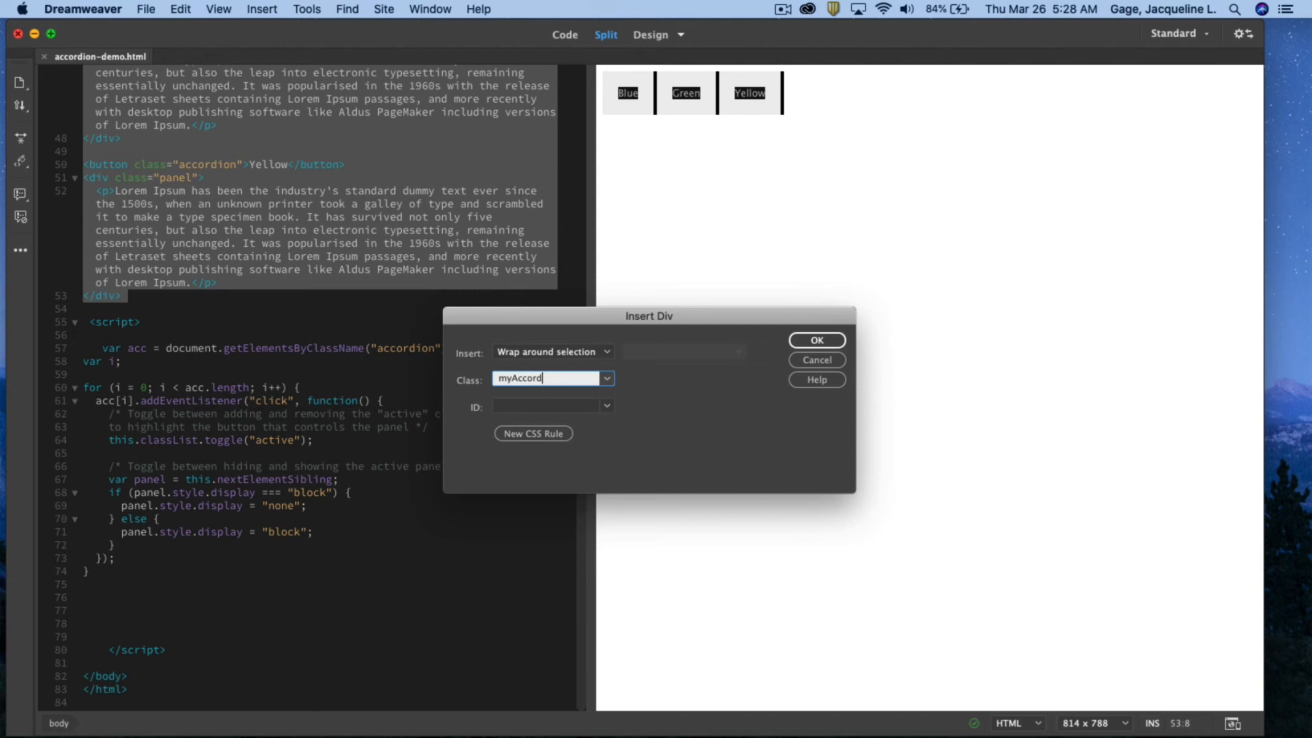
{"action": "type", "text": "ion"}
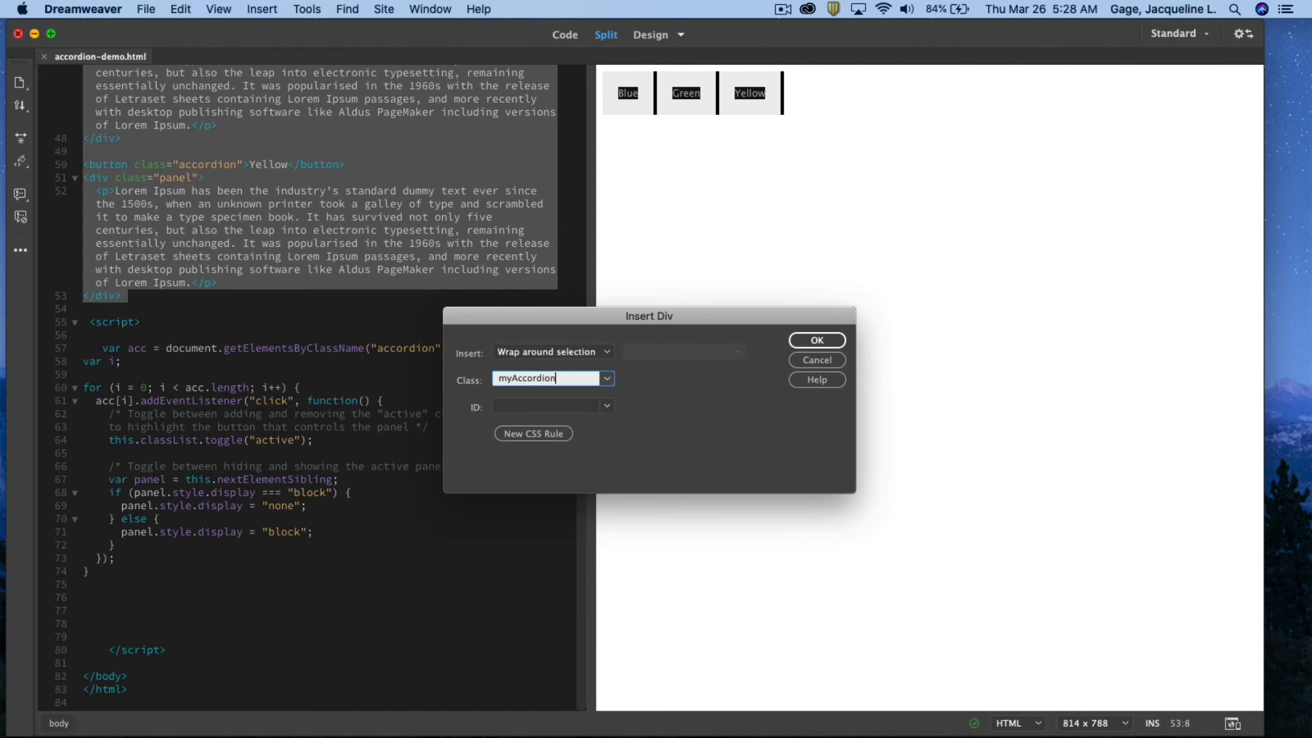
{"action": "left_click", "coordinate": [815, 340]}
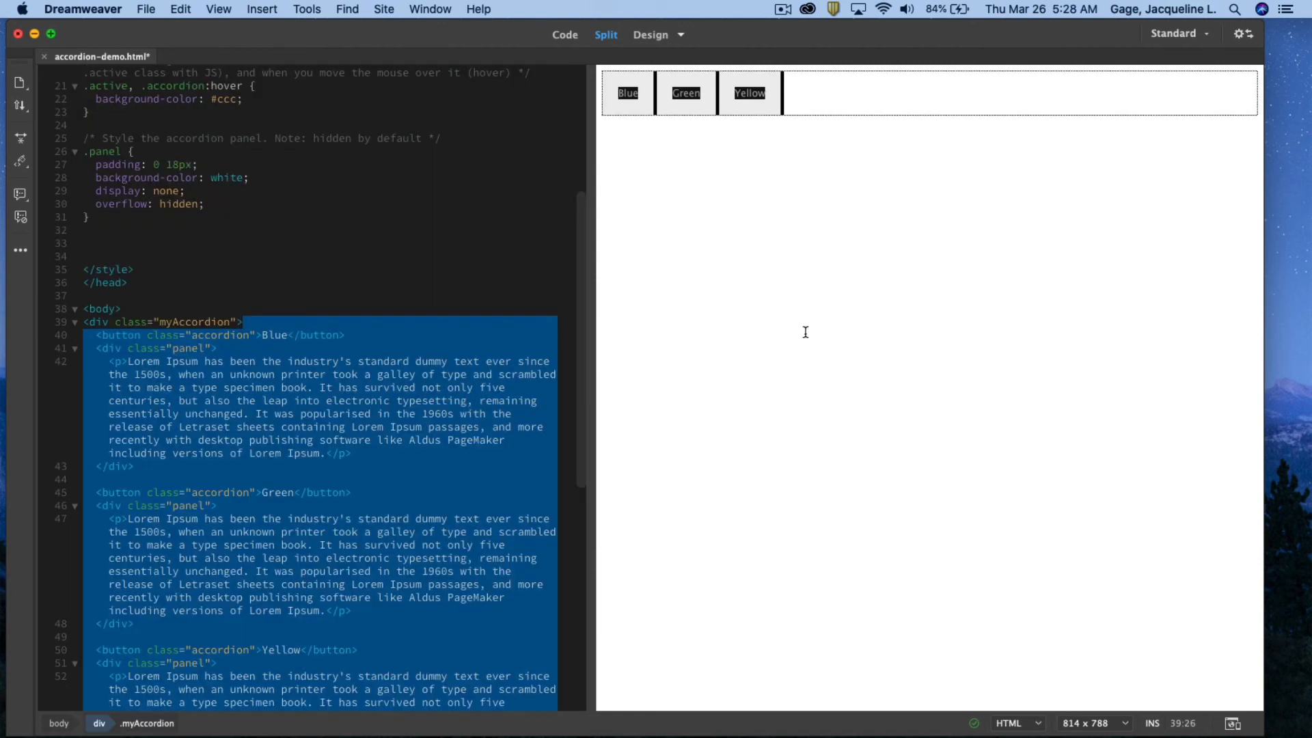
Step: In CSS Designer, add a .myAccordion selector with width set to 600px
{"action": "left_click", "coordinate": [214, 322]}
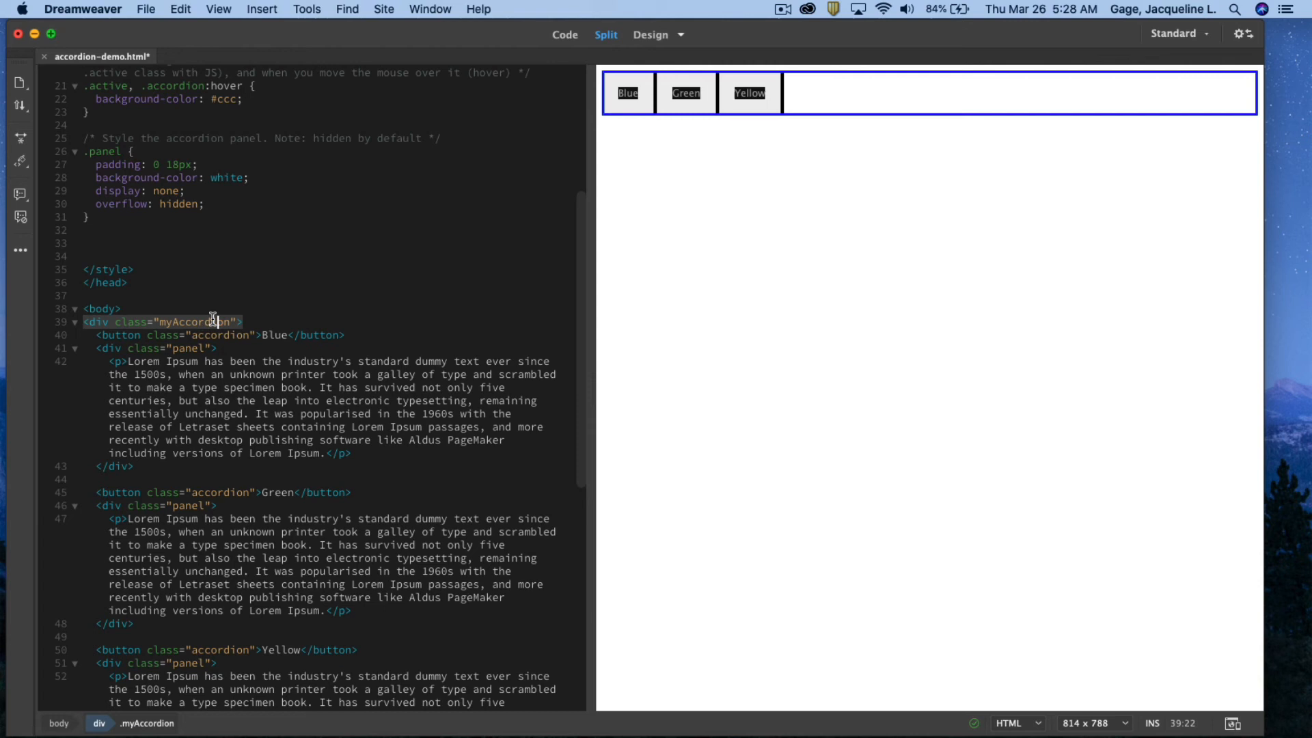
{"action": "mouse_move", "coordinate": [176, 321]}
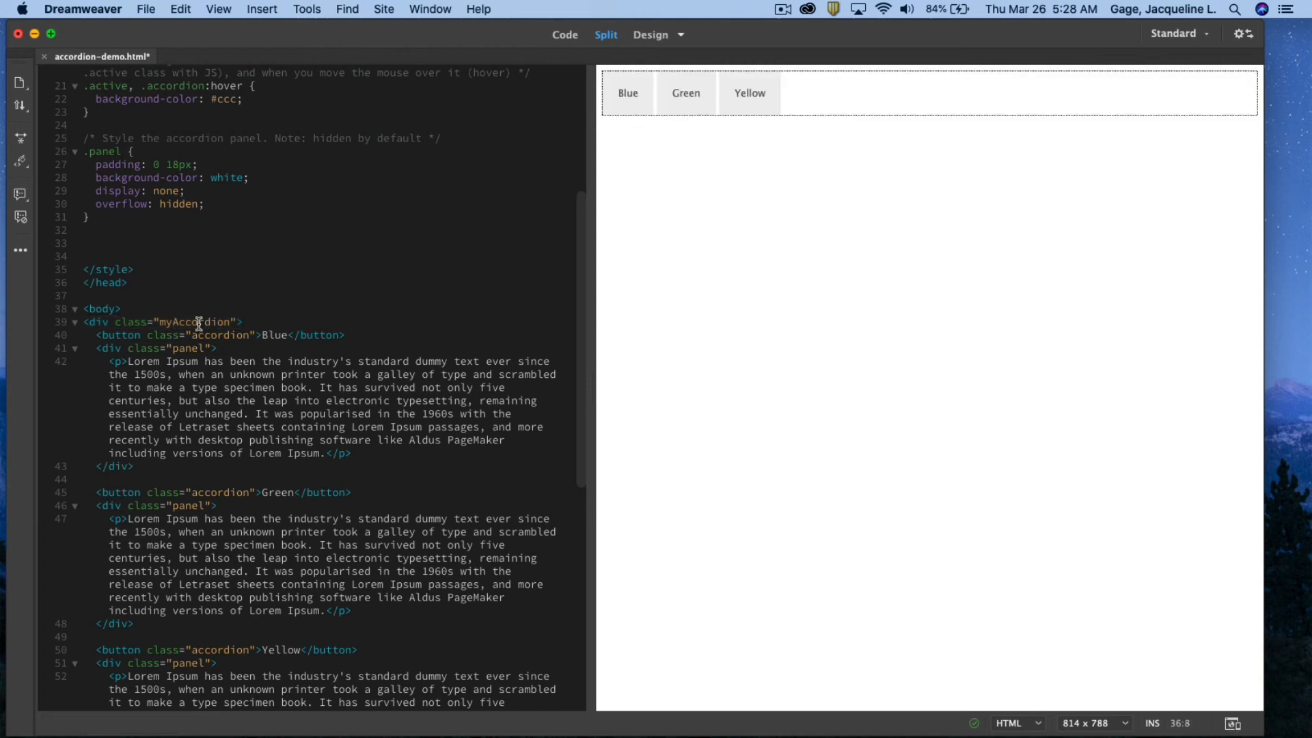
{"action": "left_click", "coordinate": [429, 9]}
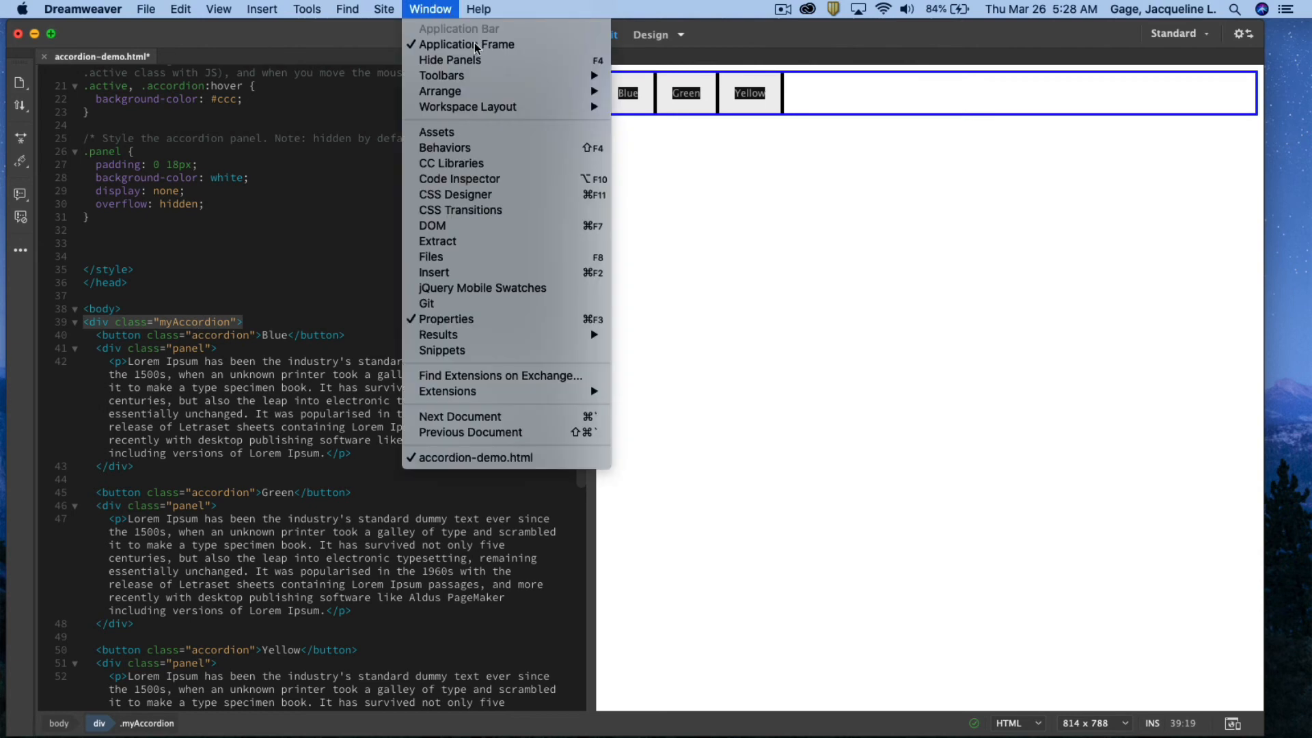
{"action": "left_click", "coordinate": [455, 194]}
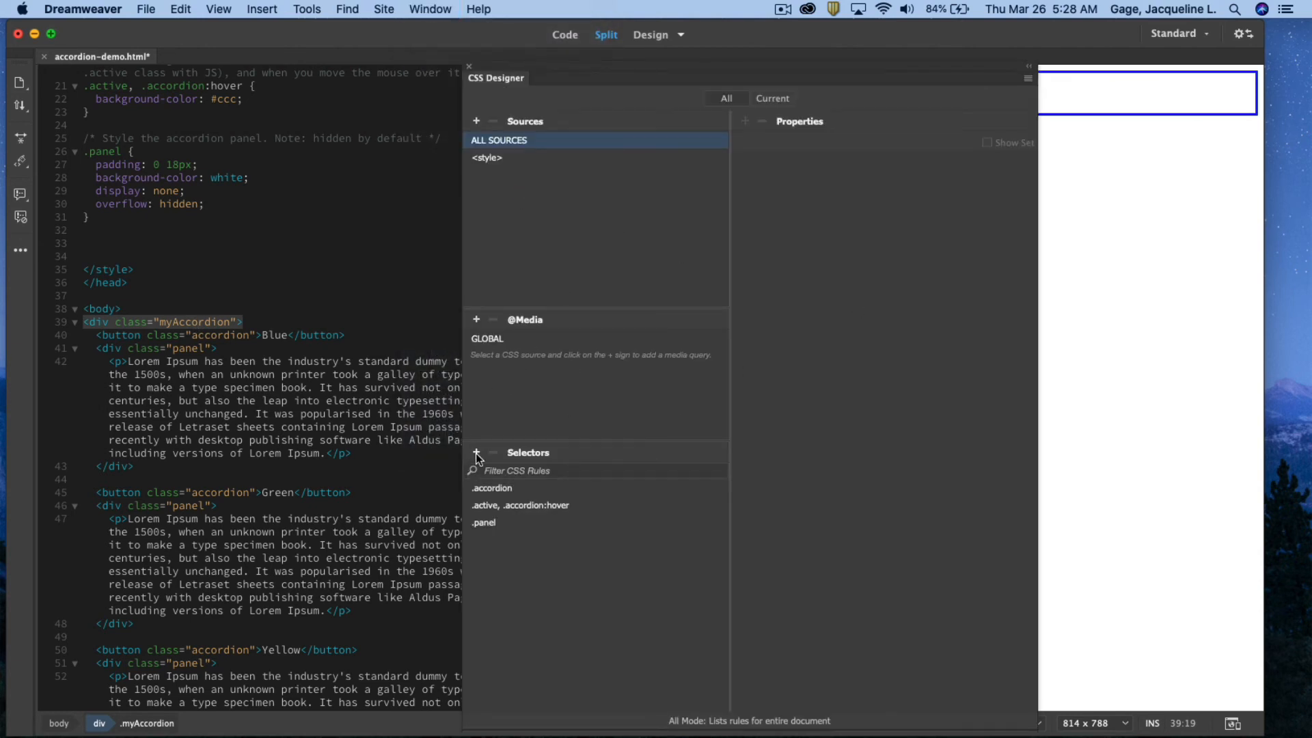
{"action": "left_click", "coordinate": [476, 452]}
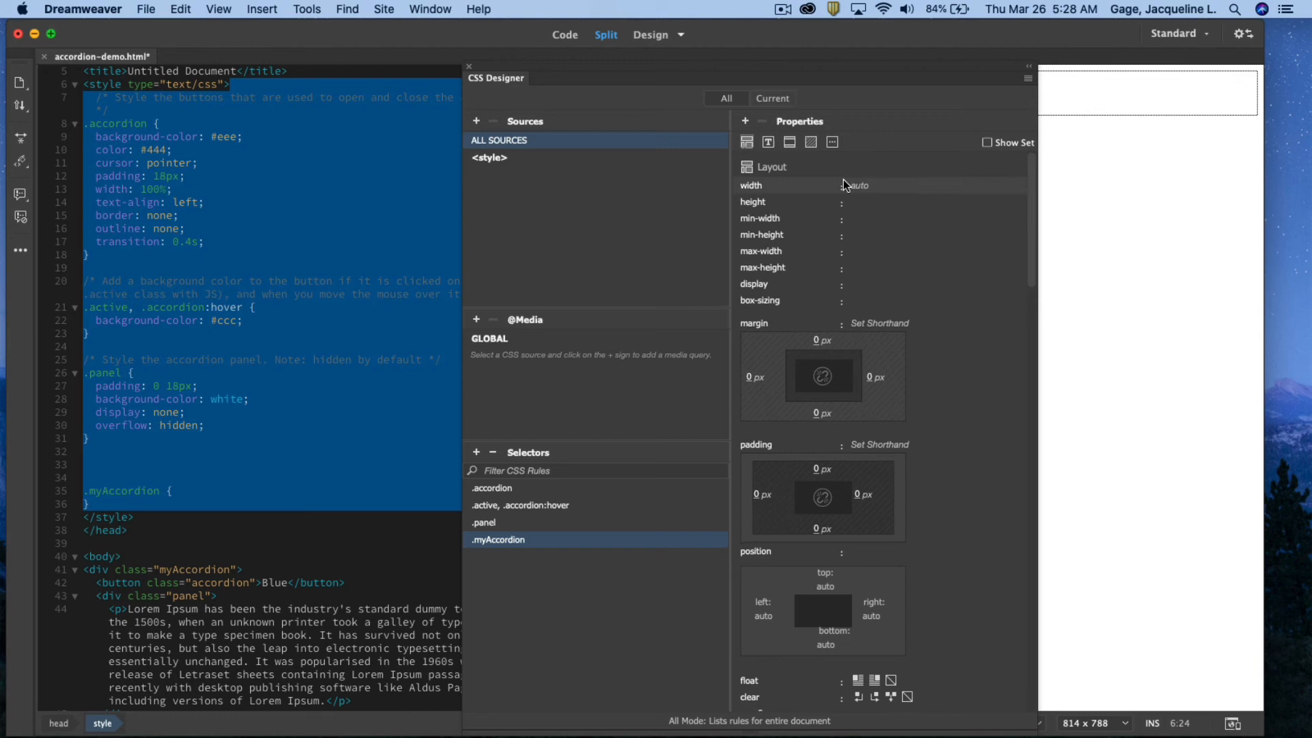
{"action": "left_click", "coordinate": [853, 185]}
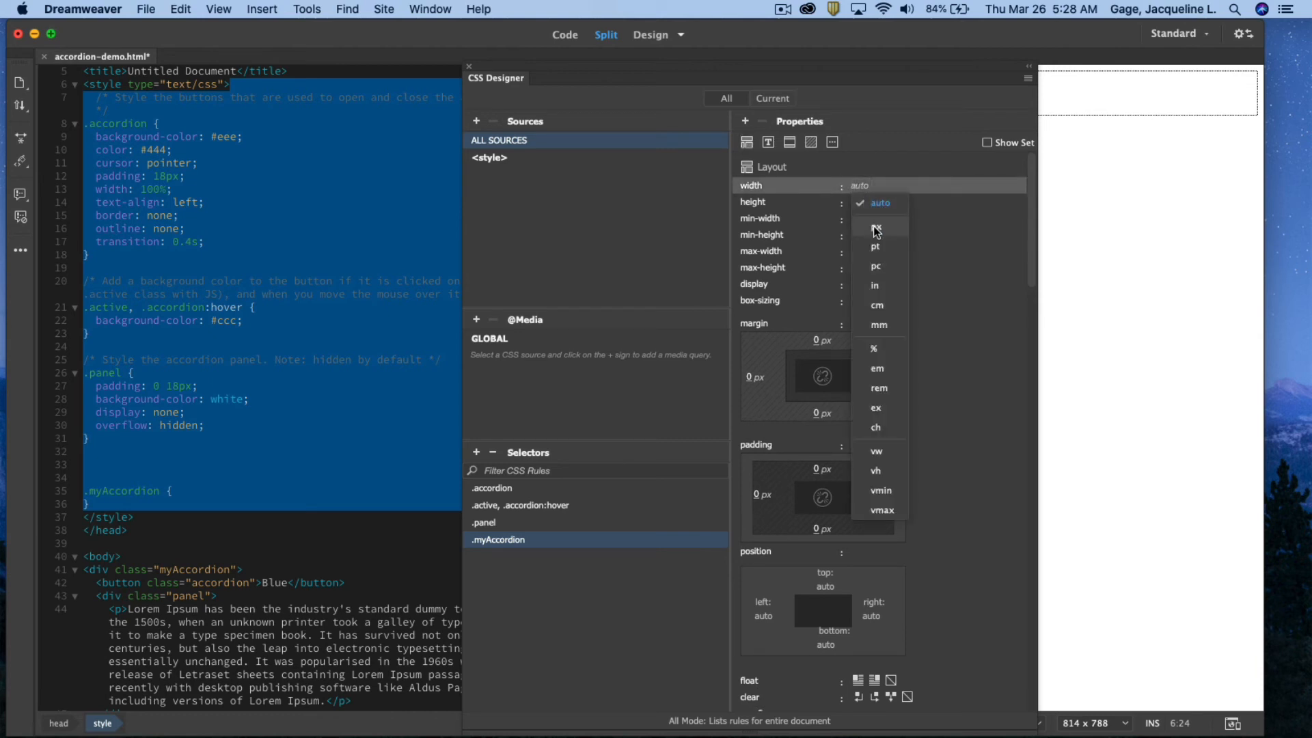
{"action": "left_click", "coordinate": [875, 227]}
{"action": "type", "text": "600"}
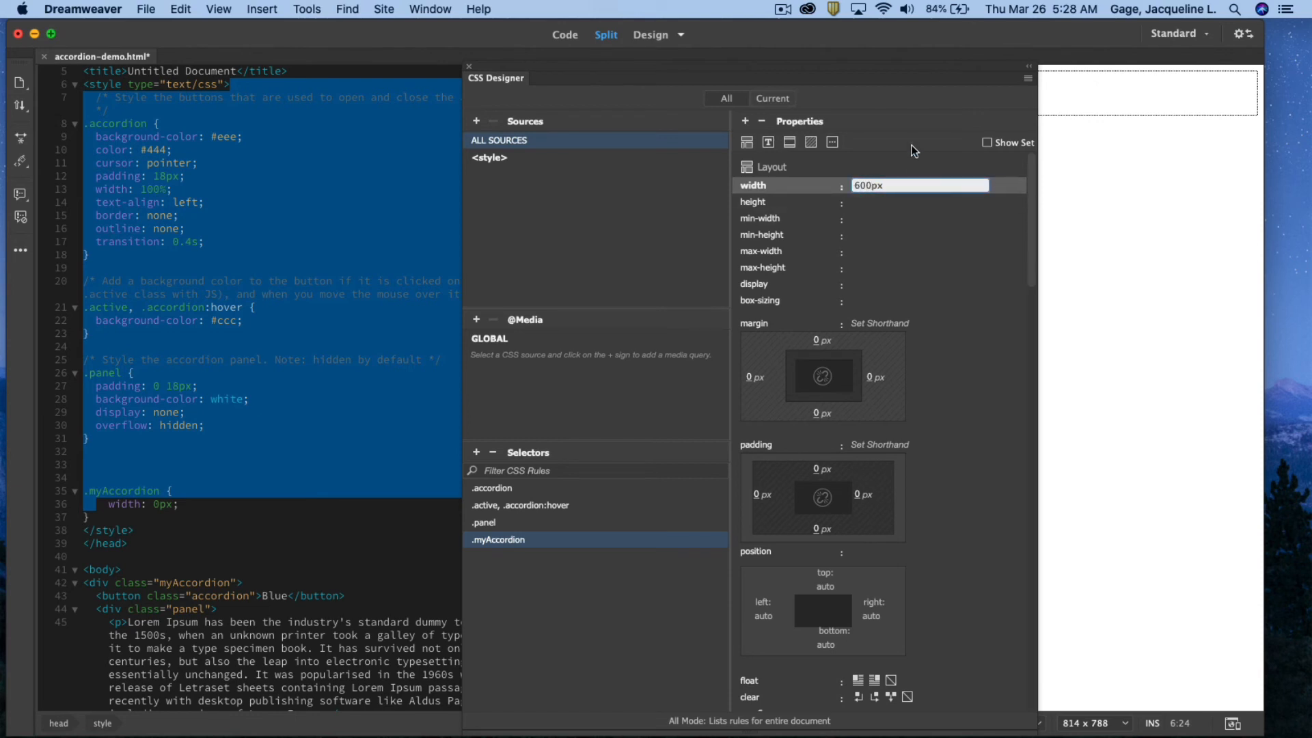
{"action": "scroll", "scroll_direction": "down", "scroll_amount": 3}
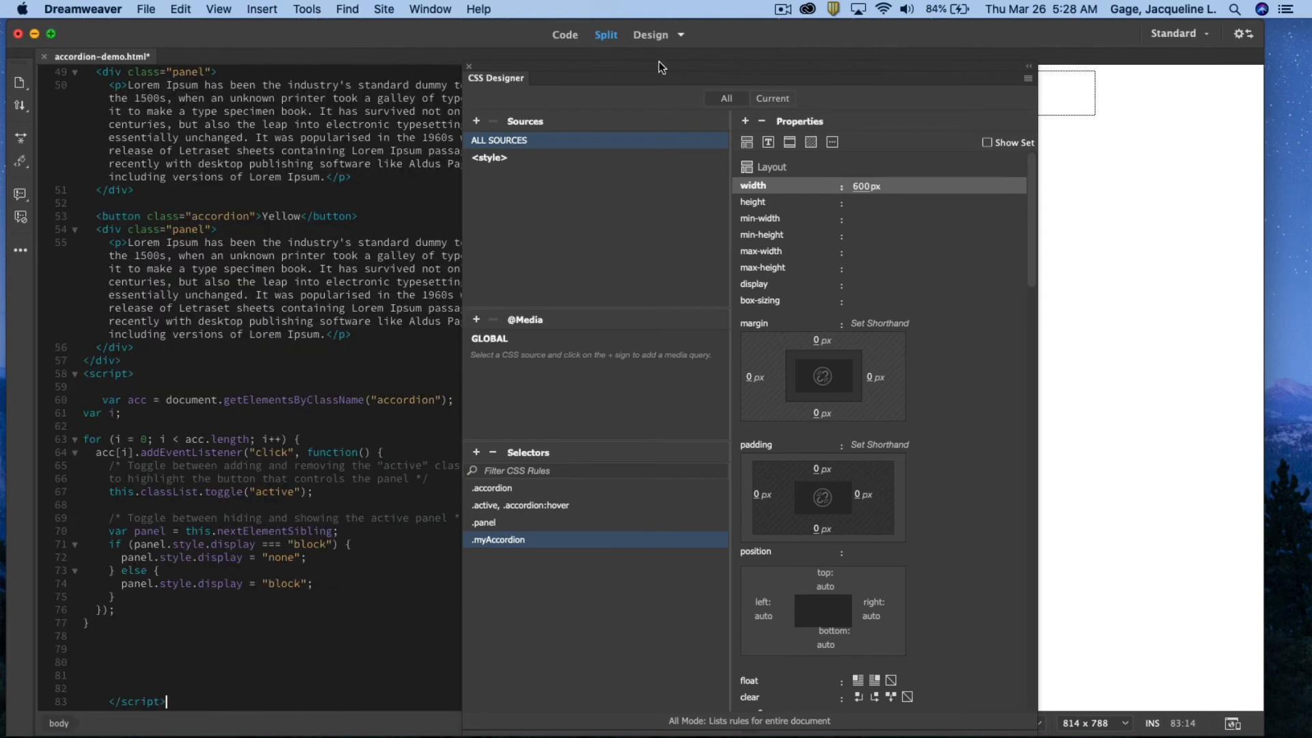
{"action": "left_click_drag", "start_coordinate": [495, 78], "coordinate": [576, 577]}
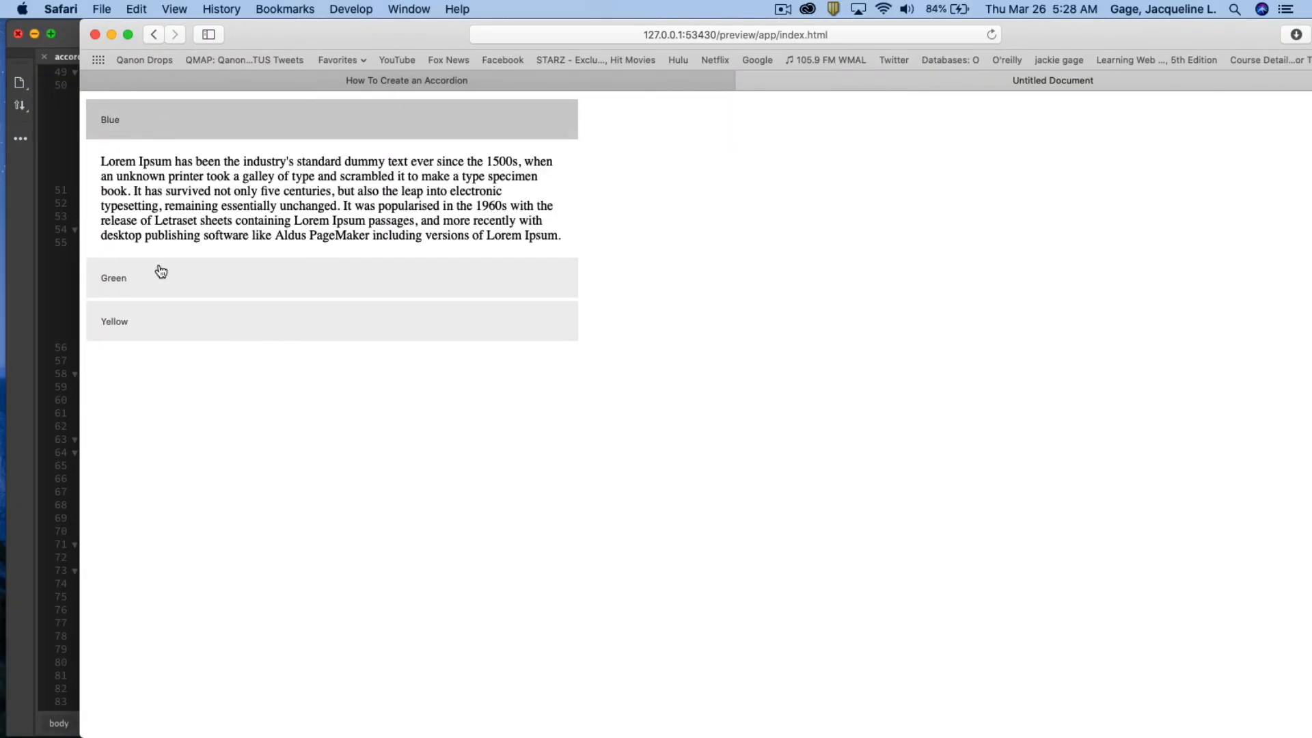
Step: Expand the Blue section in the Safari preview
{"action": "left_click", "coordinate": [113, 277]}
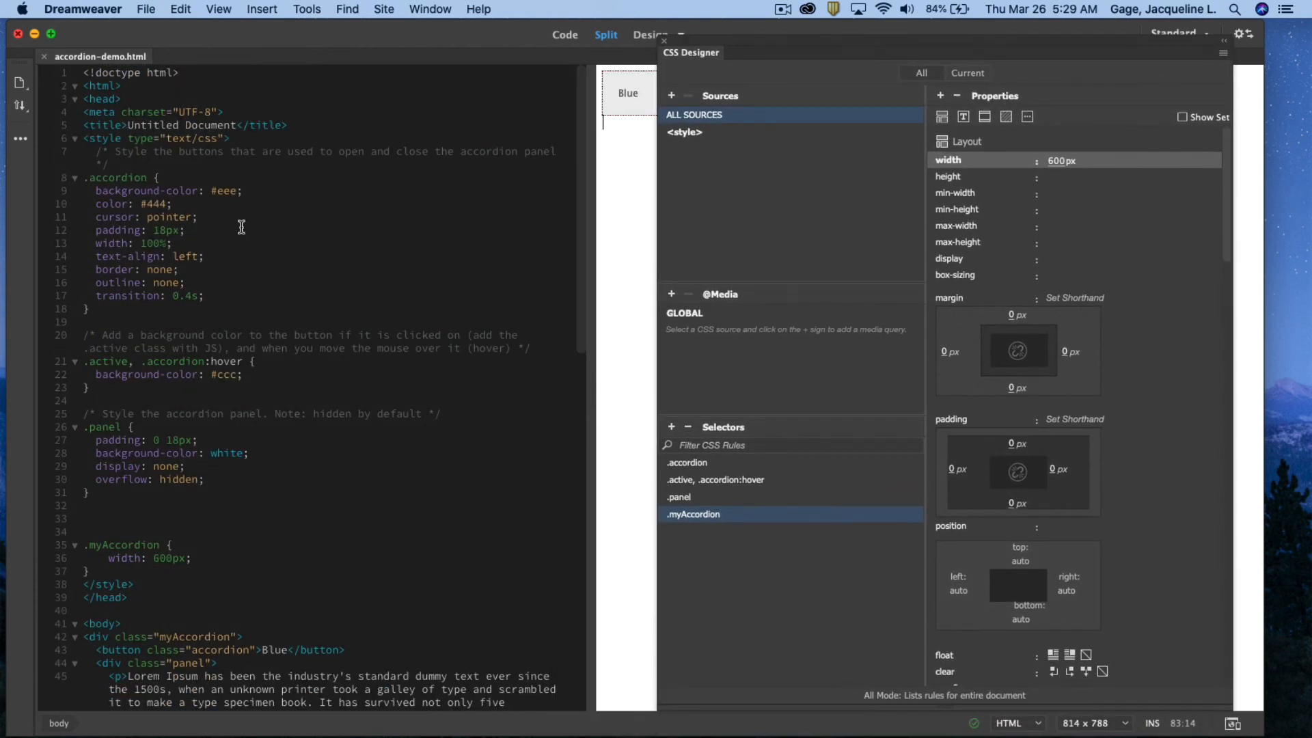
Step: Select the .accordion rule in CSS Designer to view its 100% width and 18px padding
{"action": "left_click", "coordinate": [686, 463]}
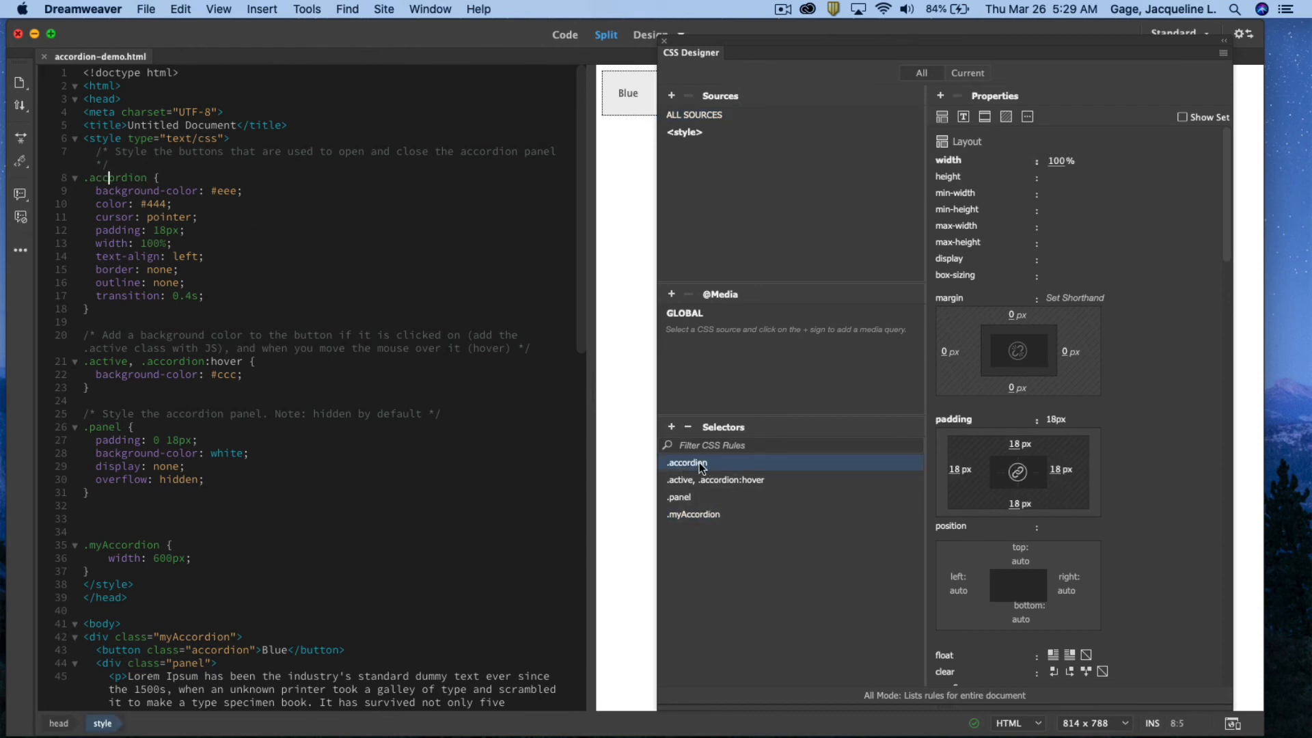
{"action": "mouse_move", "coordinate": [688, 462]}
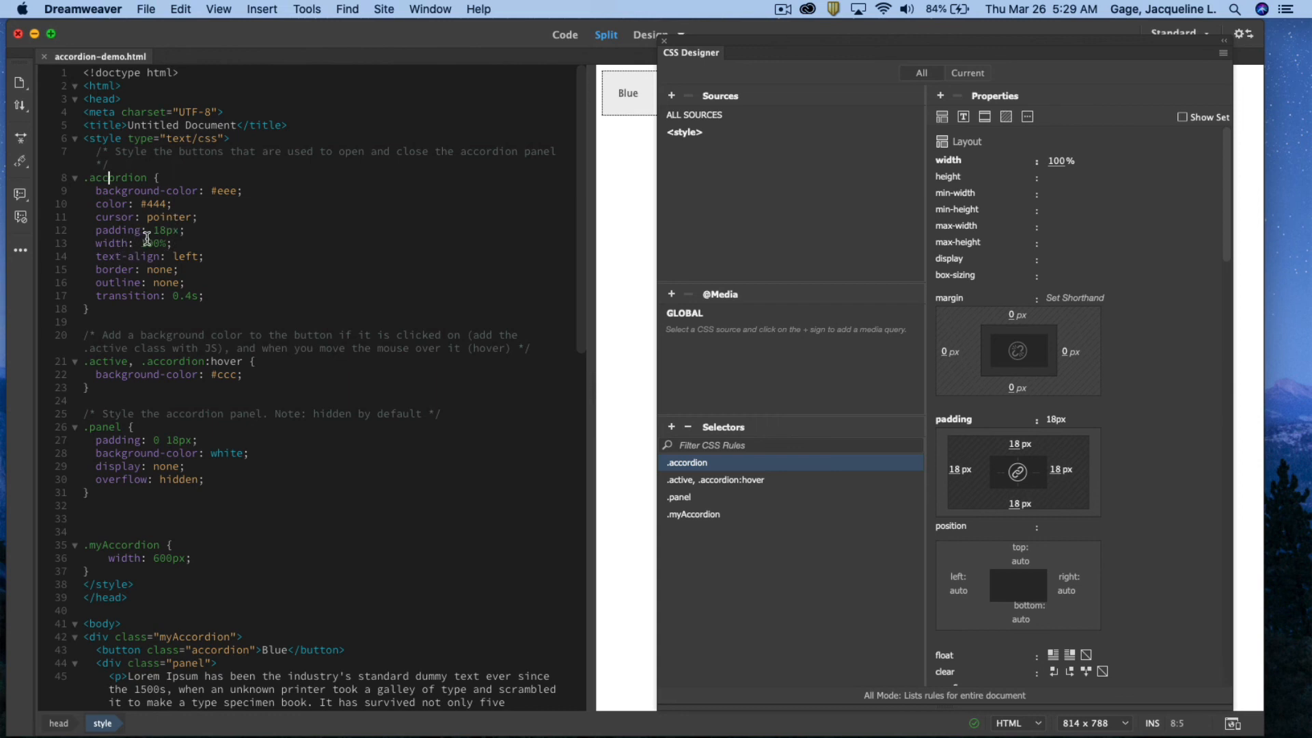
{"action": "scroll", "scroll_direction": "down", "scroll_amount": 3}
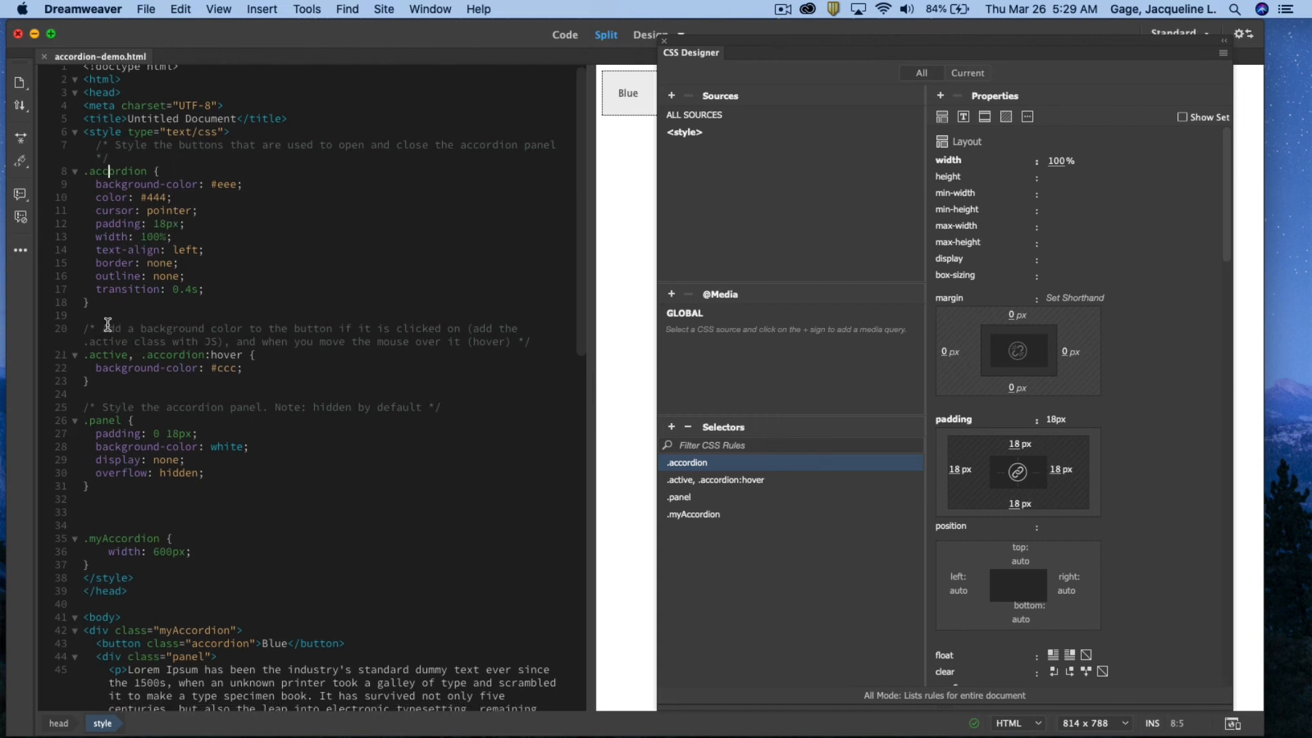
{"action": "mouse_move", "coordinate": [260, 327]}
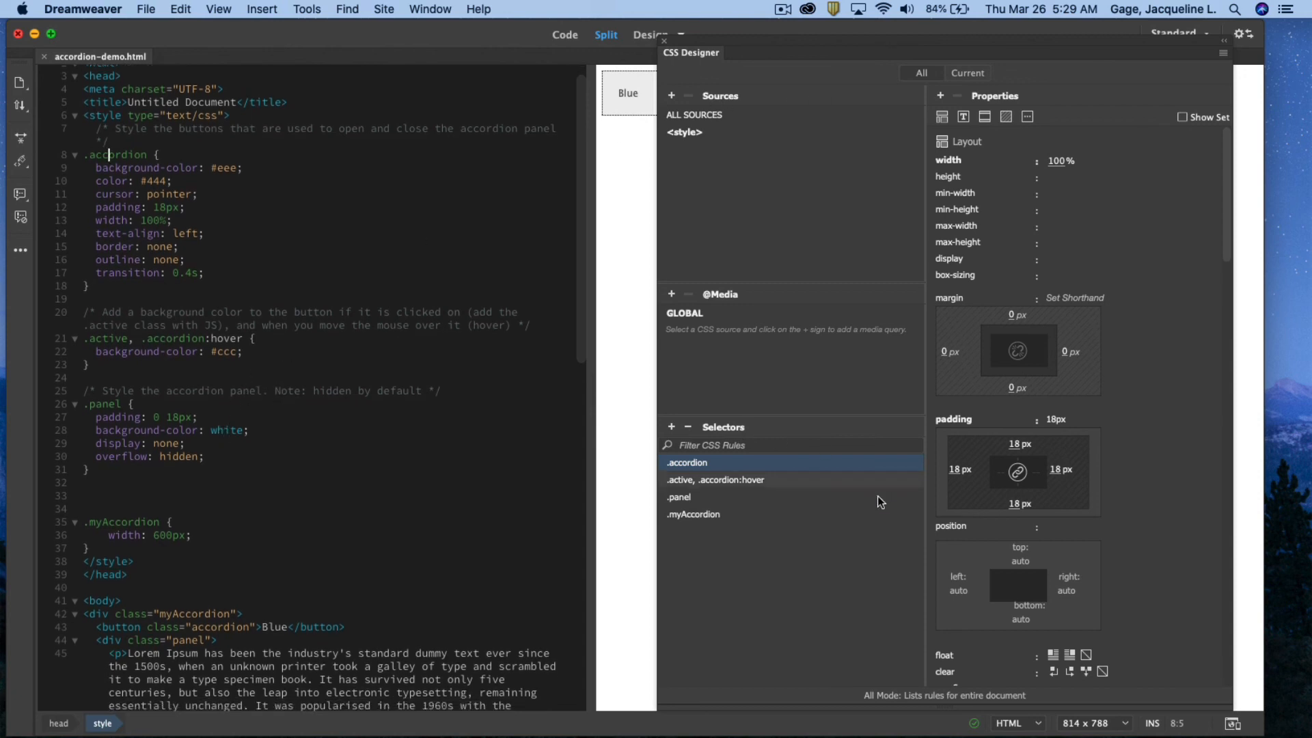
{"action": "mouse_move", "coordinate": [712, 465]}
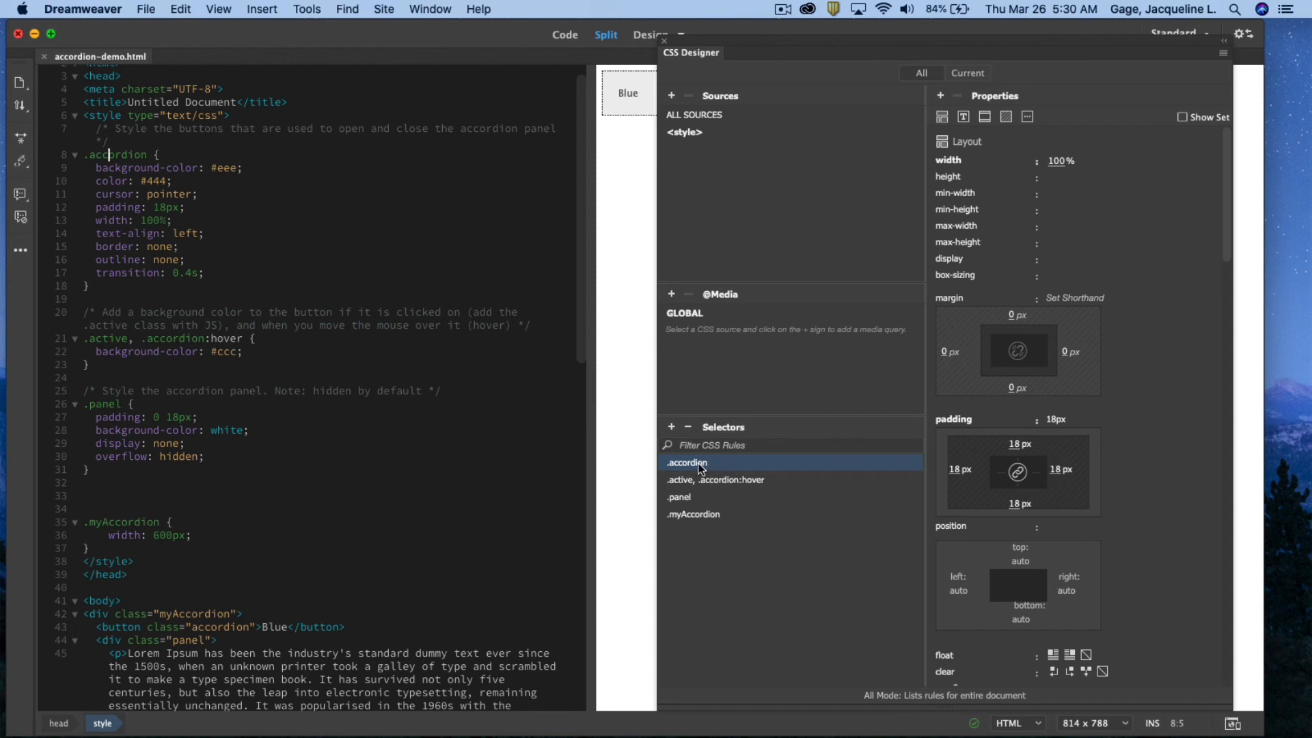
Step: Set the .accordion background-color to #D2BC52 using the colour picker
{"action": "left_click", "coordinate": [1006, 116]}
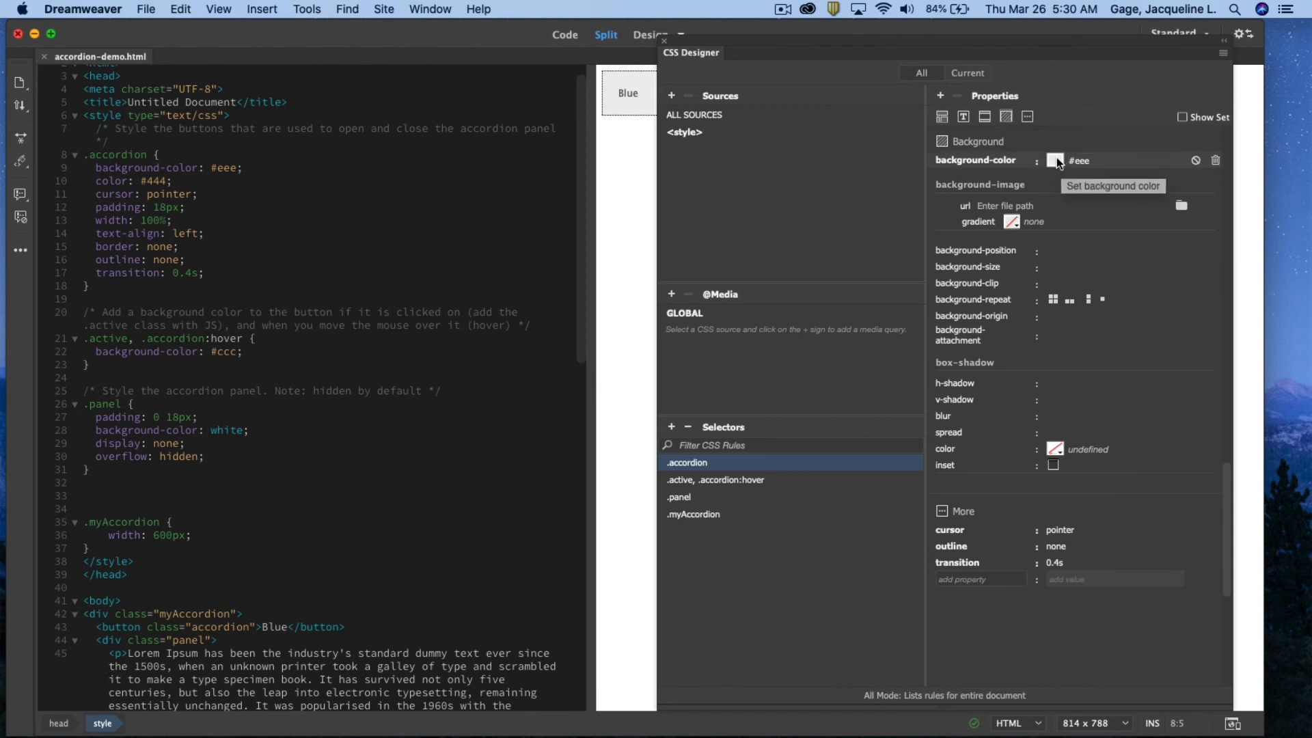
{"action": "left_click", "coordinate": [1055, 160]}
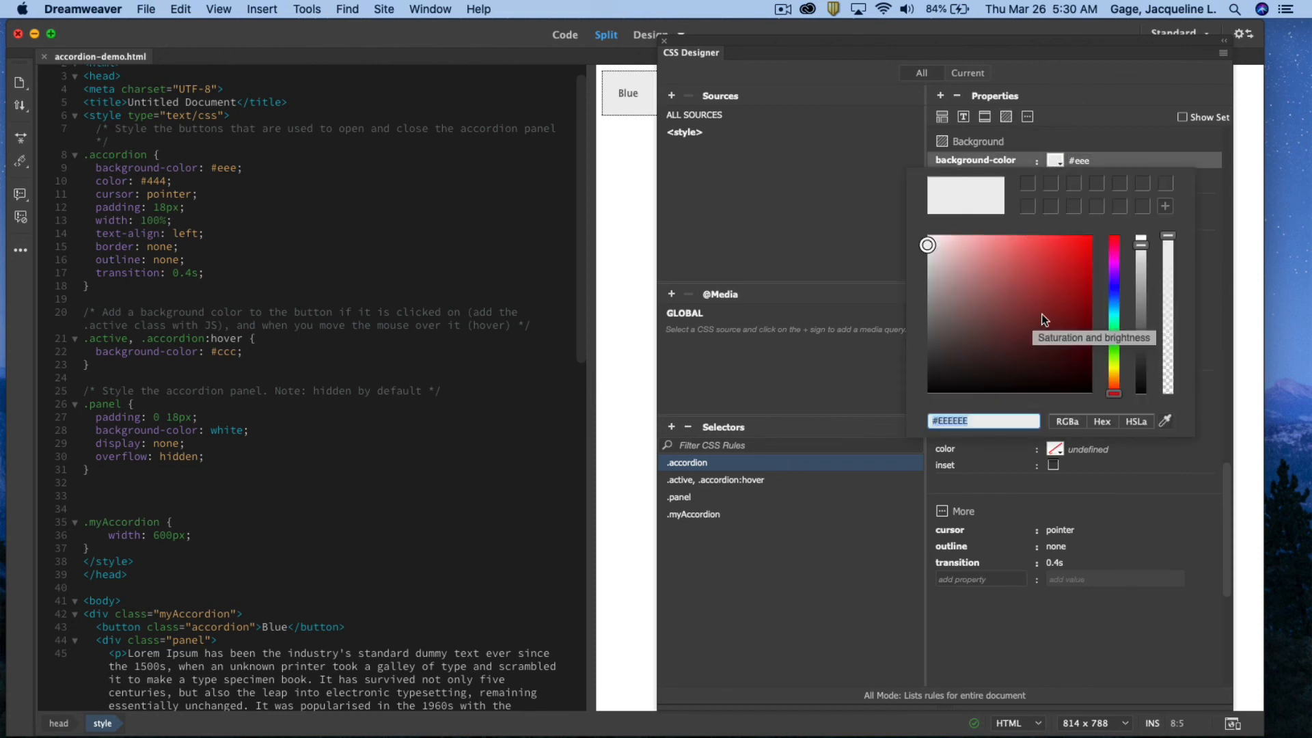
{"action": "left_click", "coordinate": [1113, 364]}
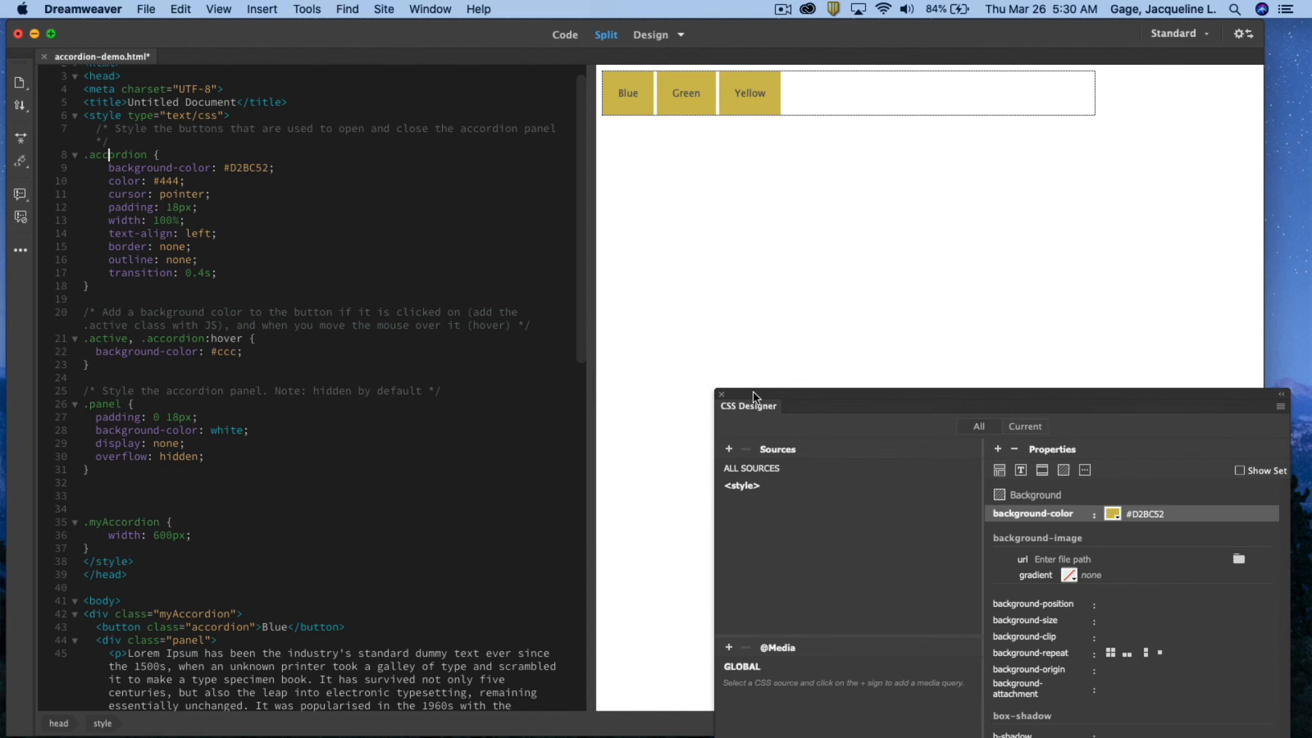
{"action": "left_click", "coordinate": [721, 394]}
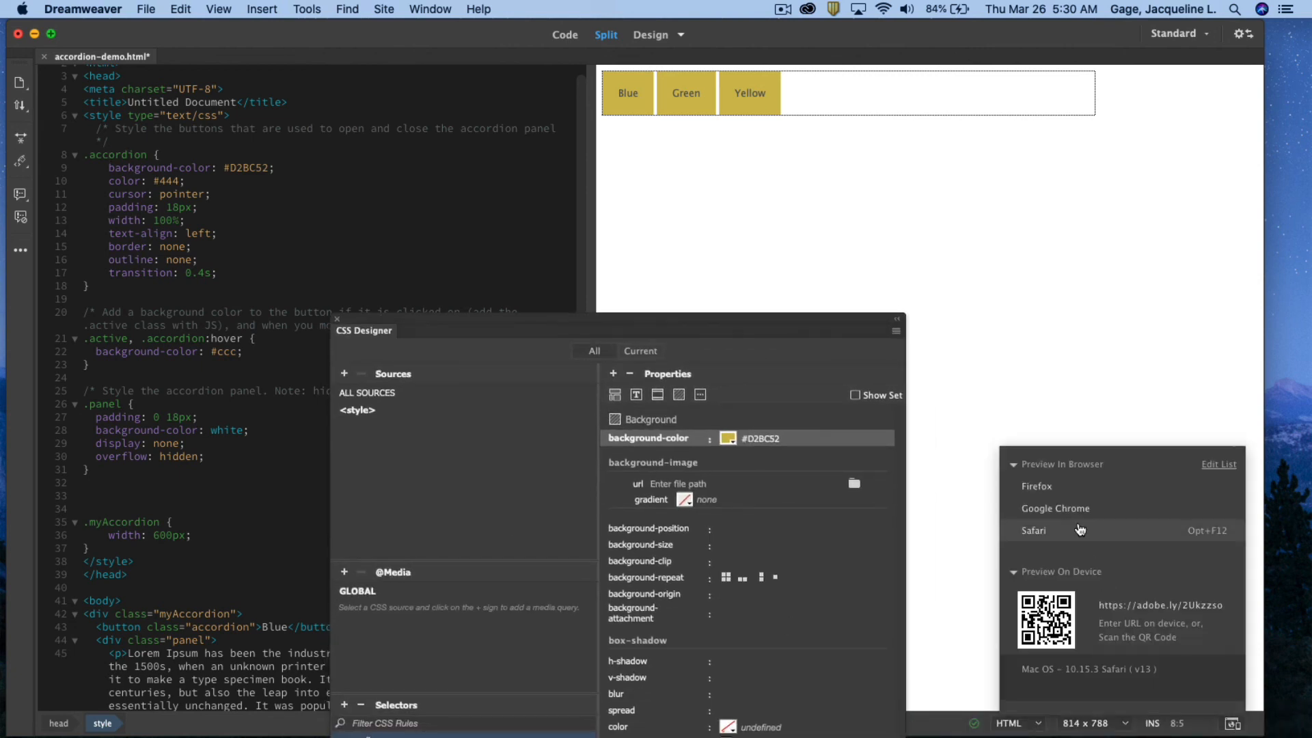
Step: Preview accordion-demo.html in Safari, saving the gold #D2BC52 button background changes first
{"action": "left_click", "coordinate": [1033, 529]}
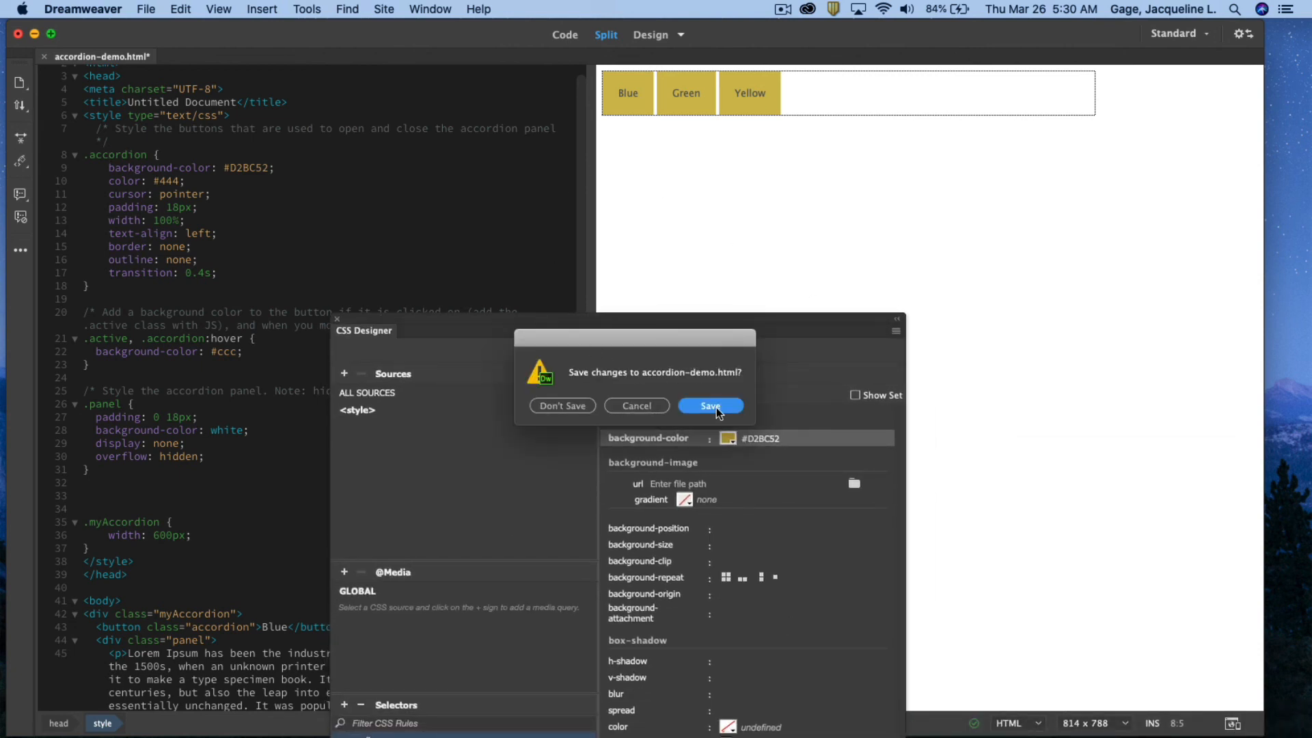
{"action": "left_click", "coordinate": [709, 409]}
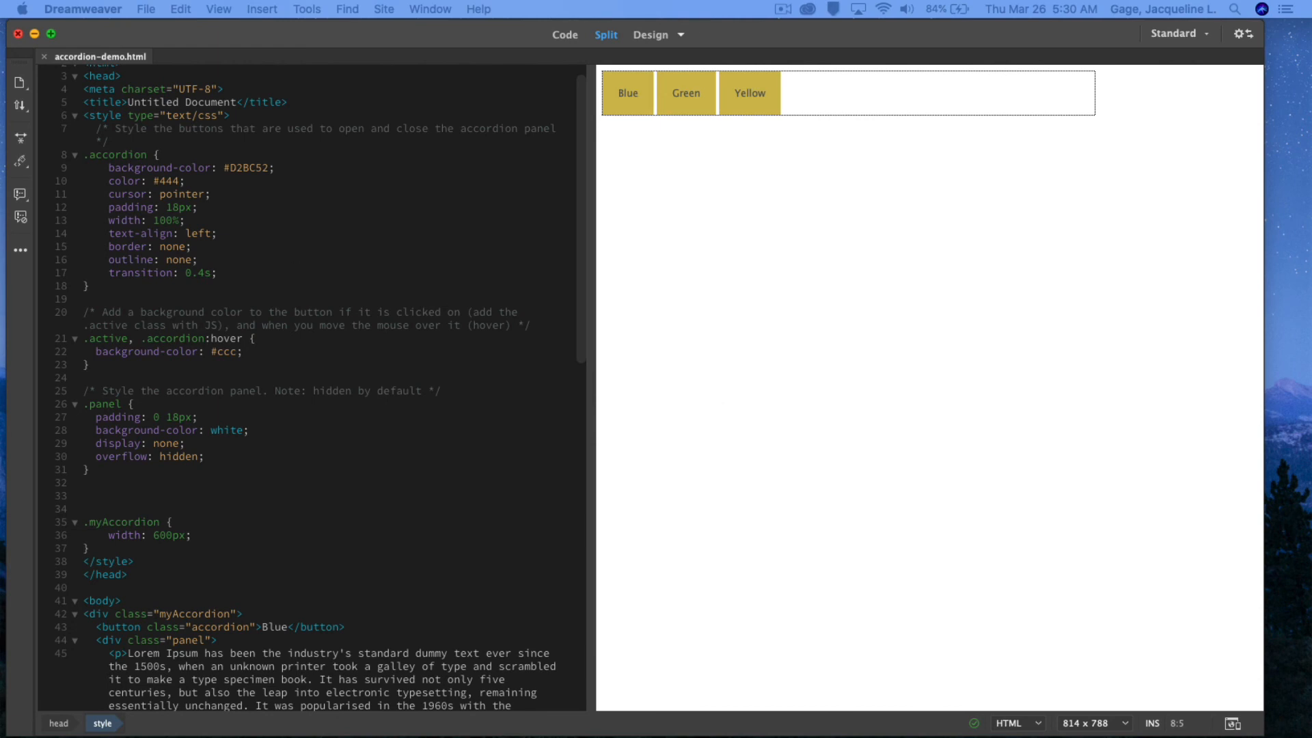